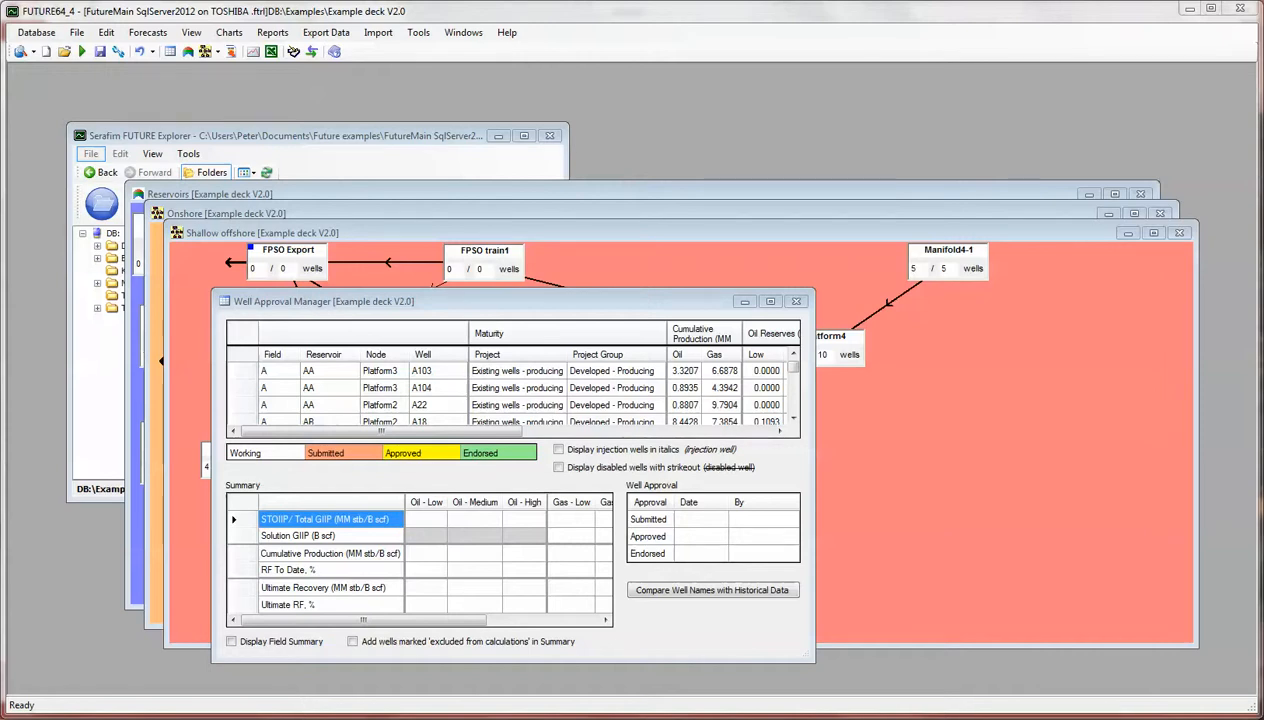
mouse_move(344, 92)
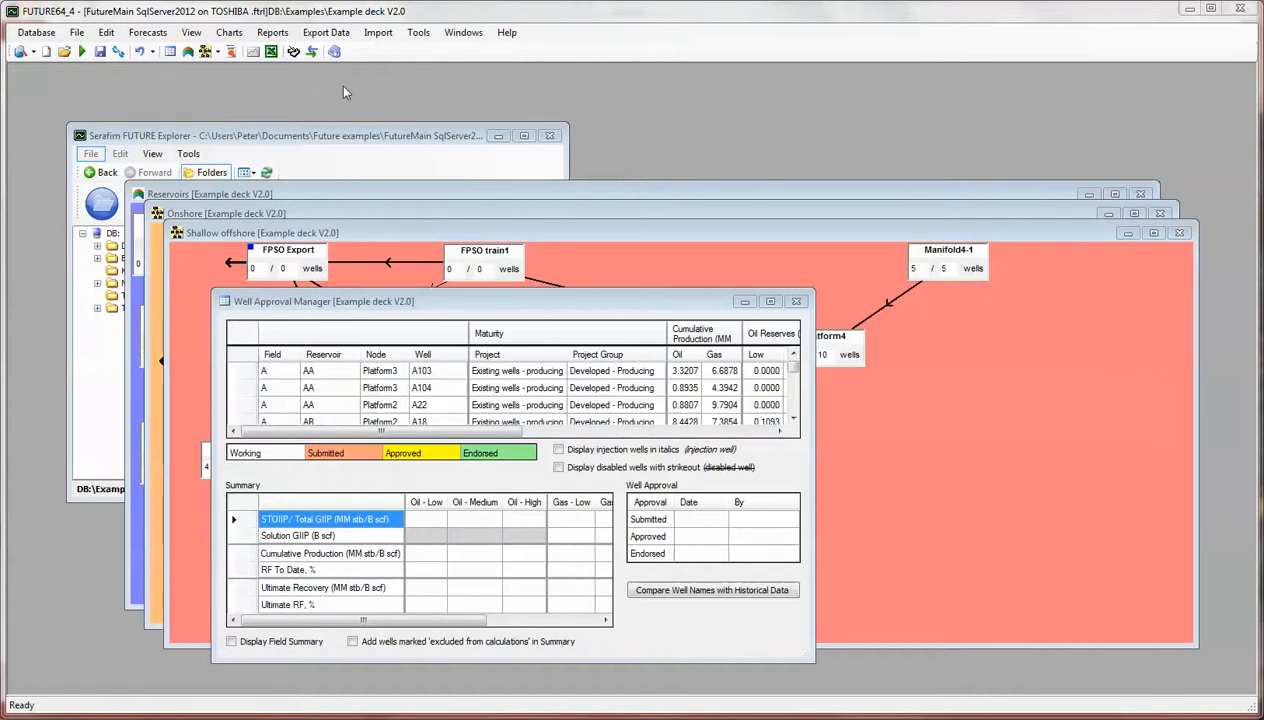
mouse_move(420, 184)
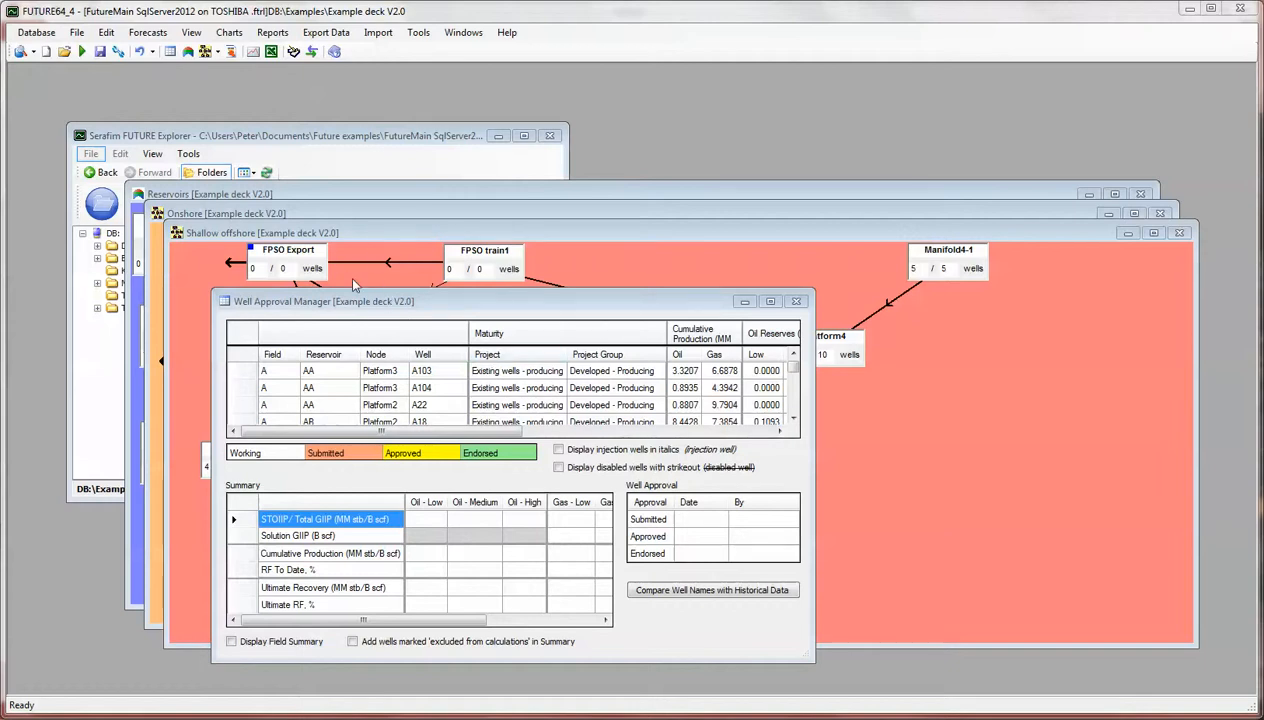
mouse_move(280, 272)
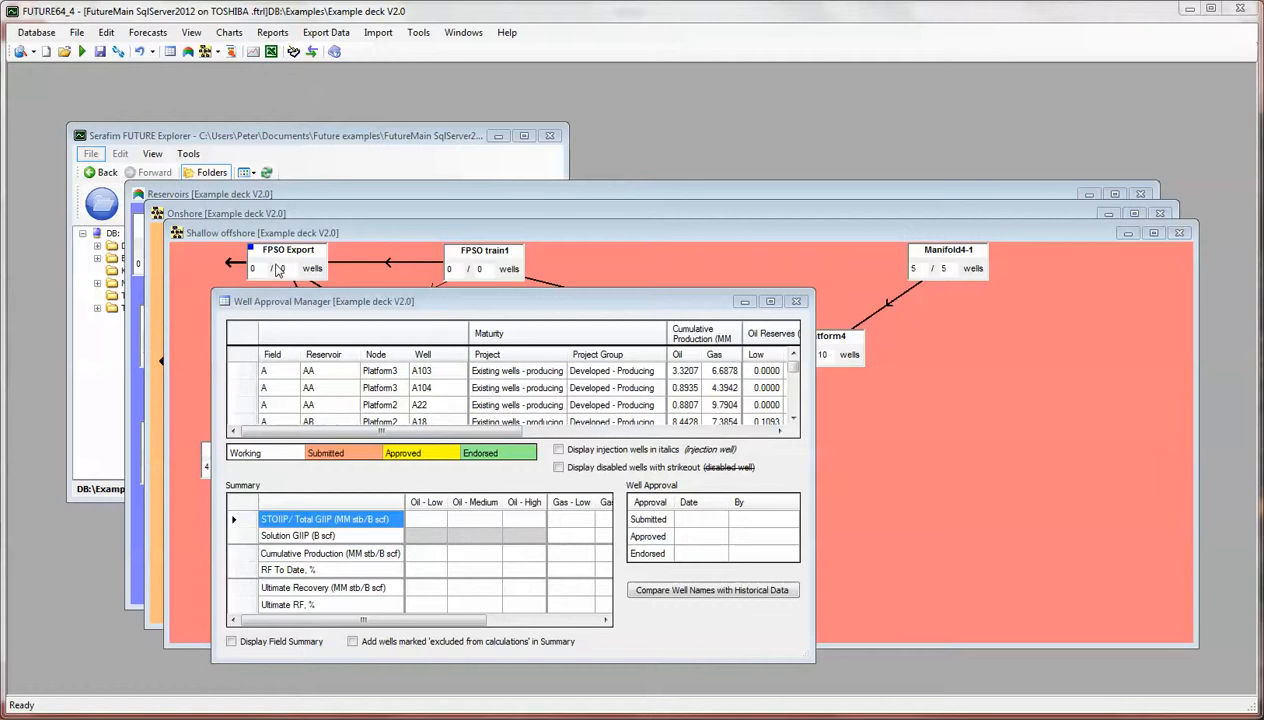
mouse_move(362, 244)
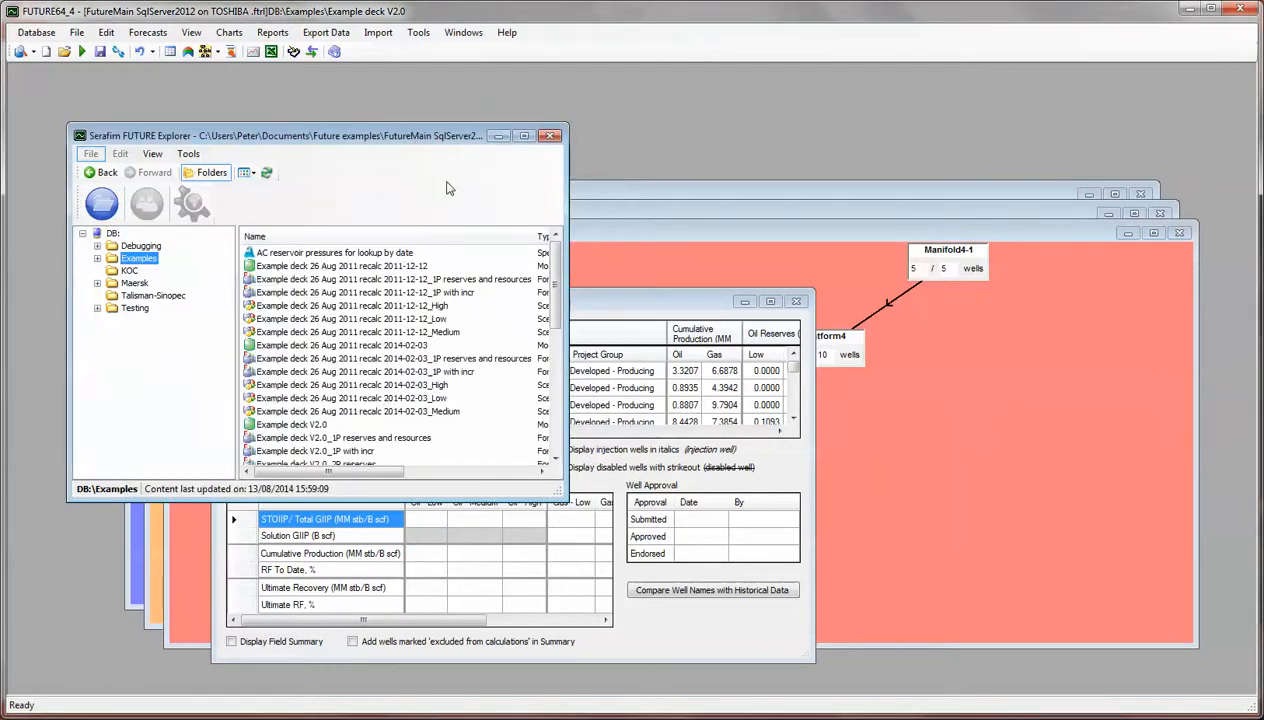
mouse_move(120, 76)
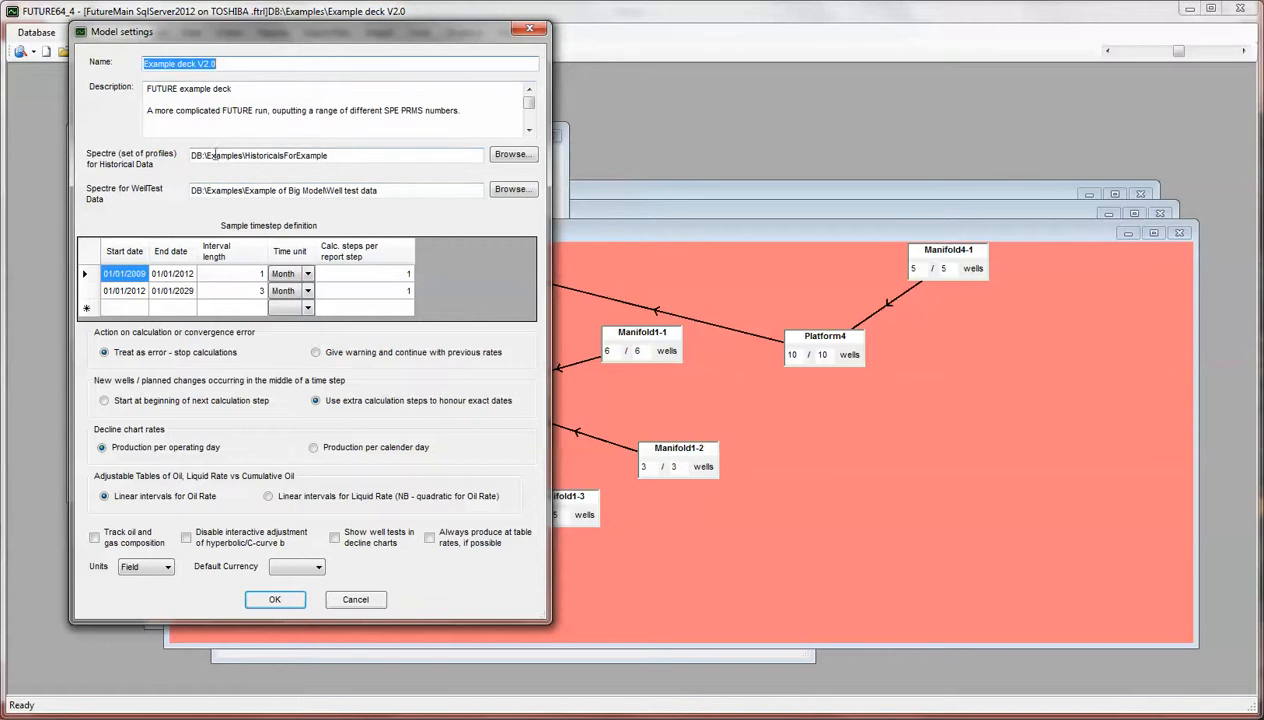
mouse_move(308, 524)
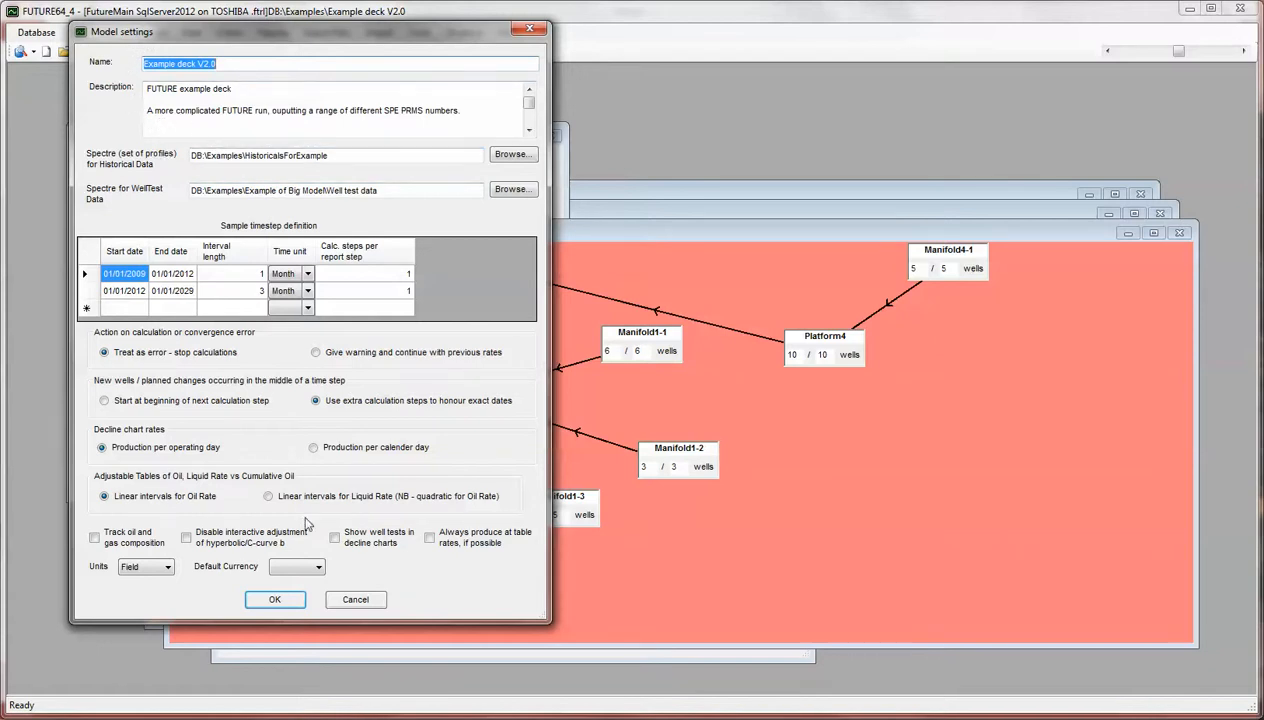
- Review the model settings for Example deck V2.0 via File > Settings and cancel without changes
click(276, 600)
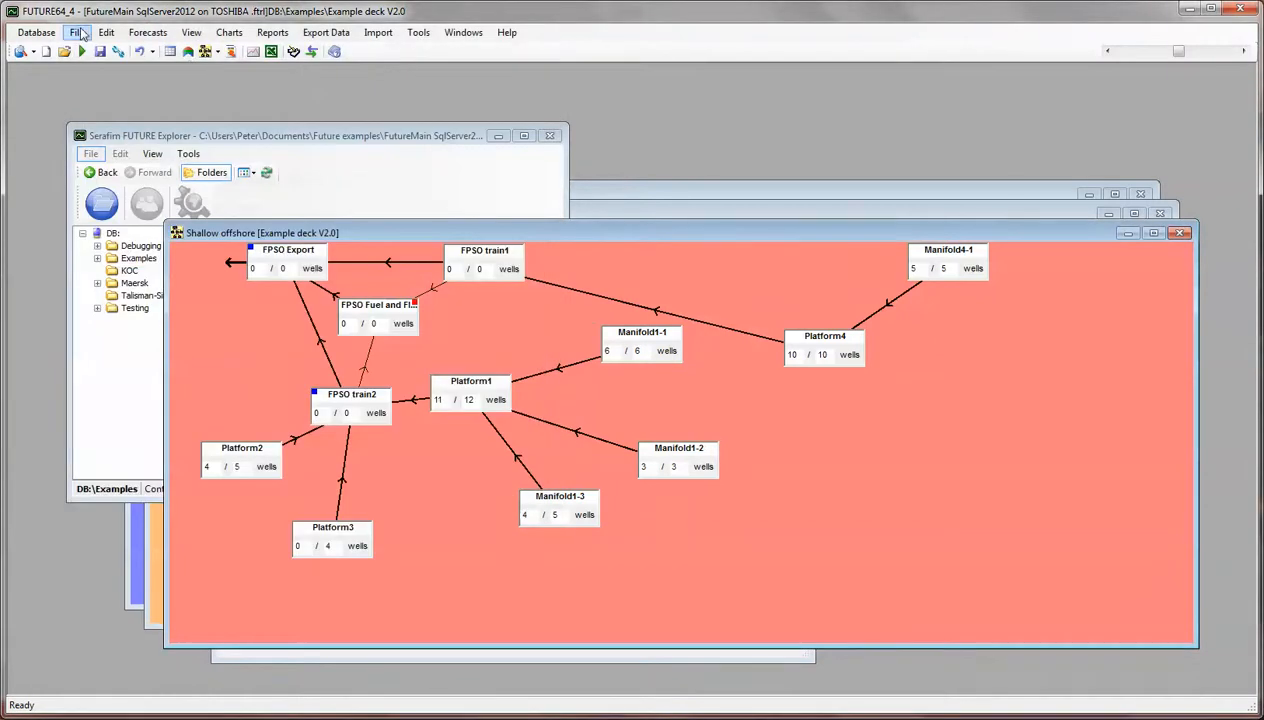
click(76, 32)
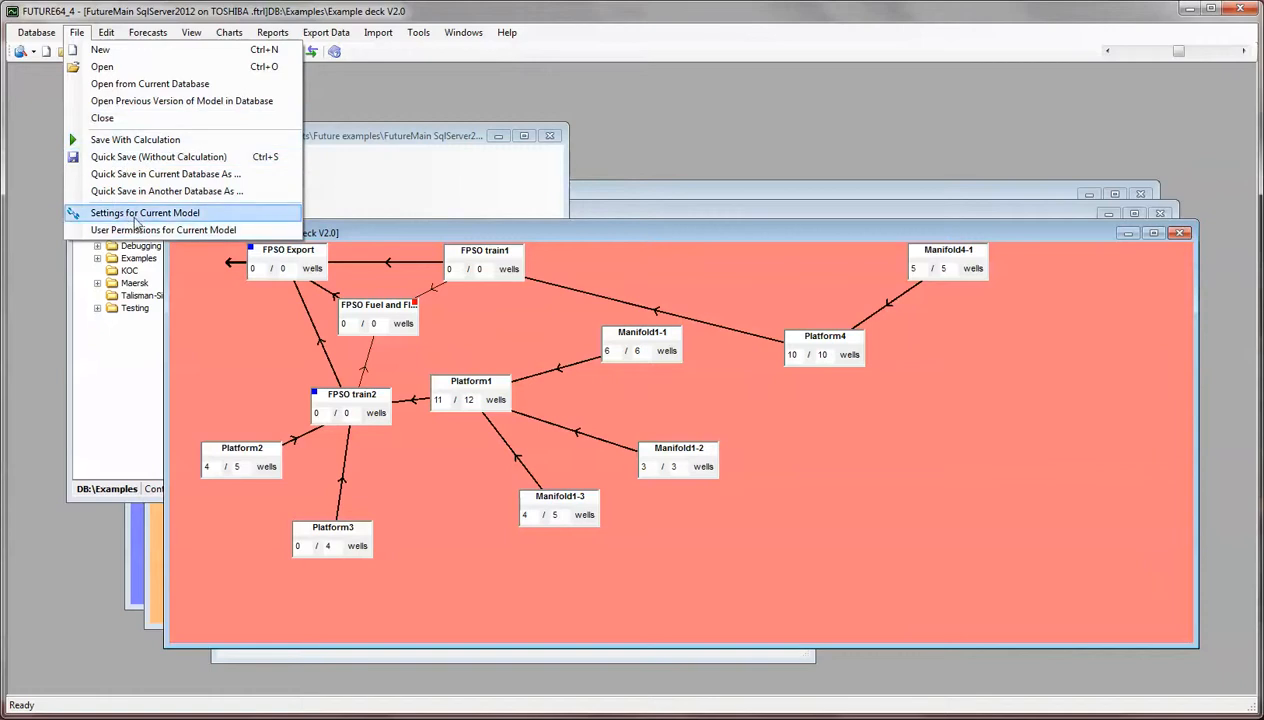
click(144, 212)
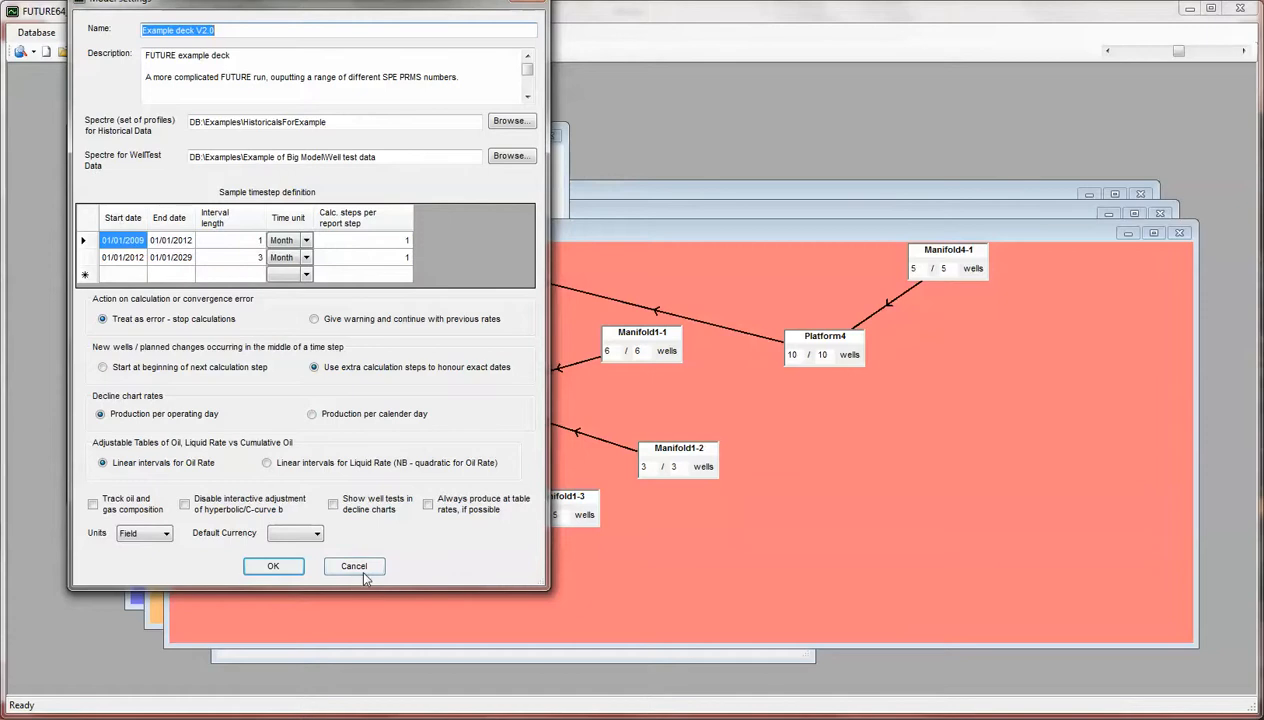
click(272, 566)
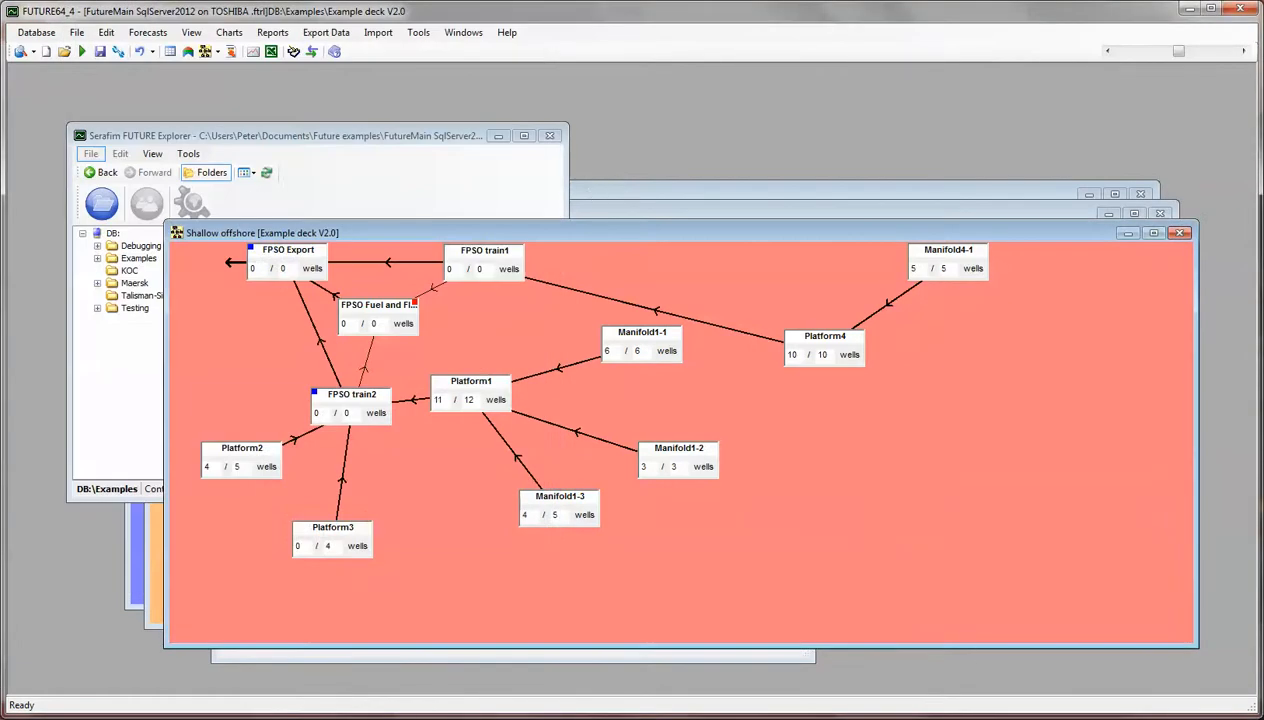
mouse_move(504, 84)
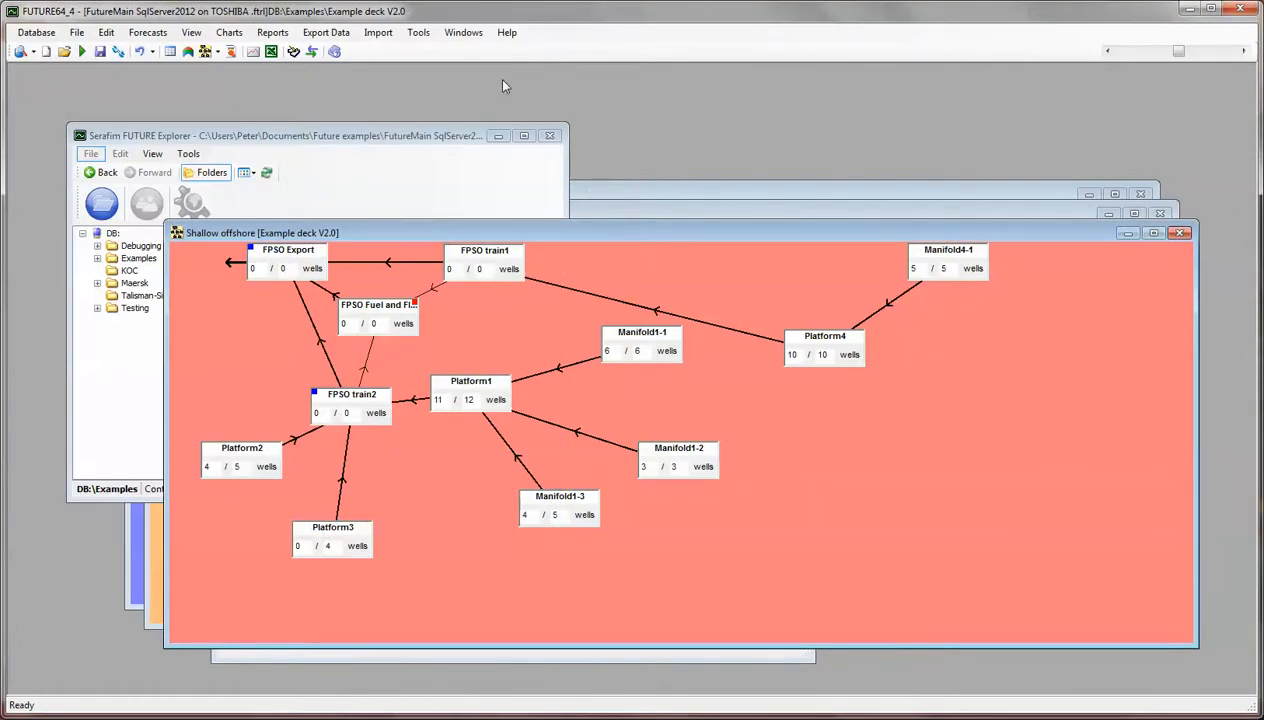
mouse_move(490, 64)
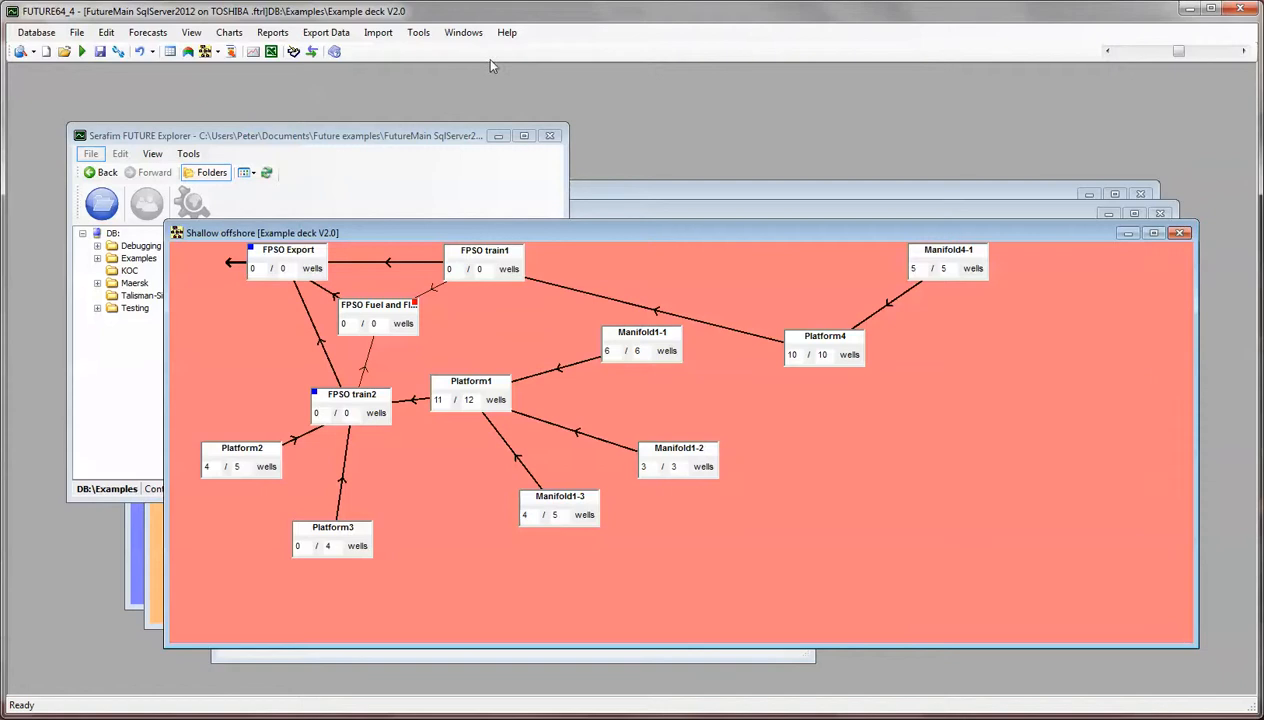
- Start the Historical data from database import from the Import menu
click(378, 32)
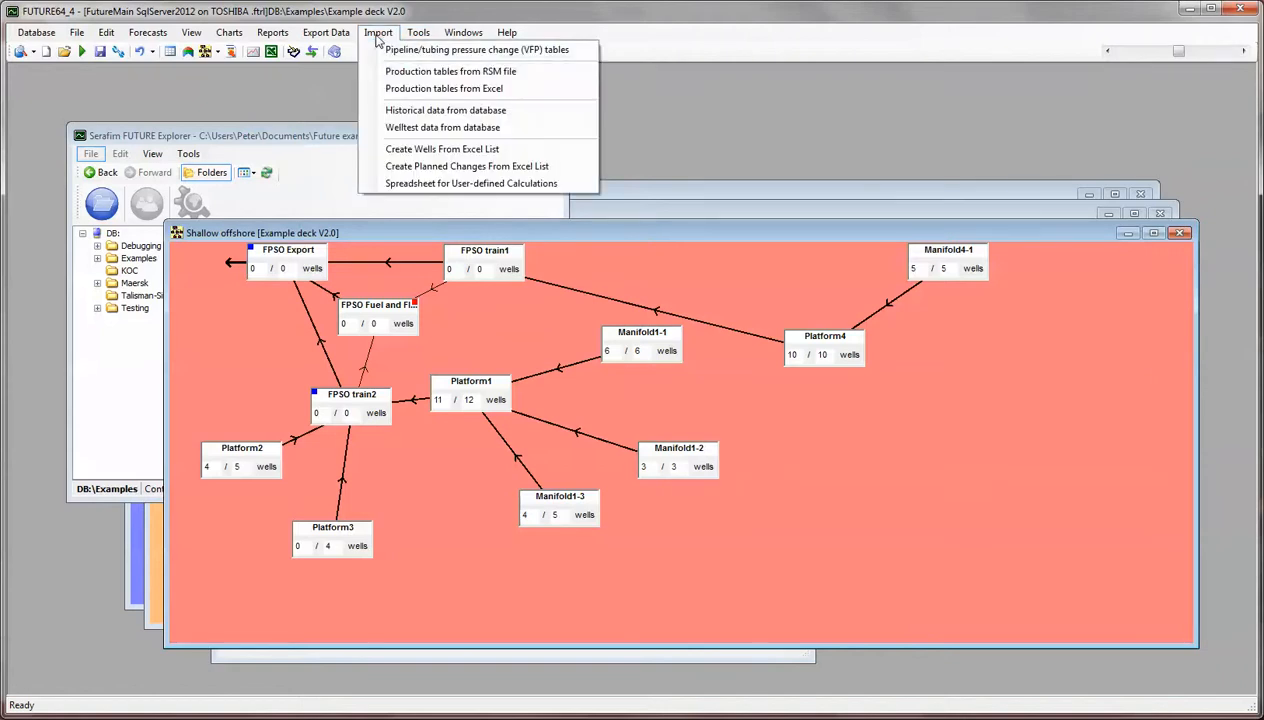
mouse_move(444, 110)
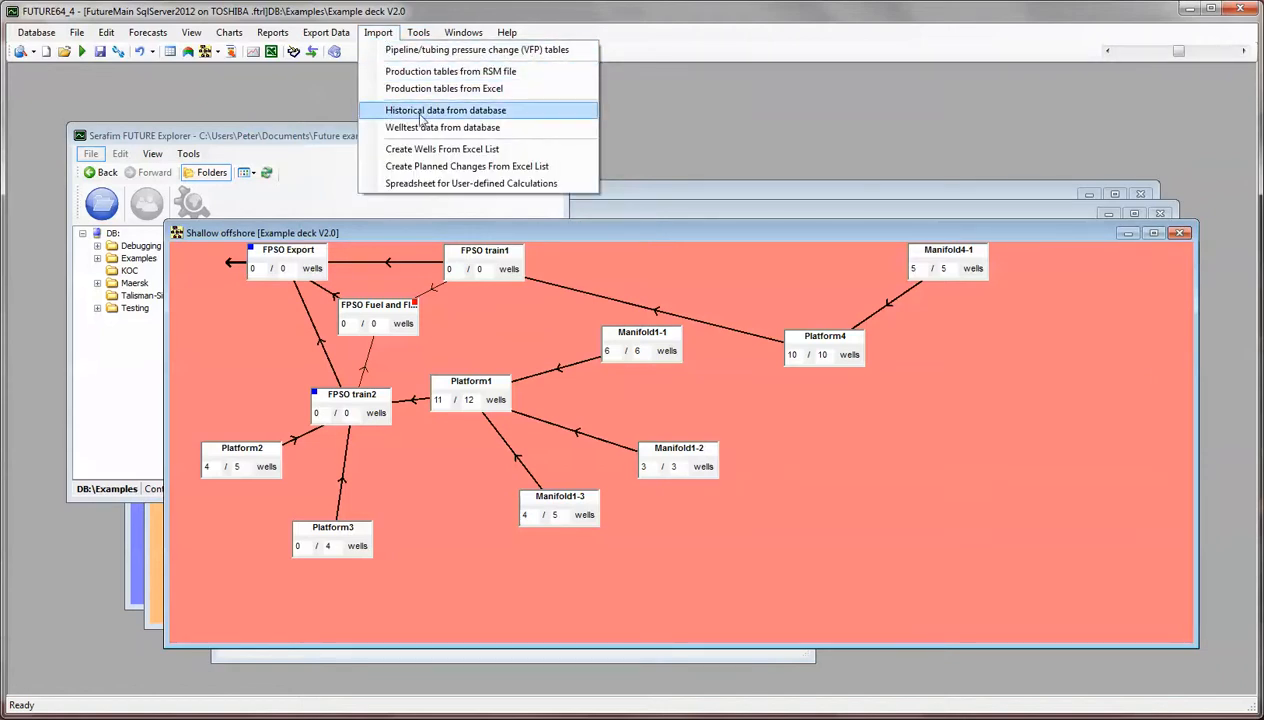
mouse_move(436, 116)
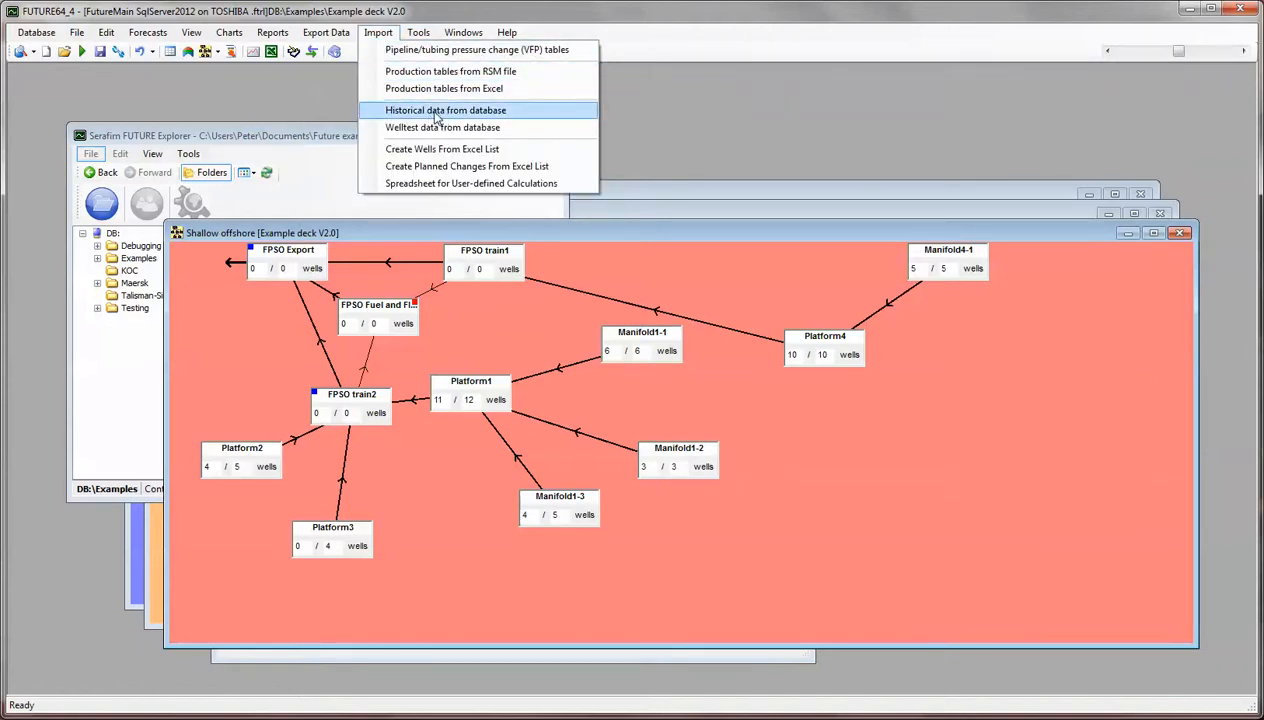
mouse_move(364, 36)
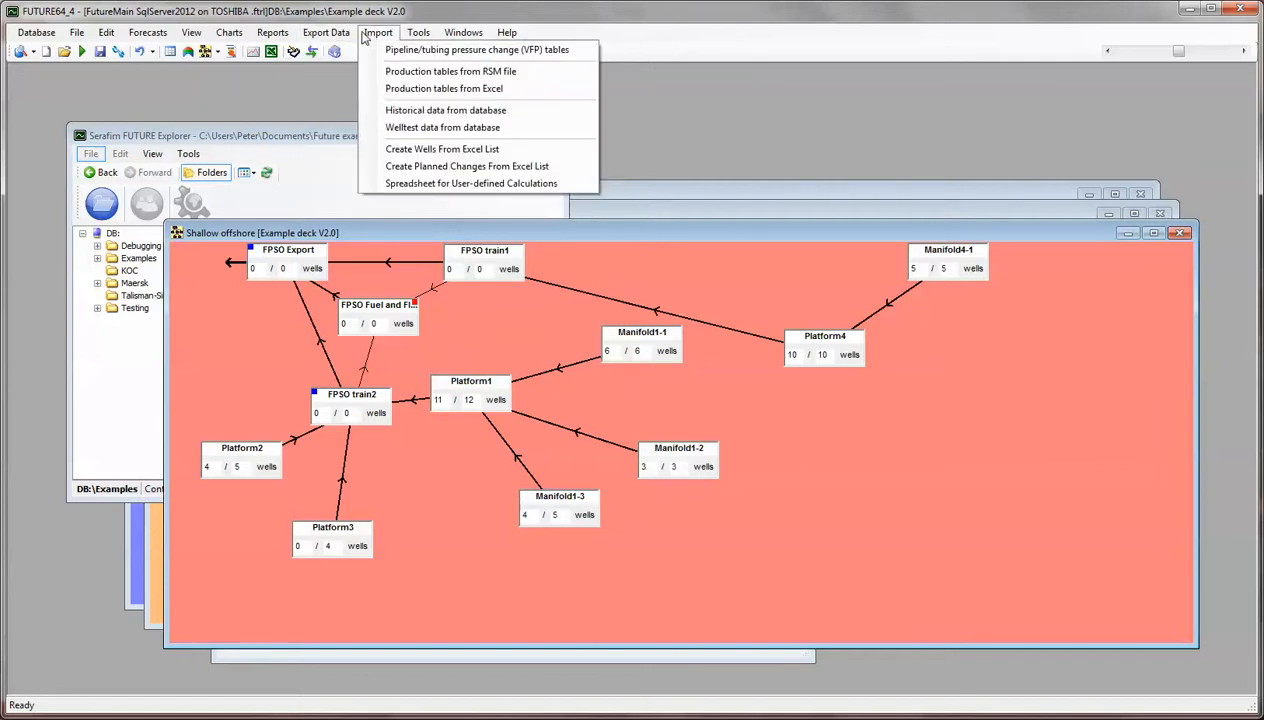
click(444, 110)
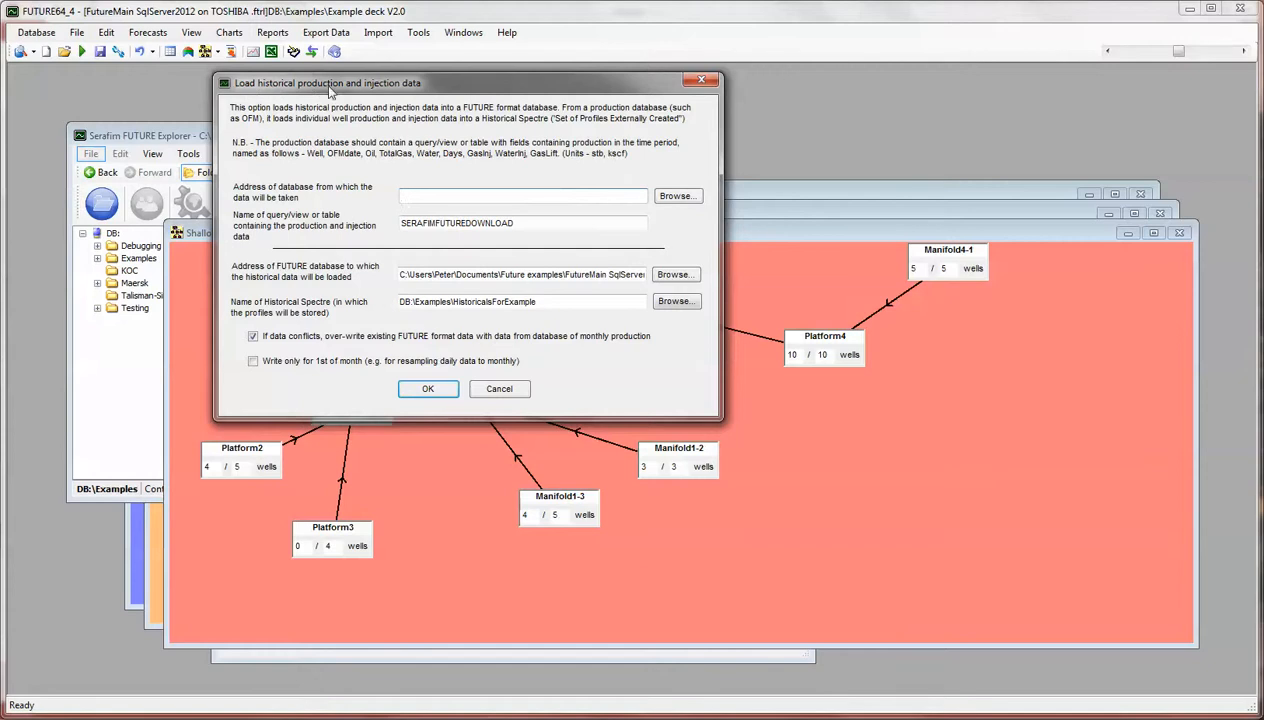
mouse_move(312, 164)
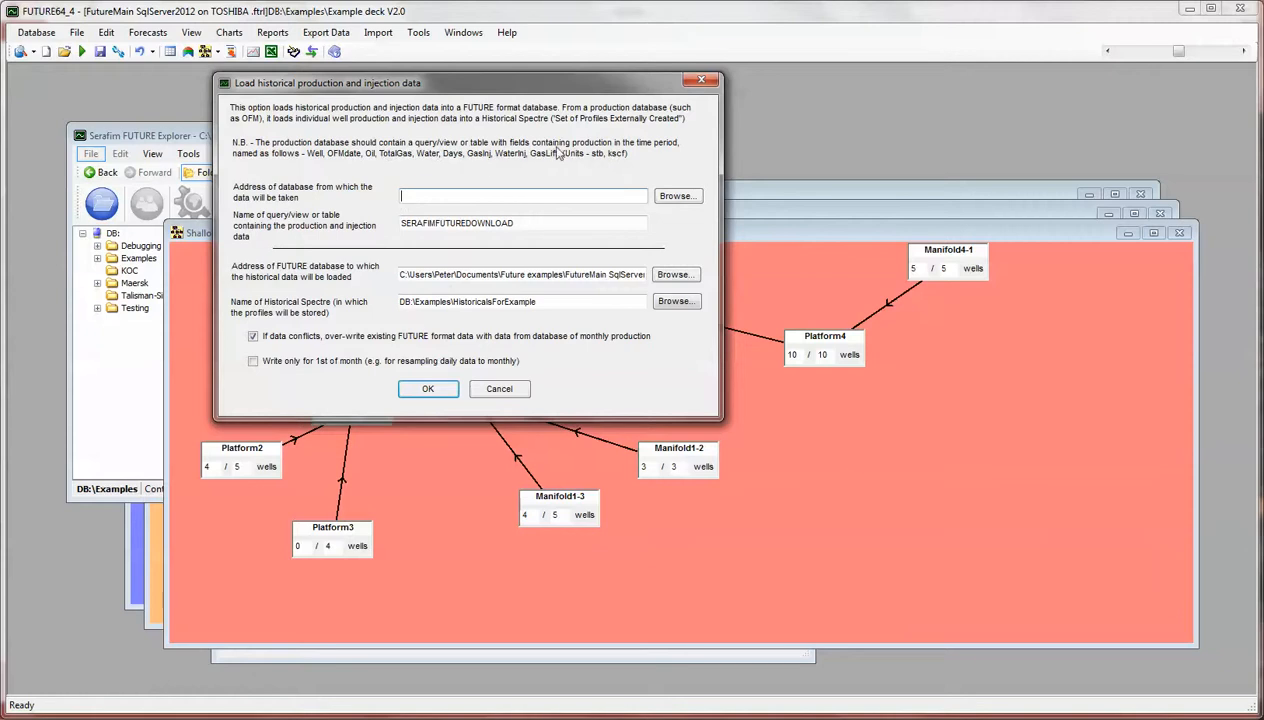
mouse_move(532, 162)
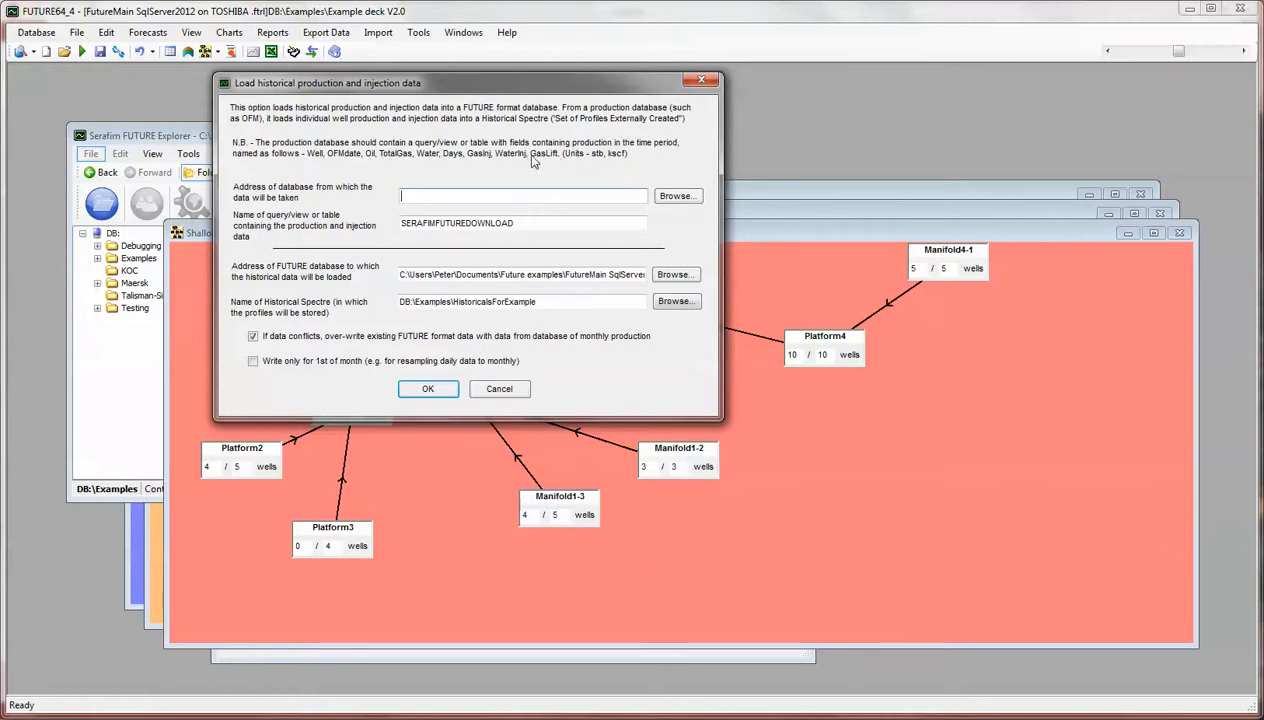
mouse_move(516, 164)
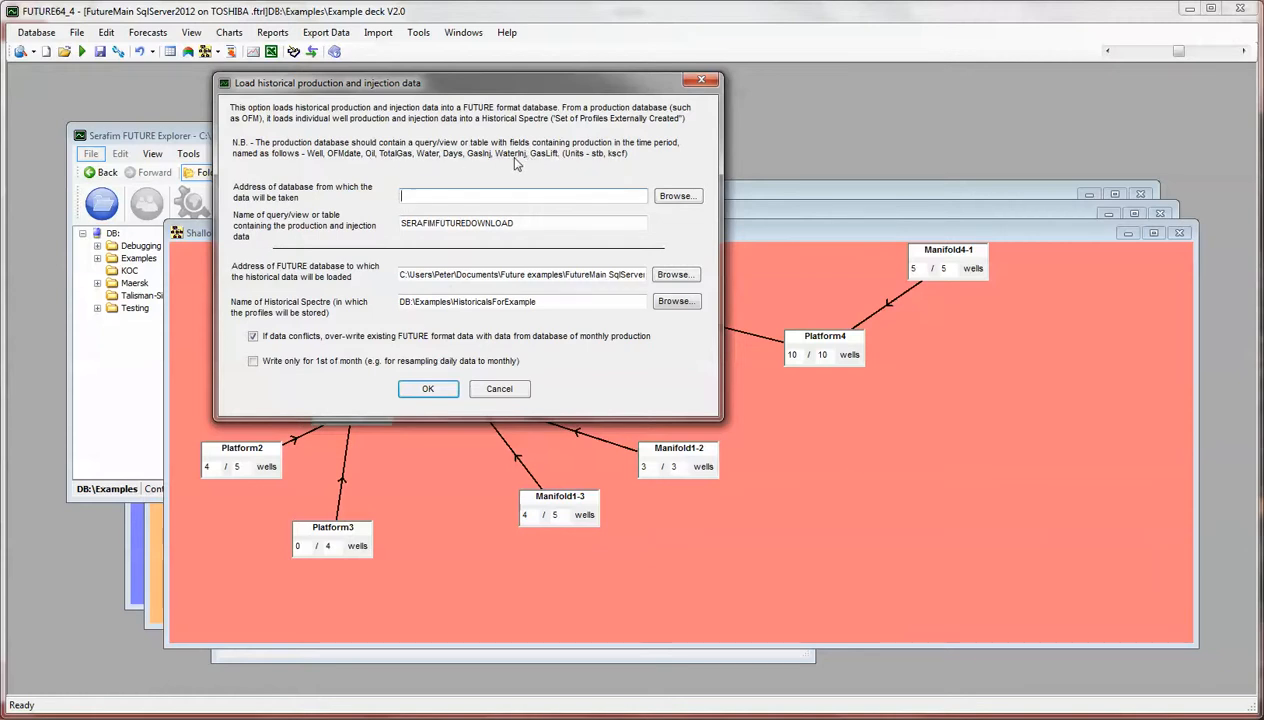
mouse_move(348, 84)
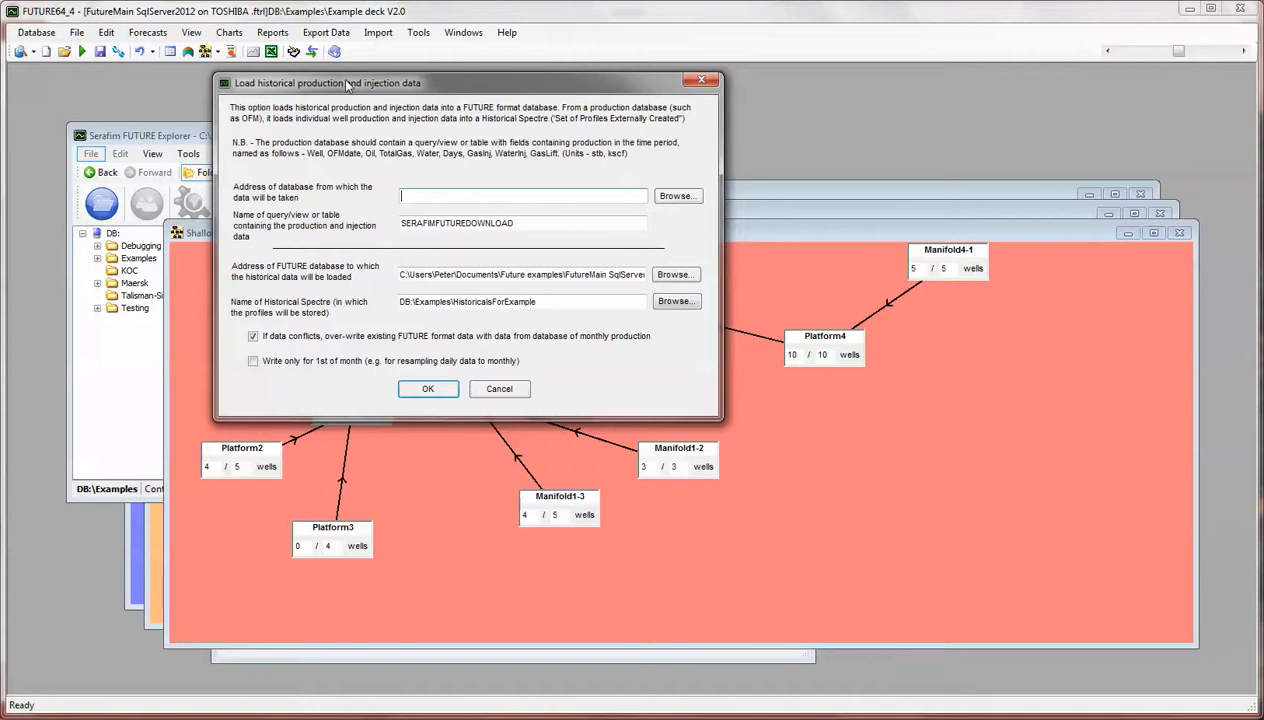
mouse_move(678, 196)
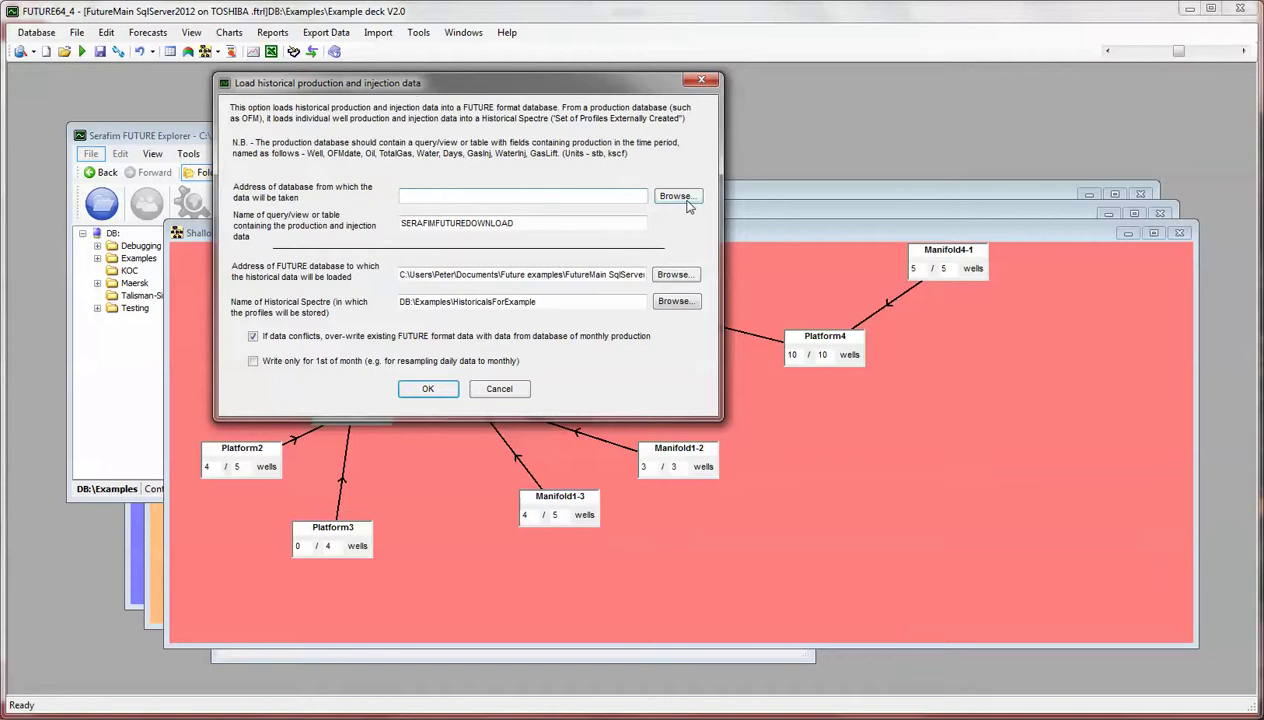
click(676, 196)
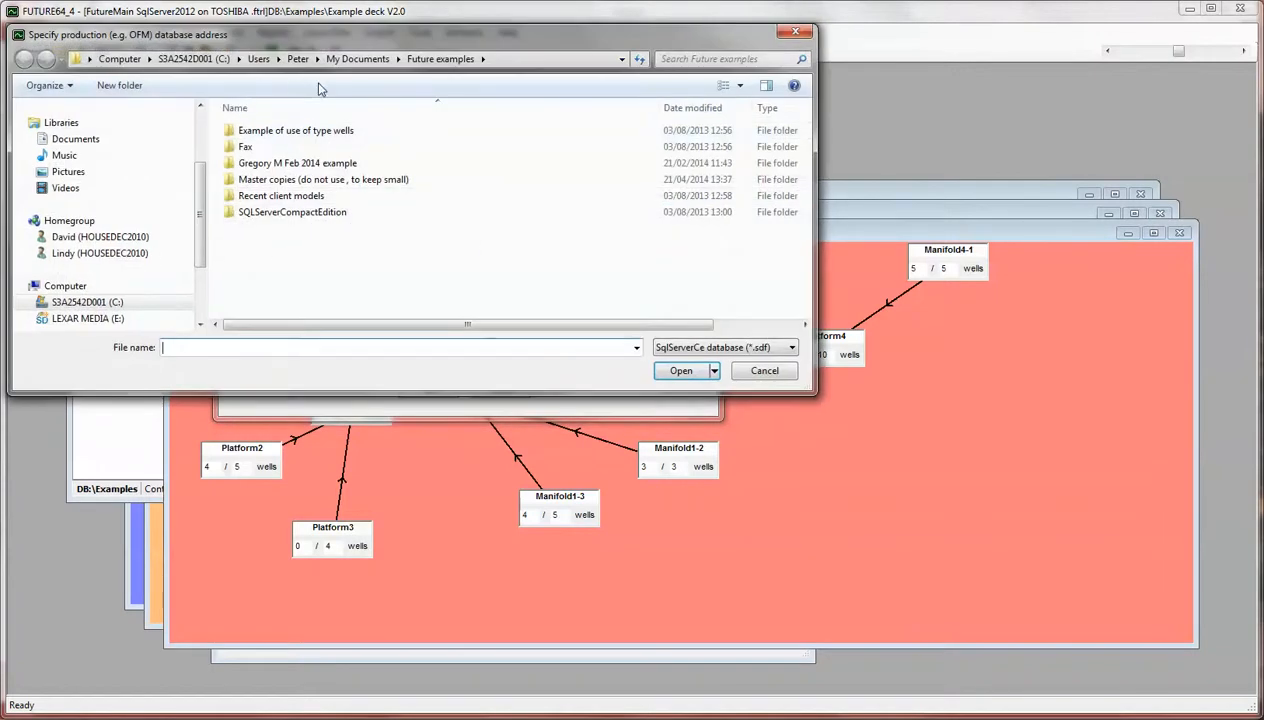
mouse_move(356, 58)
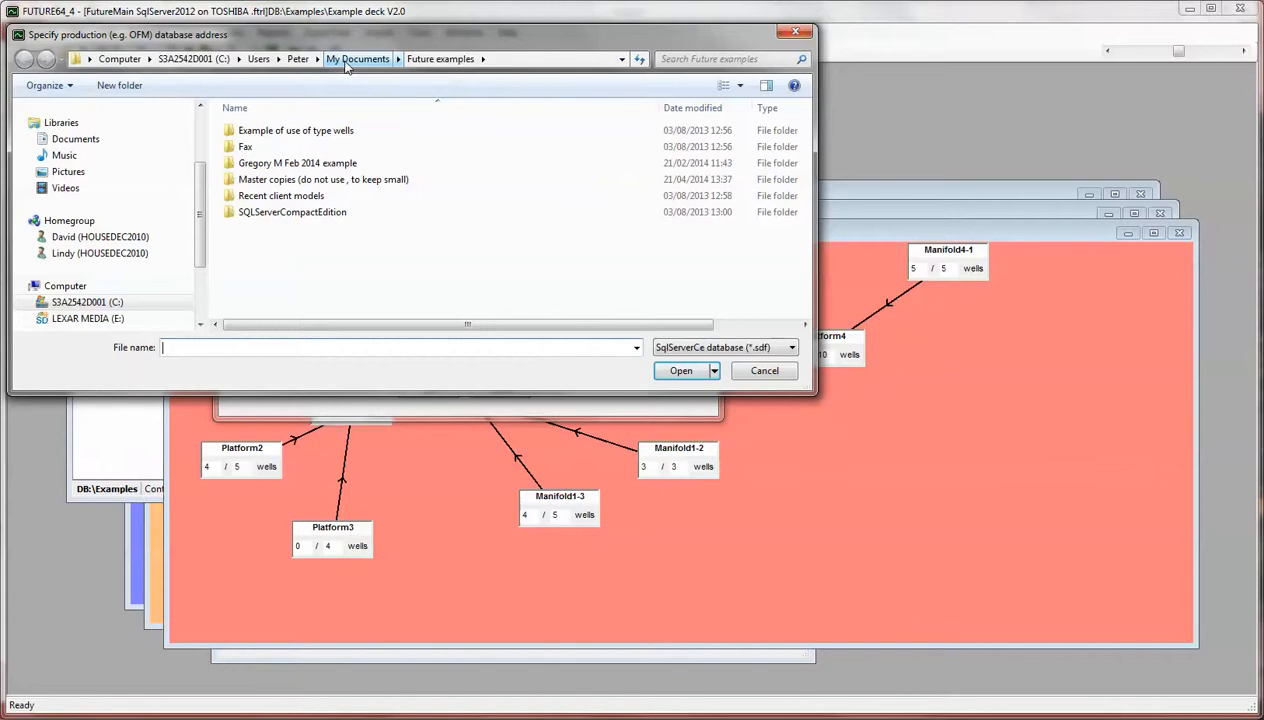
click(356, 58)
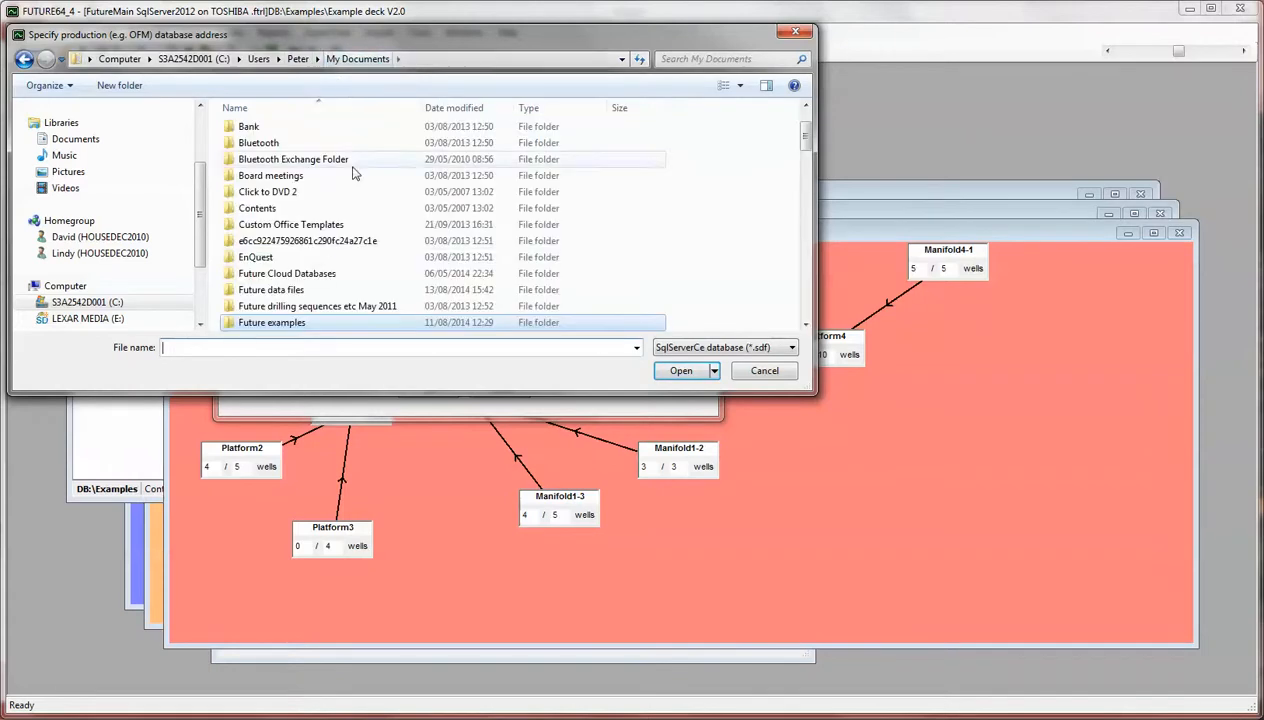
double_click(270, 288)
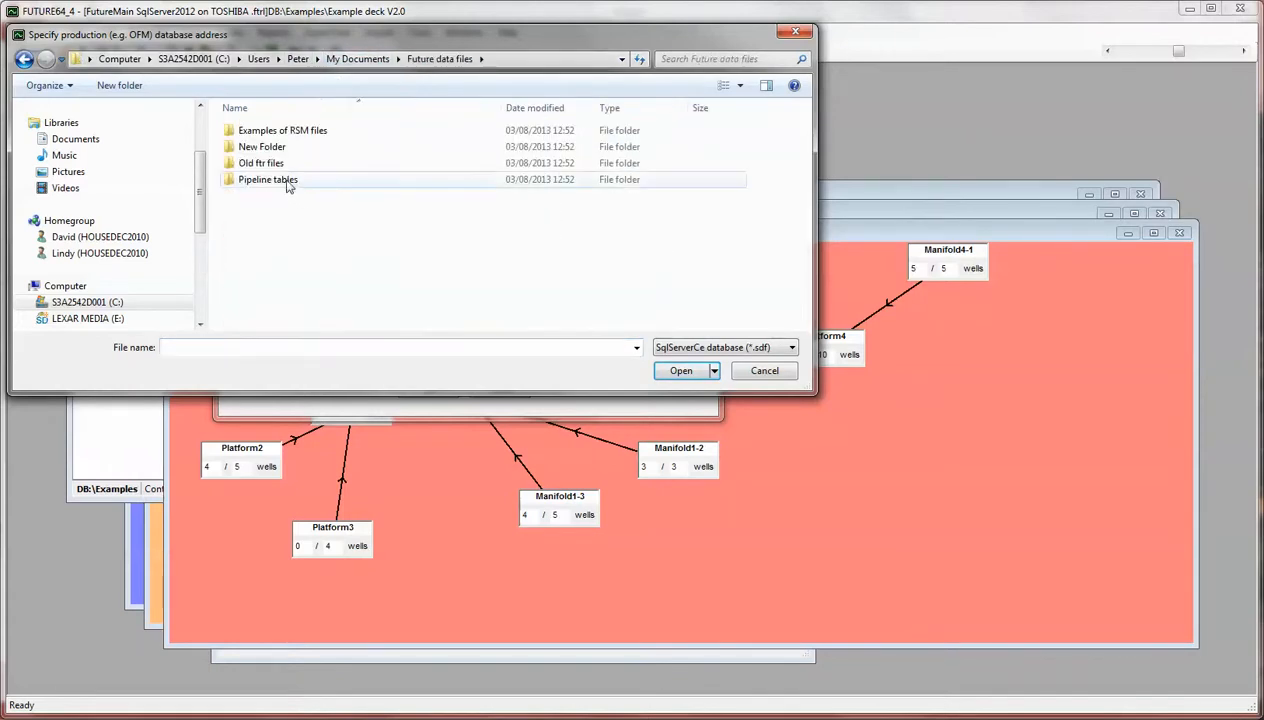
click(792, 348)
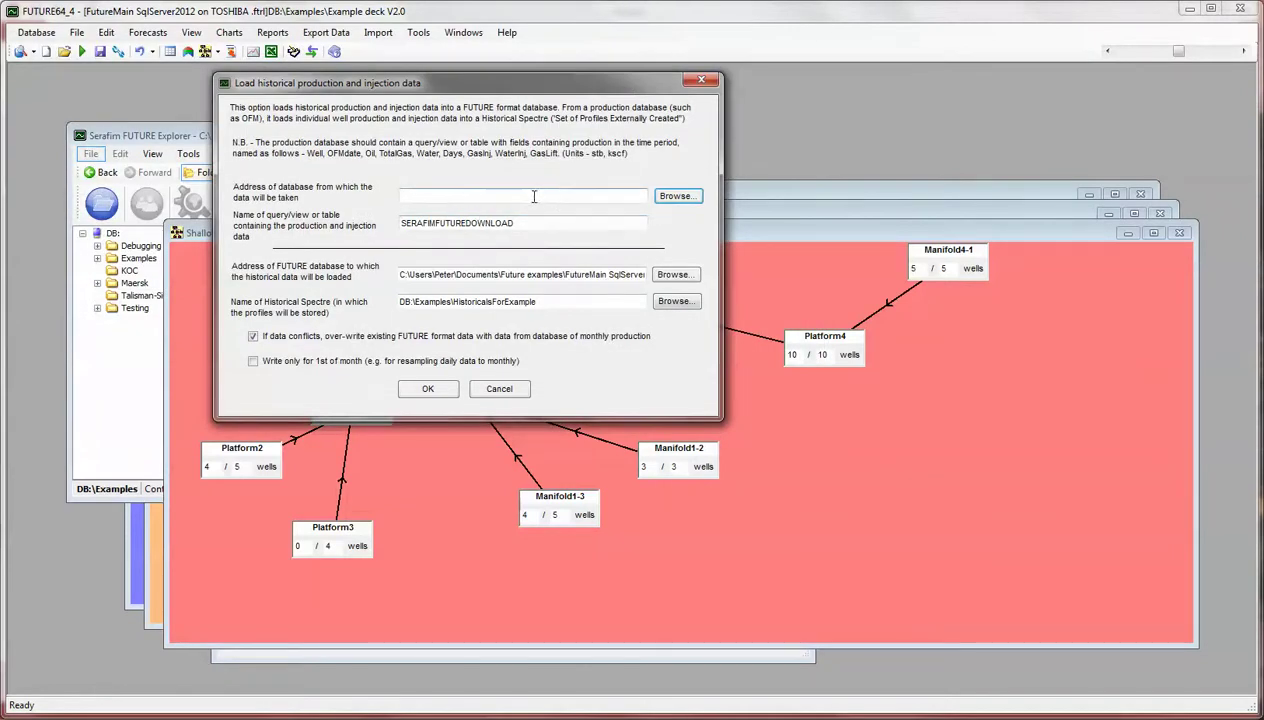
mouse_move(488, 198)
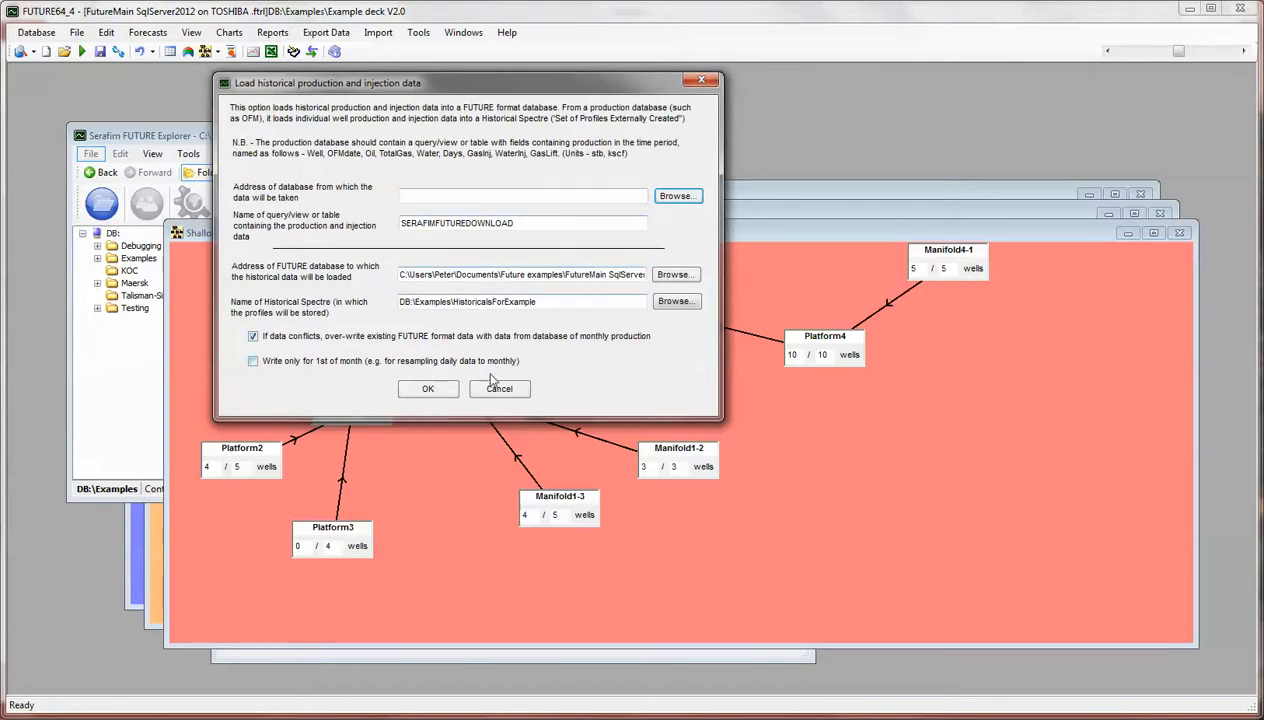
mouse_move(320, 162)
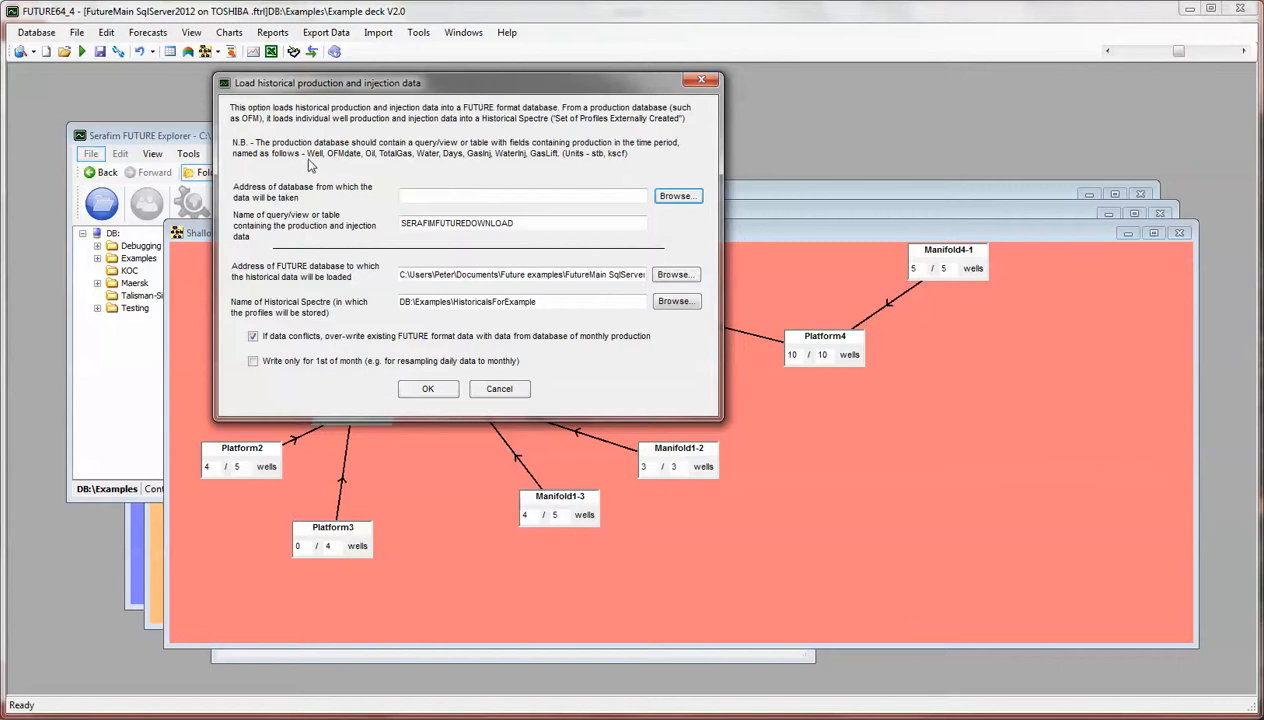
mouse_move(370, 164)
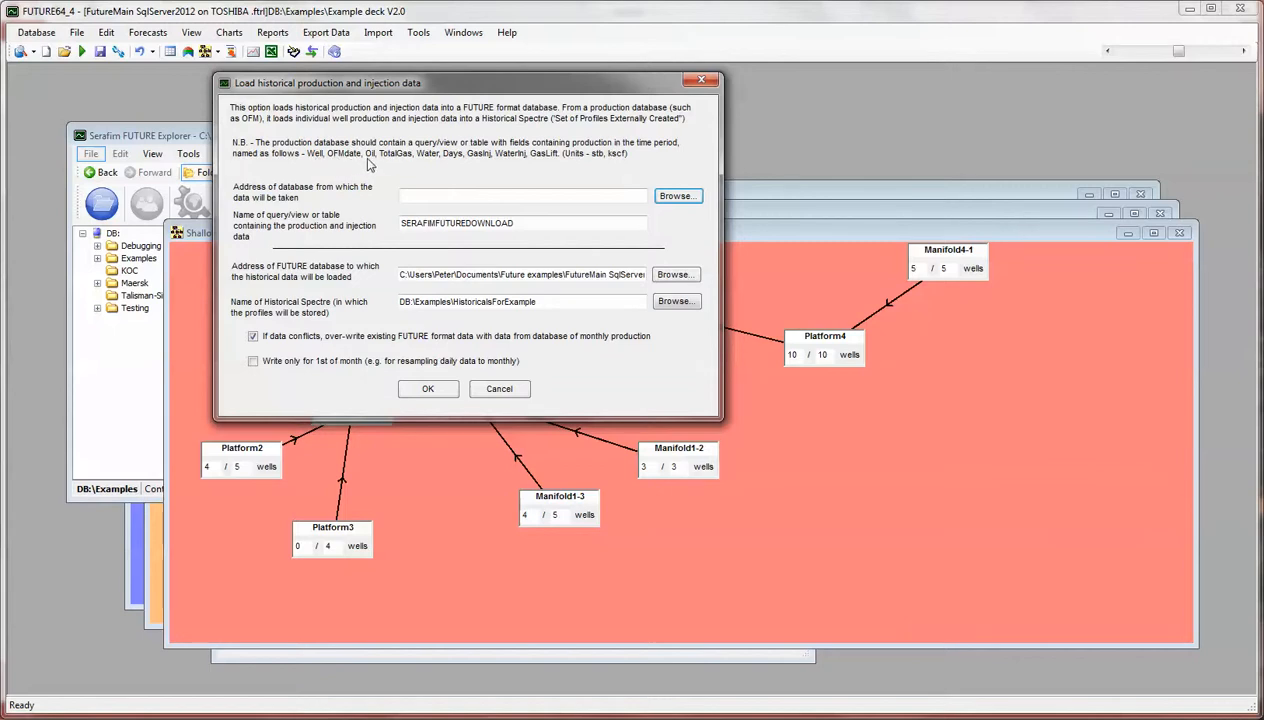
click(498, 388)
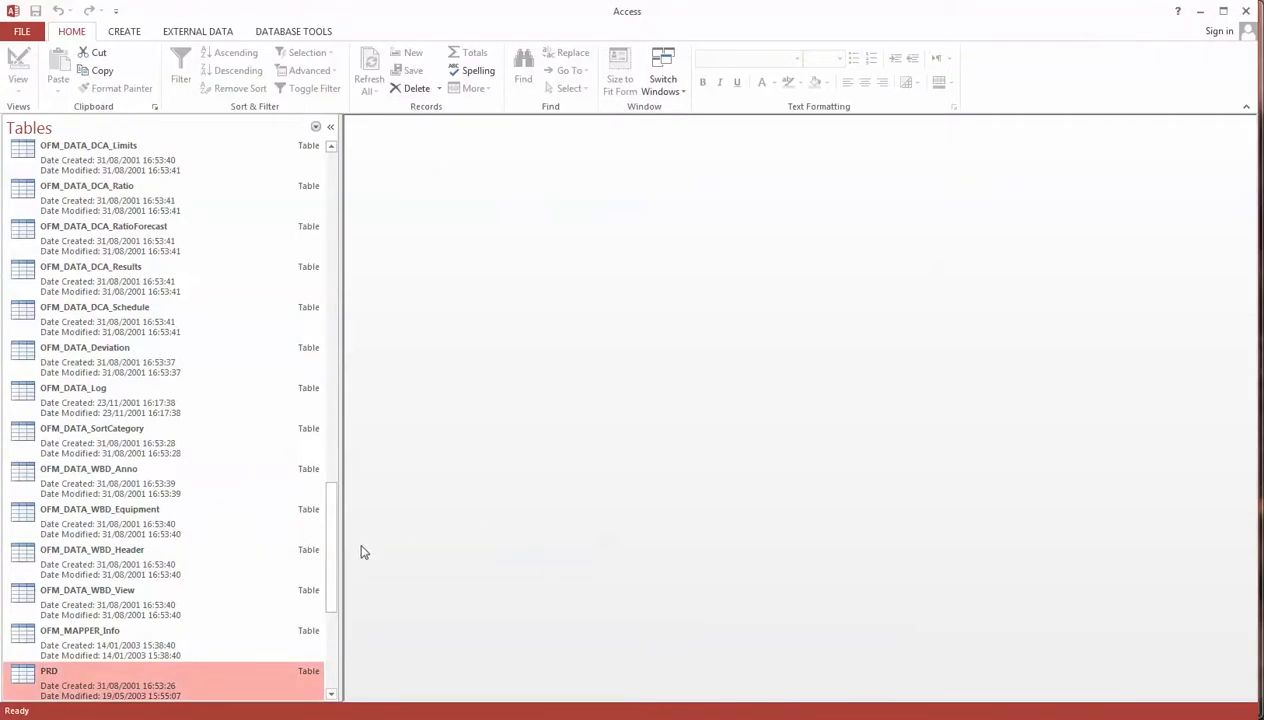
scroll(down, 3)
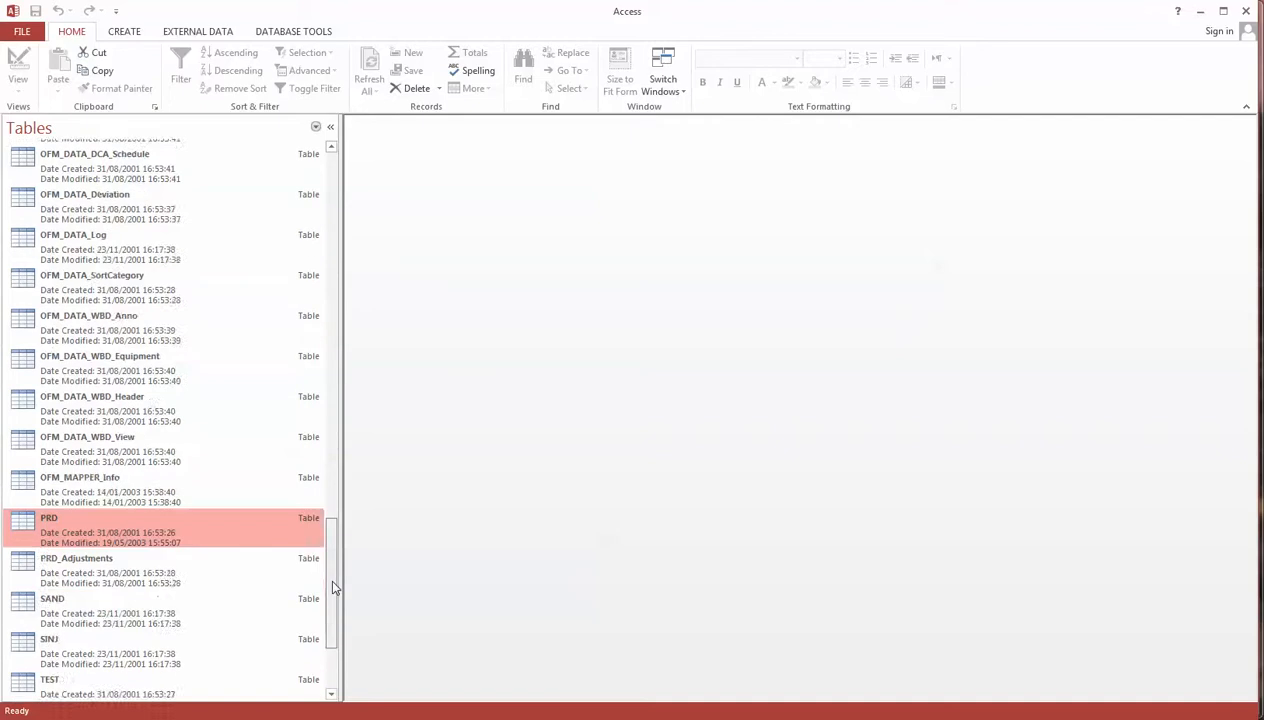
scroll(up, 3)
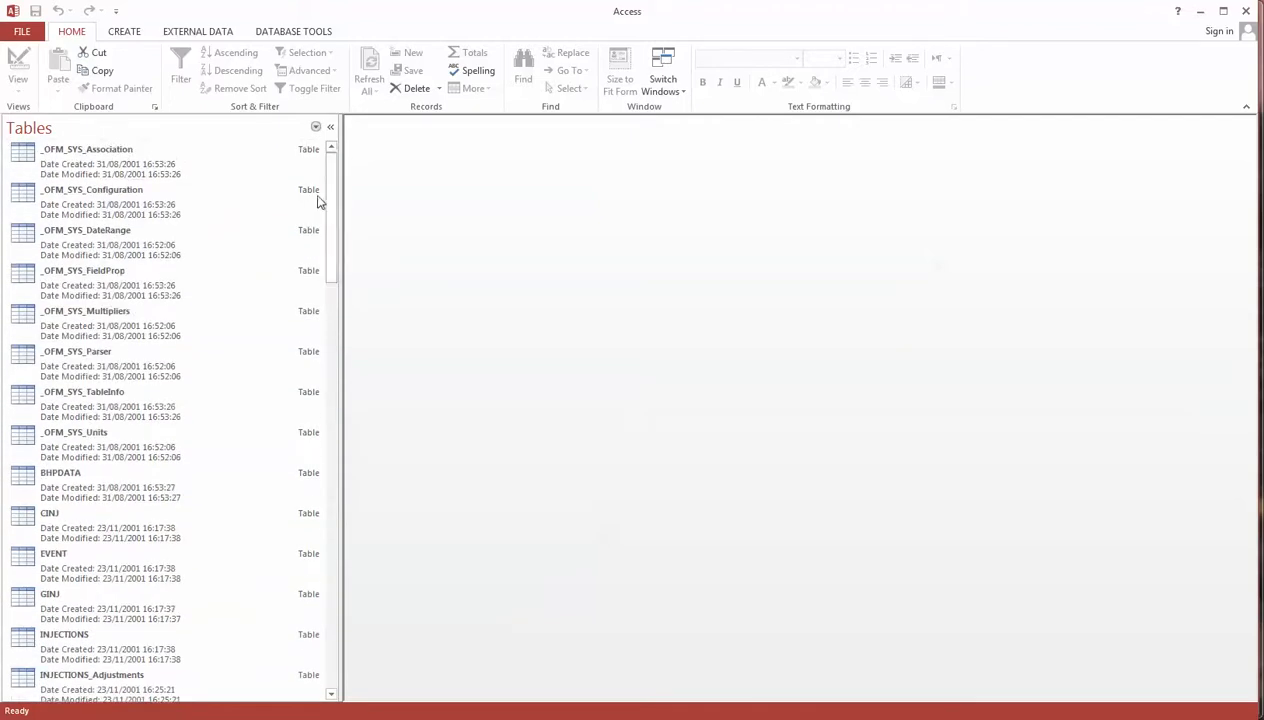
scroll(down, 3)
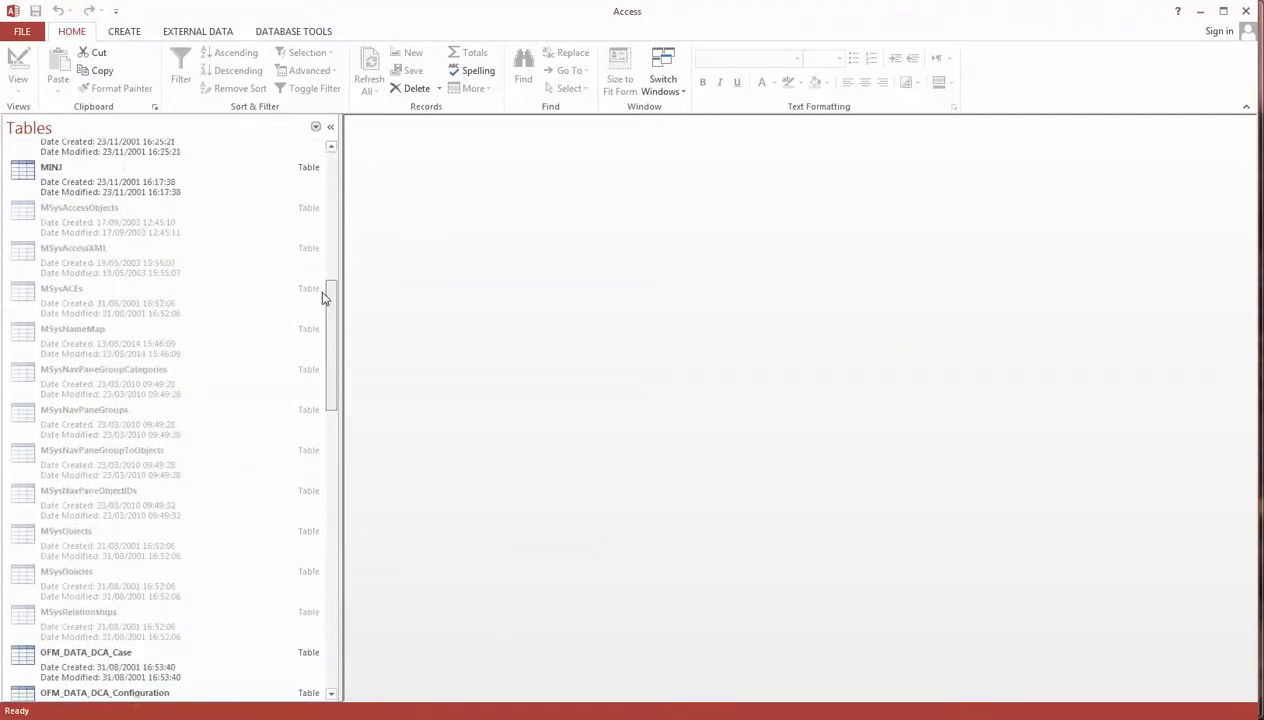
scroll(down, 3)
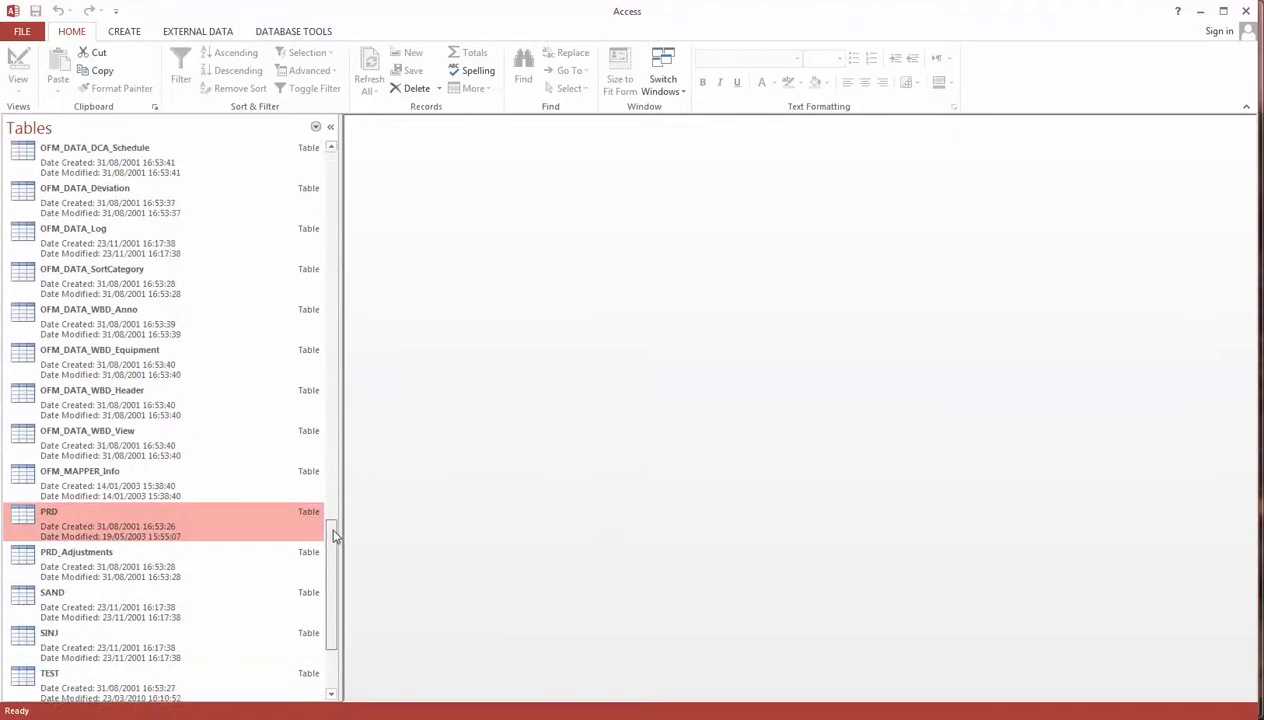
scroll(down, 3)
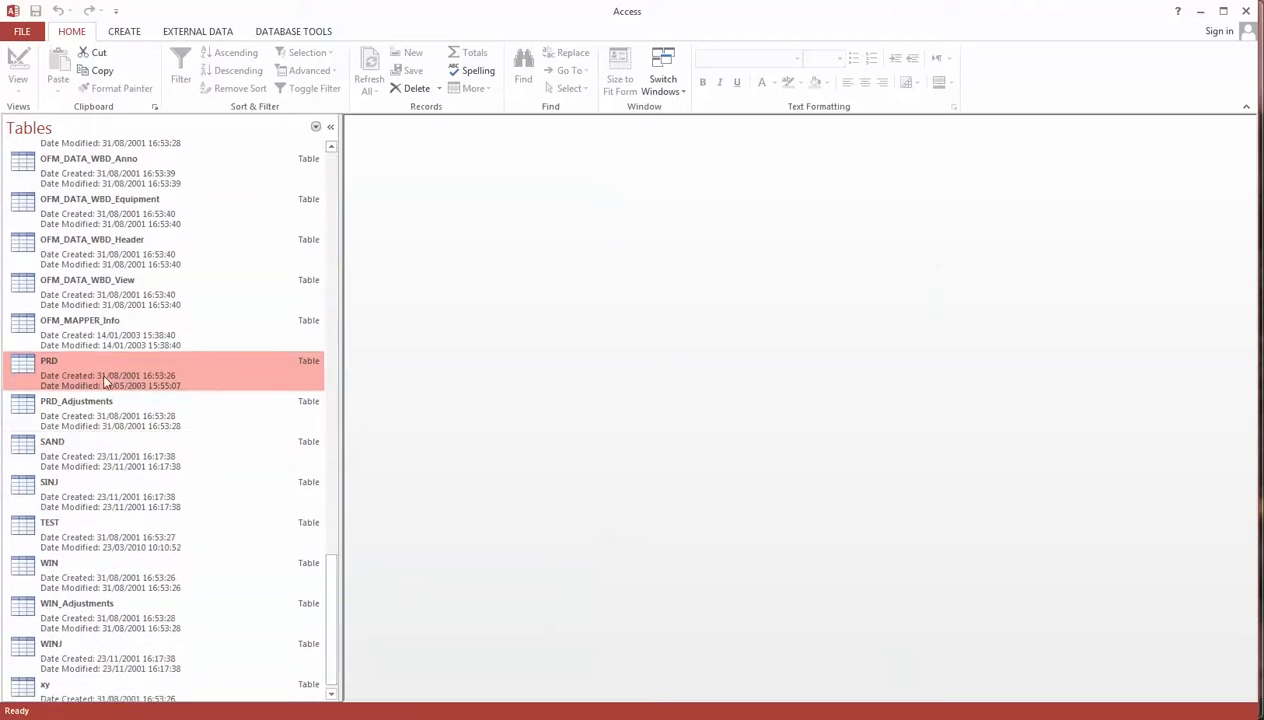
mouse_move(108, 380)
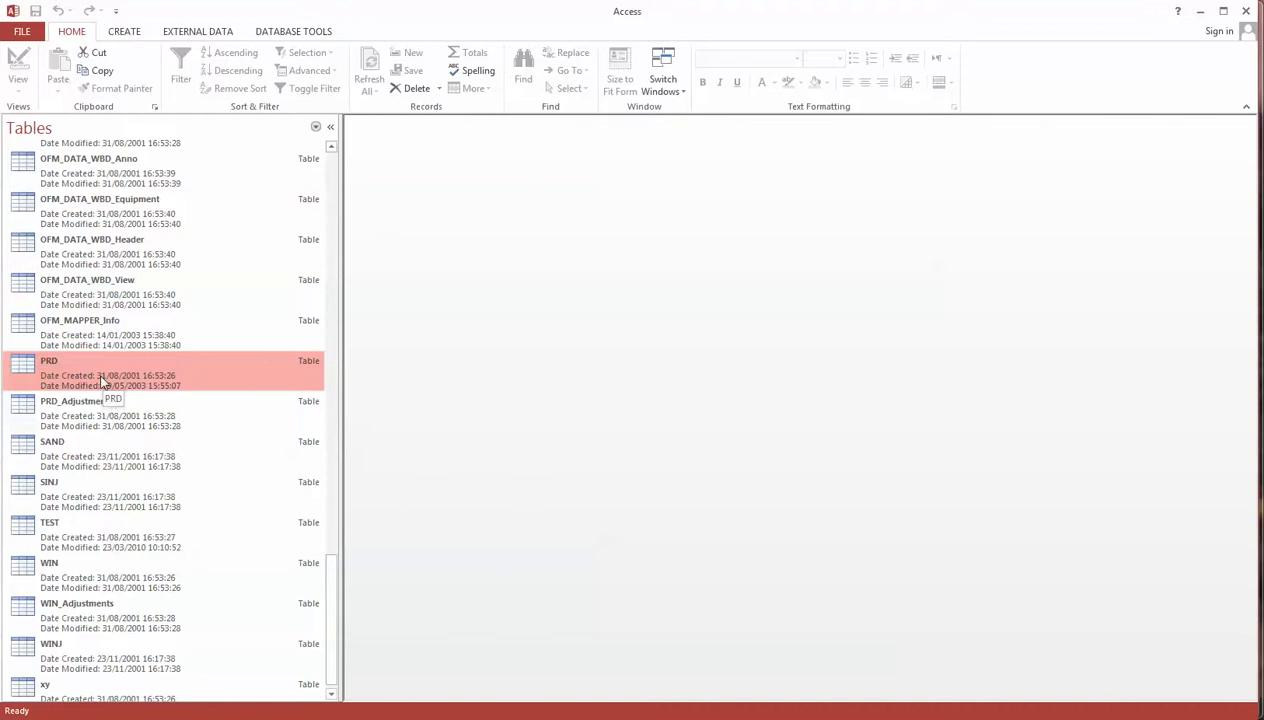
- View the PRD table's Well, Date, Days, Oil, Gas, Water records, then minimize it
double_click(48, 360)
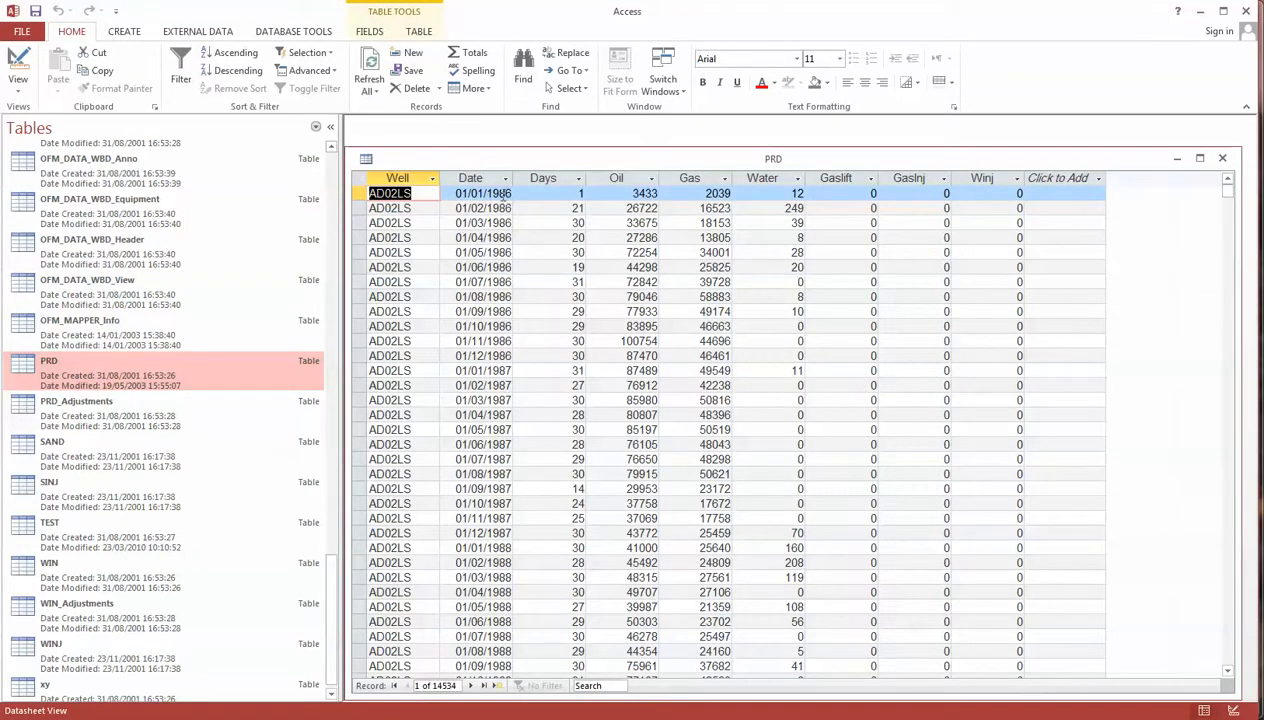
mouse_move(424, 204)
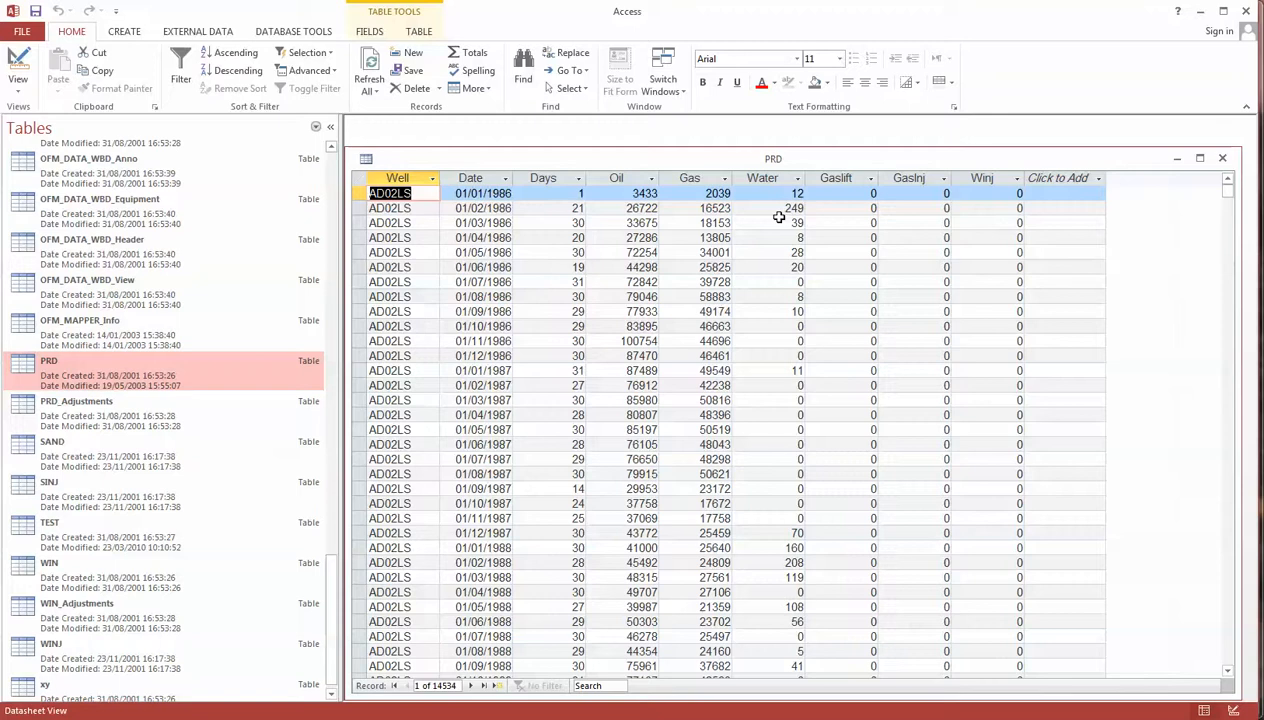
mouse_move(1008, 204)
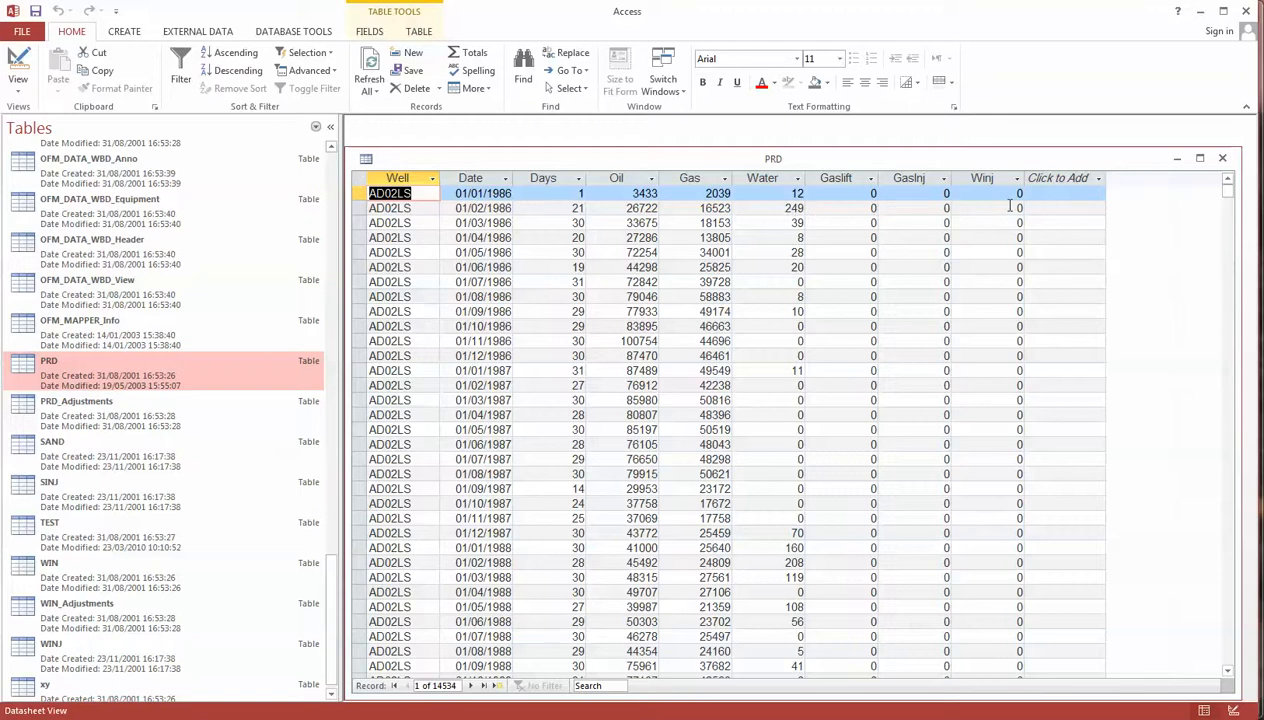
mouse_move(1150, 178)
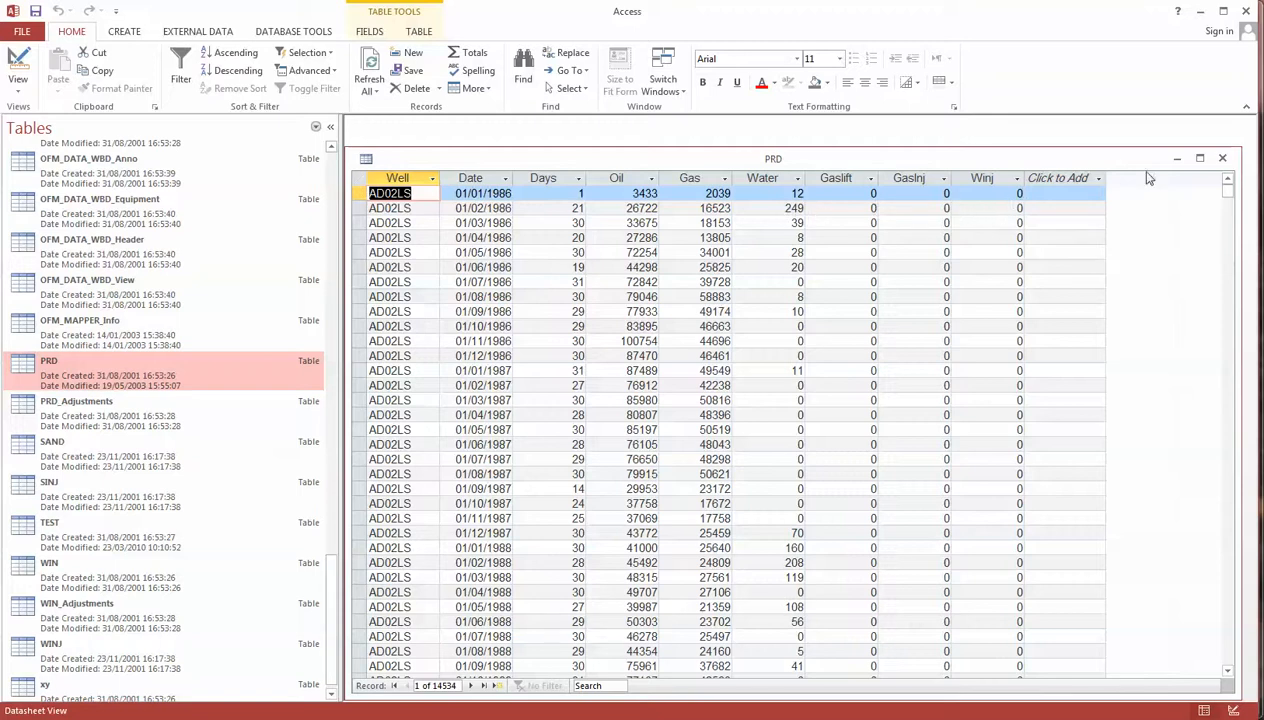
mouse_move(1176, 158)
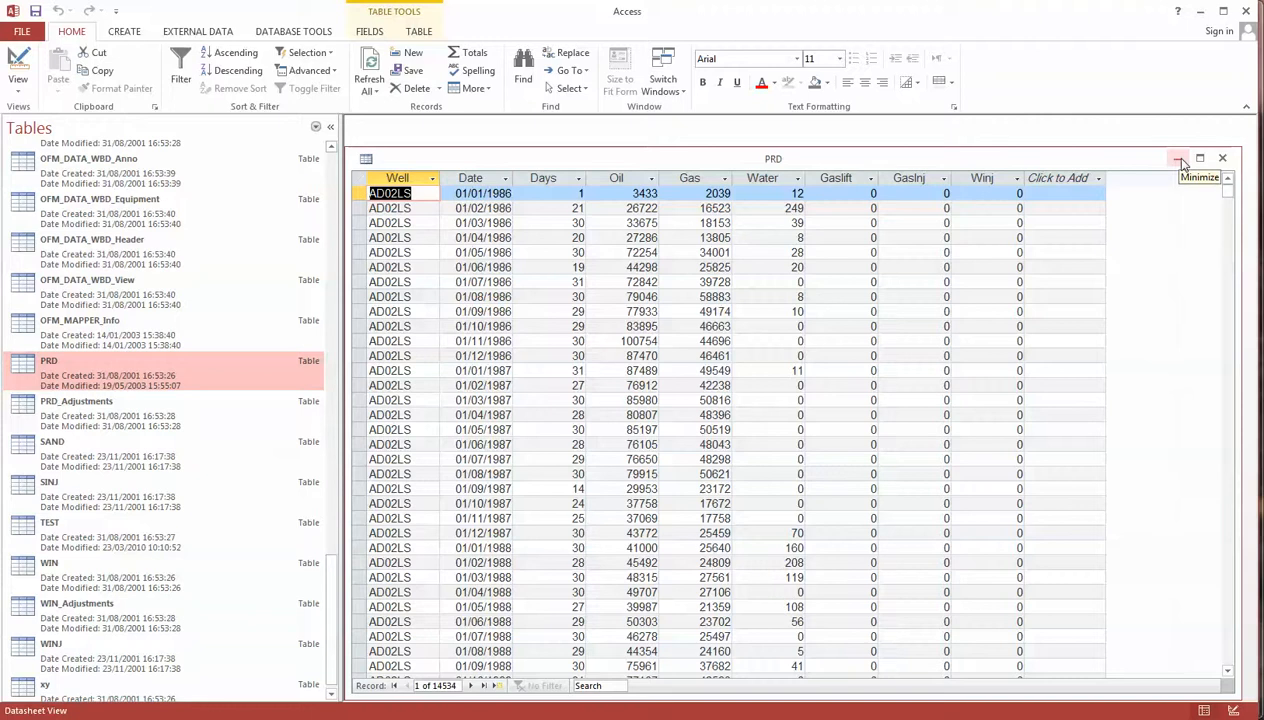
click(1178, 158)
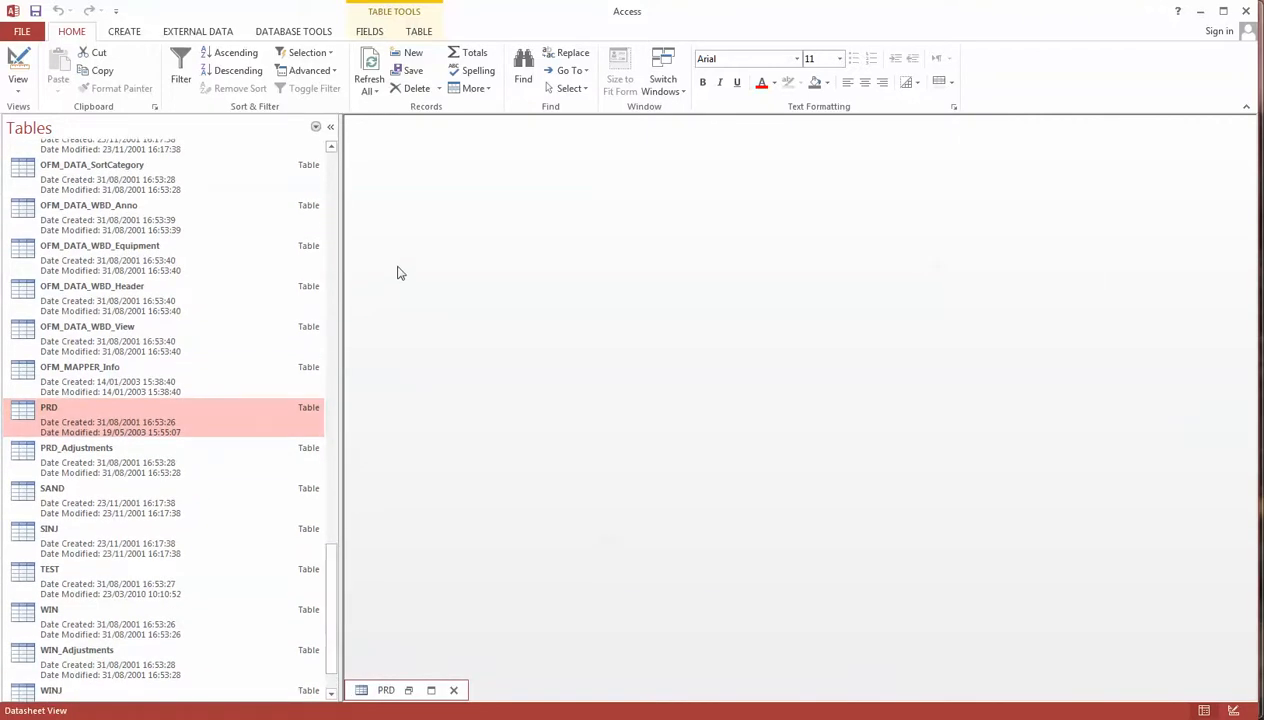
mouse_move(134, 68)
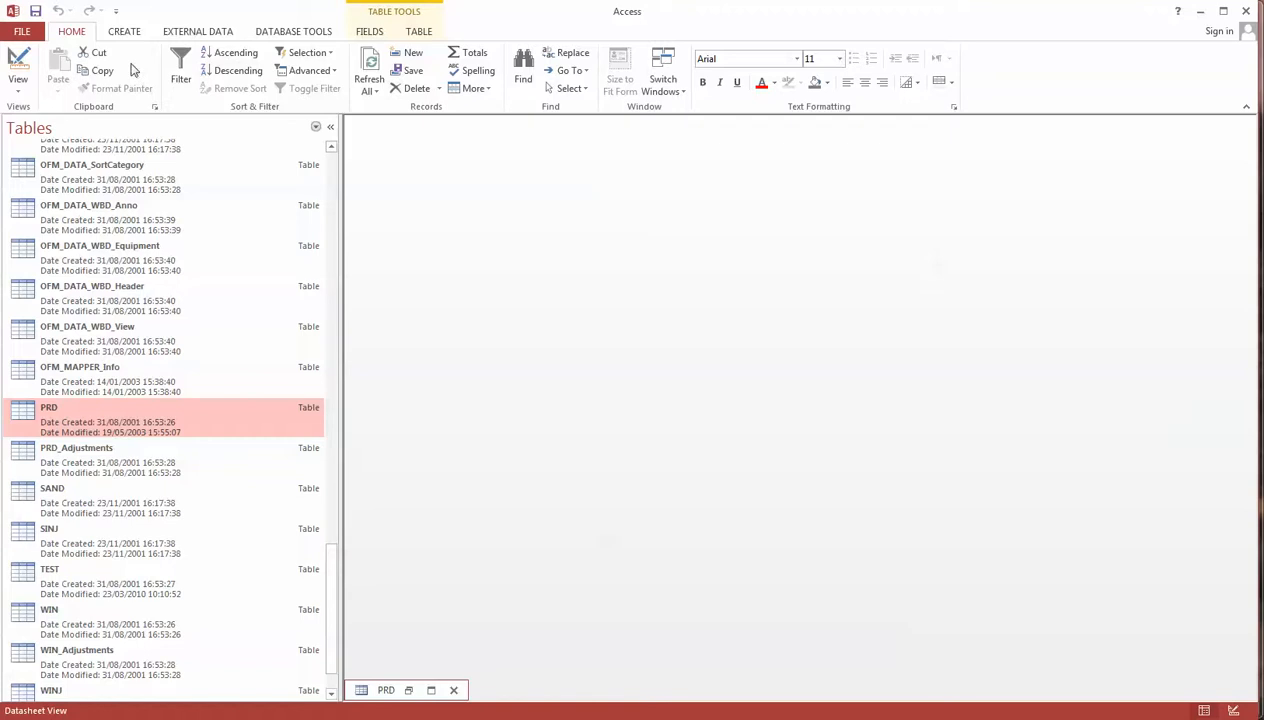
- Create a new query in design view and add the PRD table to it
click(124, 32)
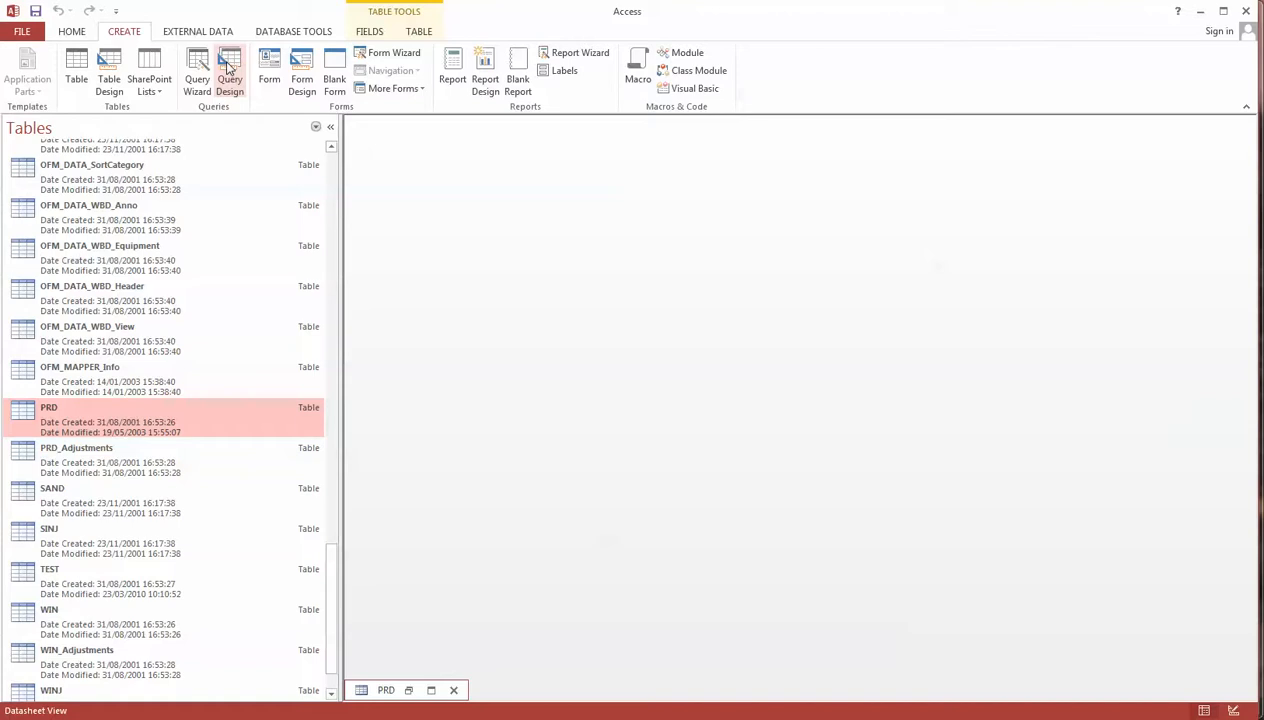
mouse_move(230, 70)
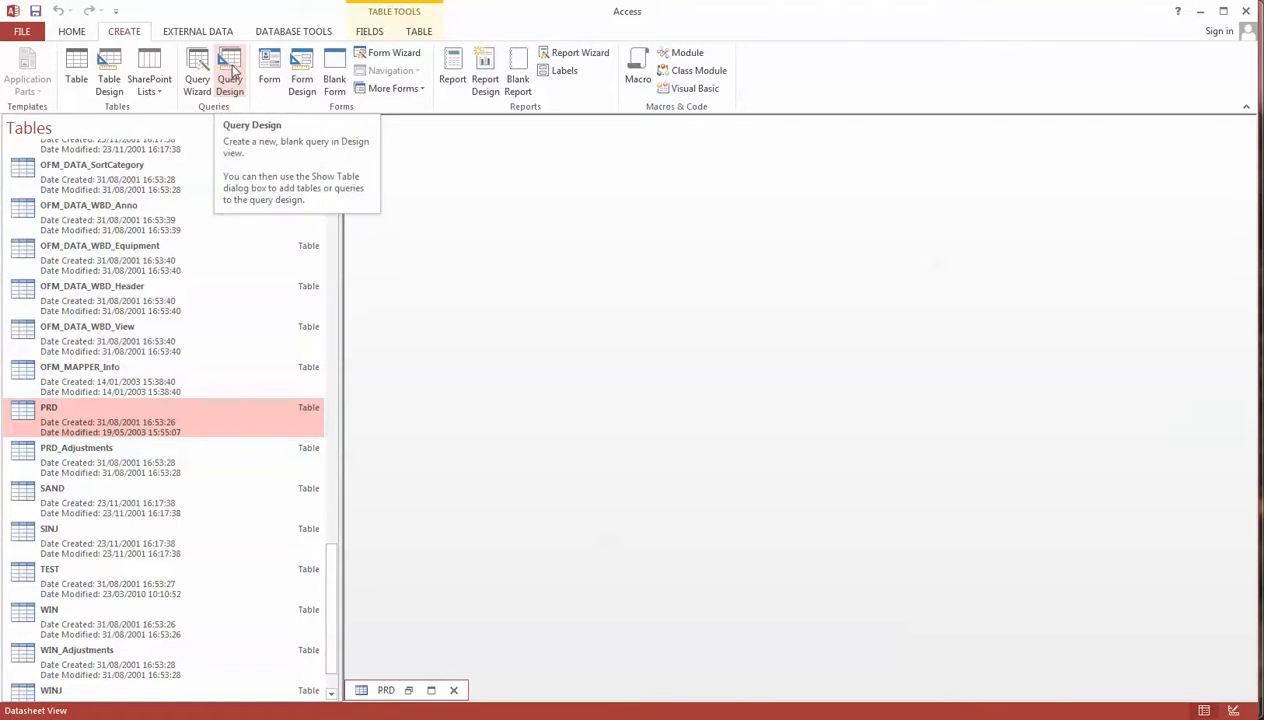
click(228, 70)
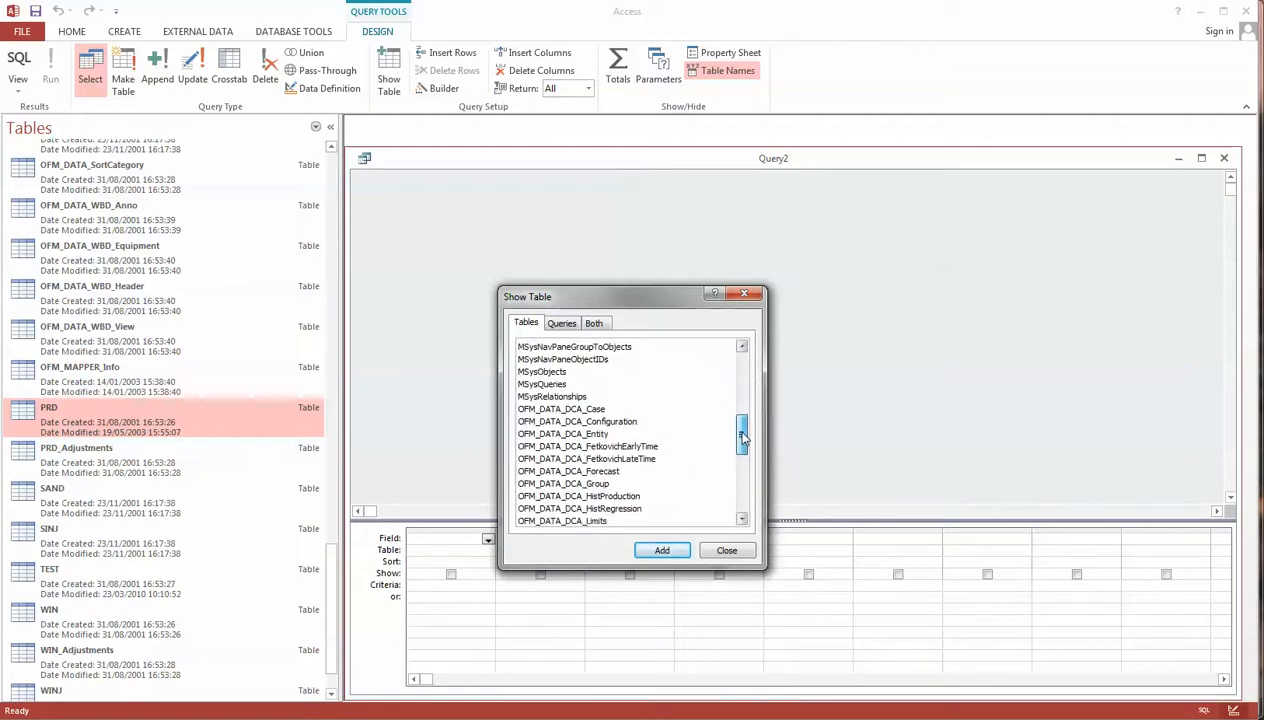
scroll(down, 3)
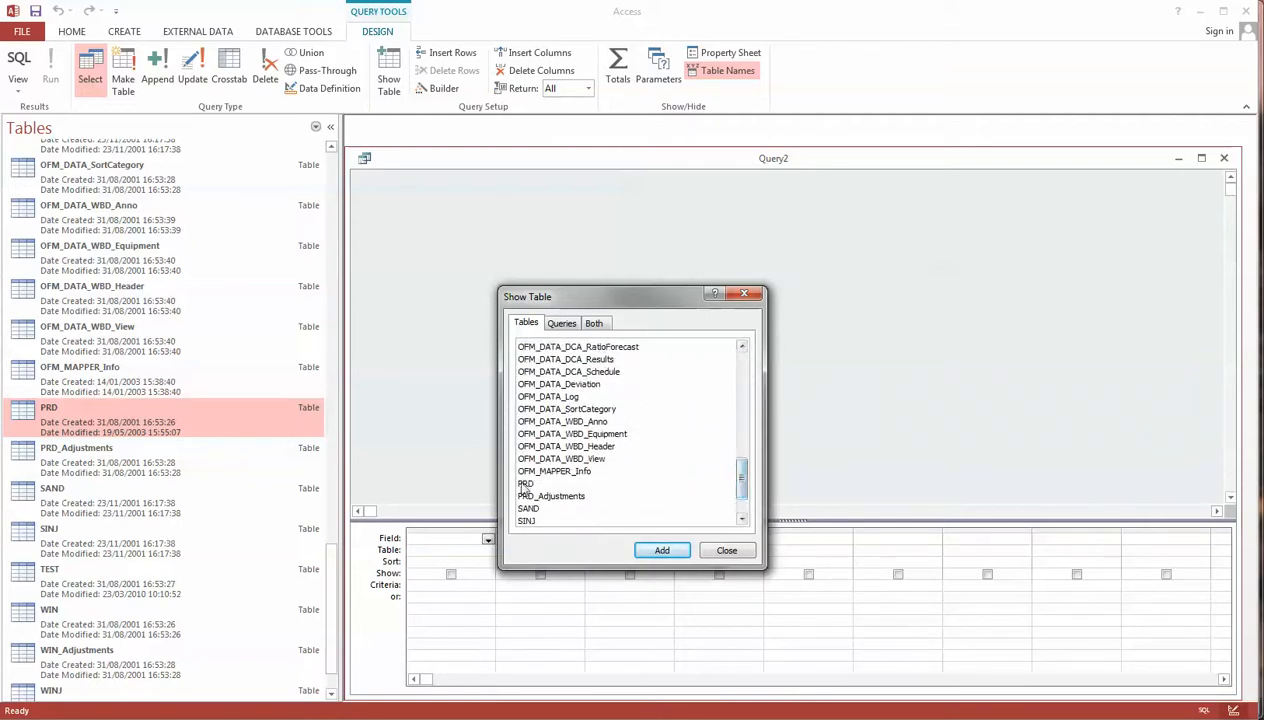
click(660, 550)
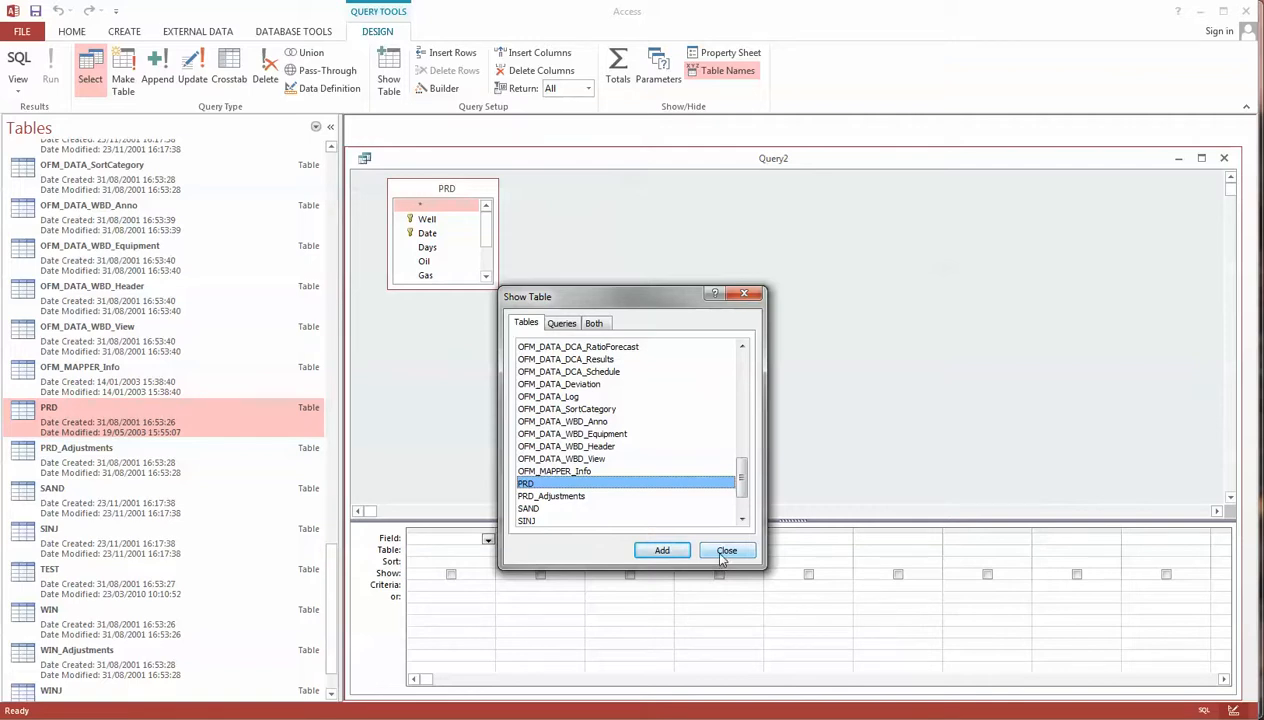
- Add PRD's Well, Date, Days and Oil fields to the query grid
click(728, 550)
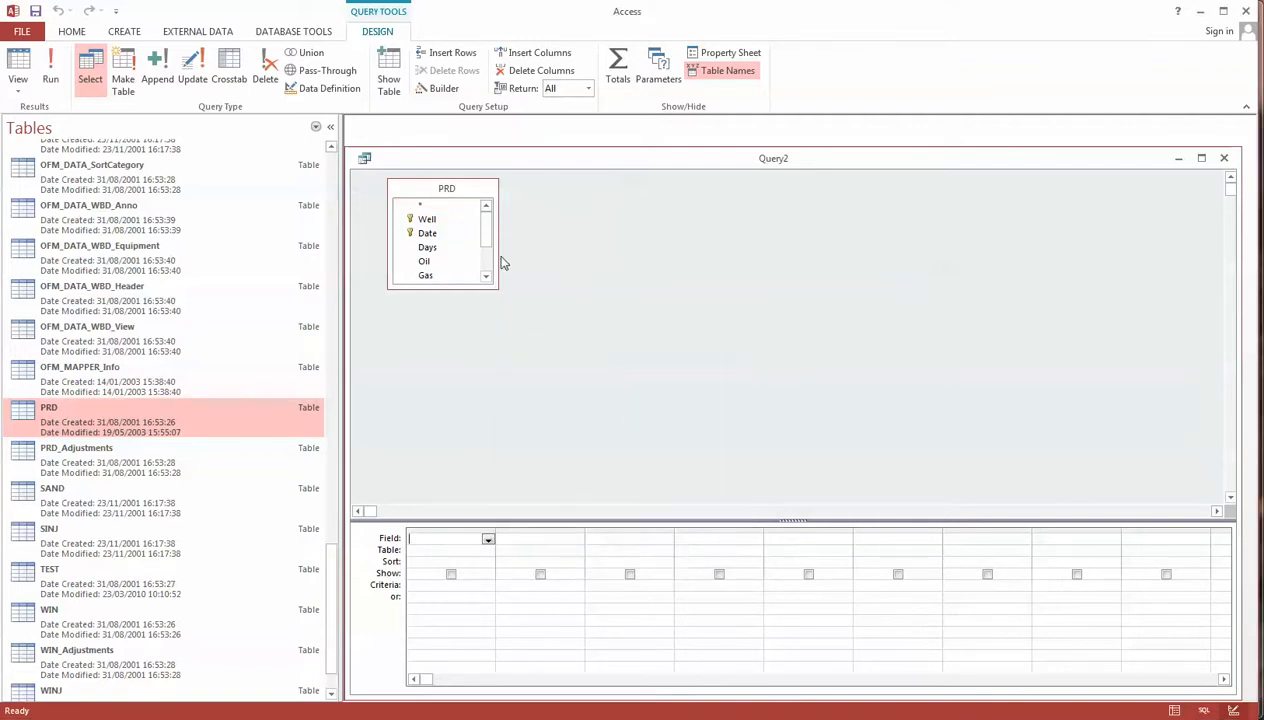
mouse_move(436, 228)
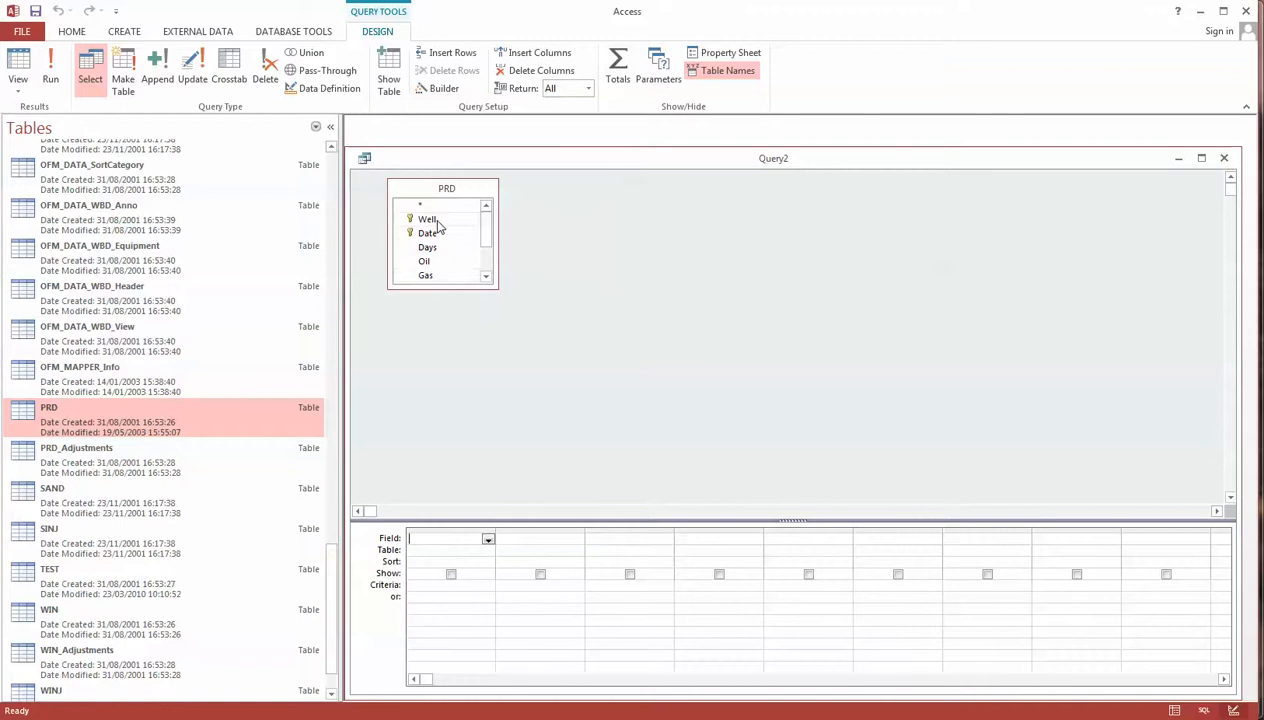
double_click(428, 218)
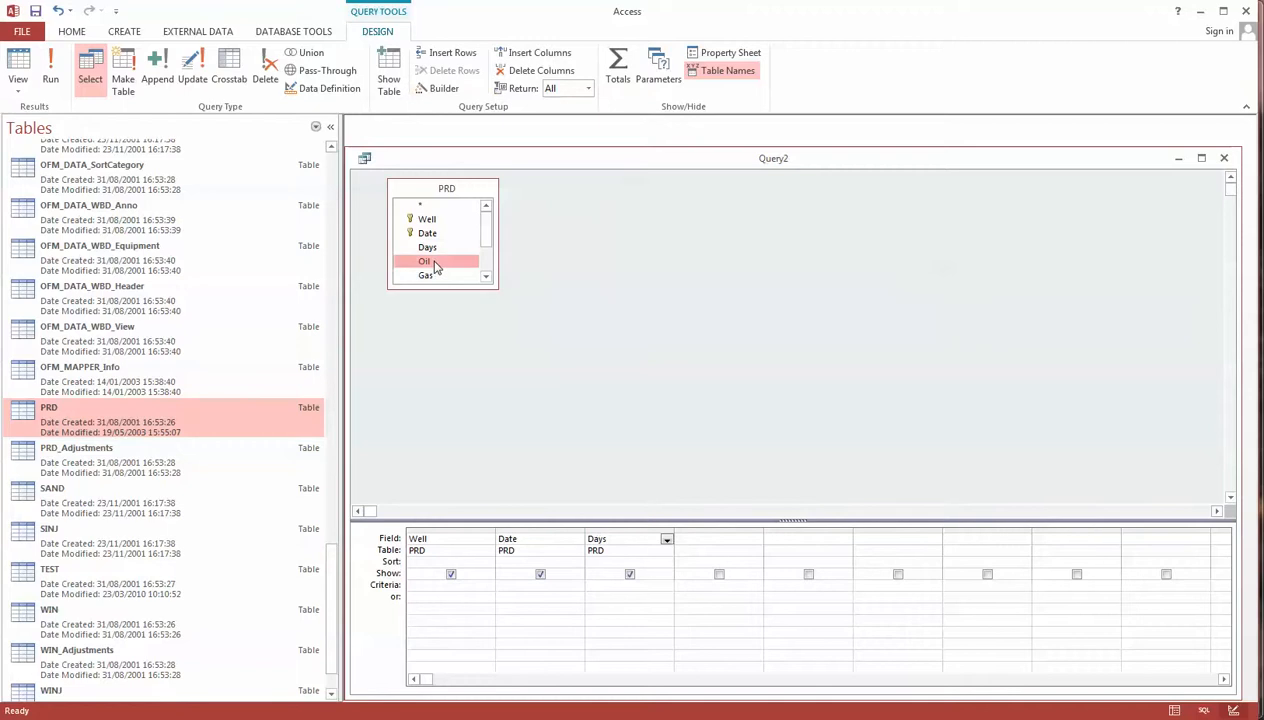
double_click(424, 260)
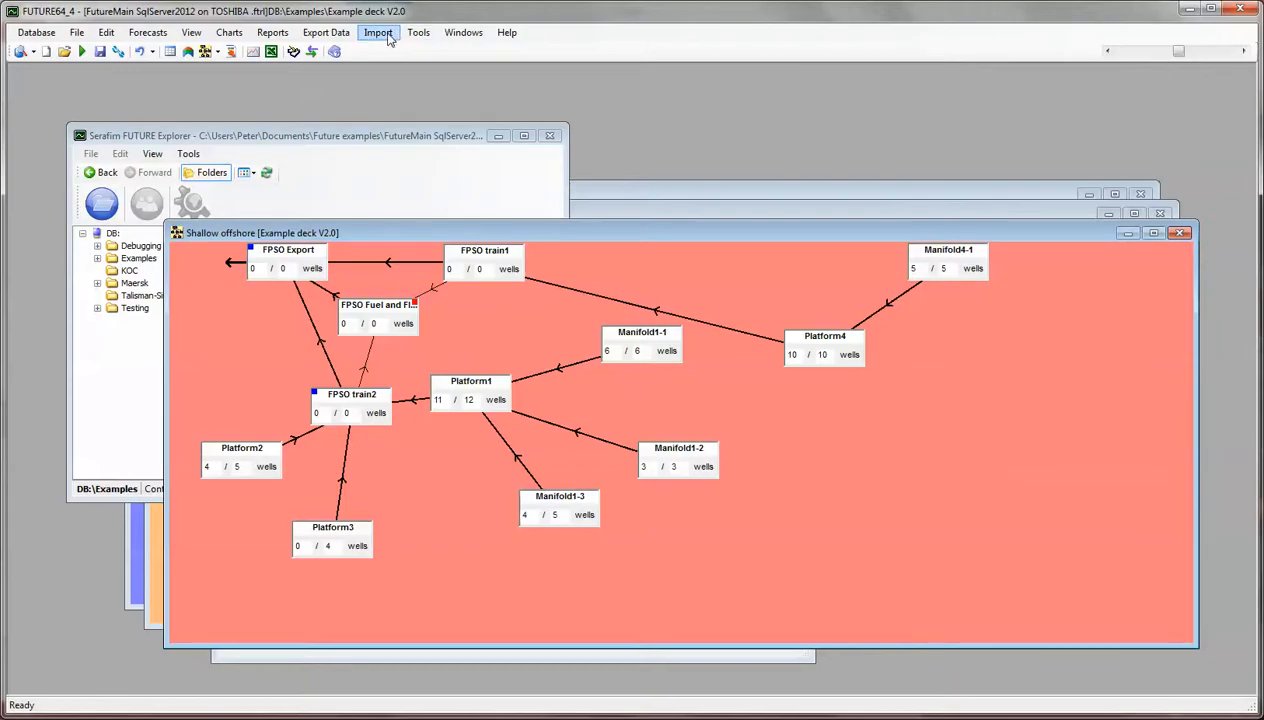
click(378, 32)
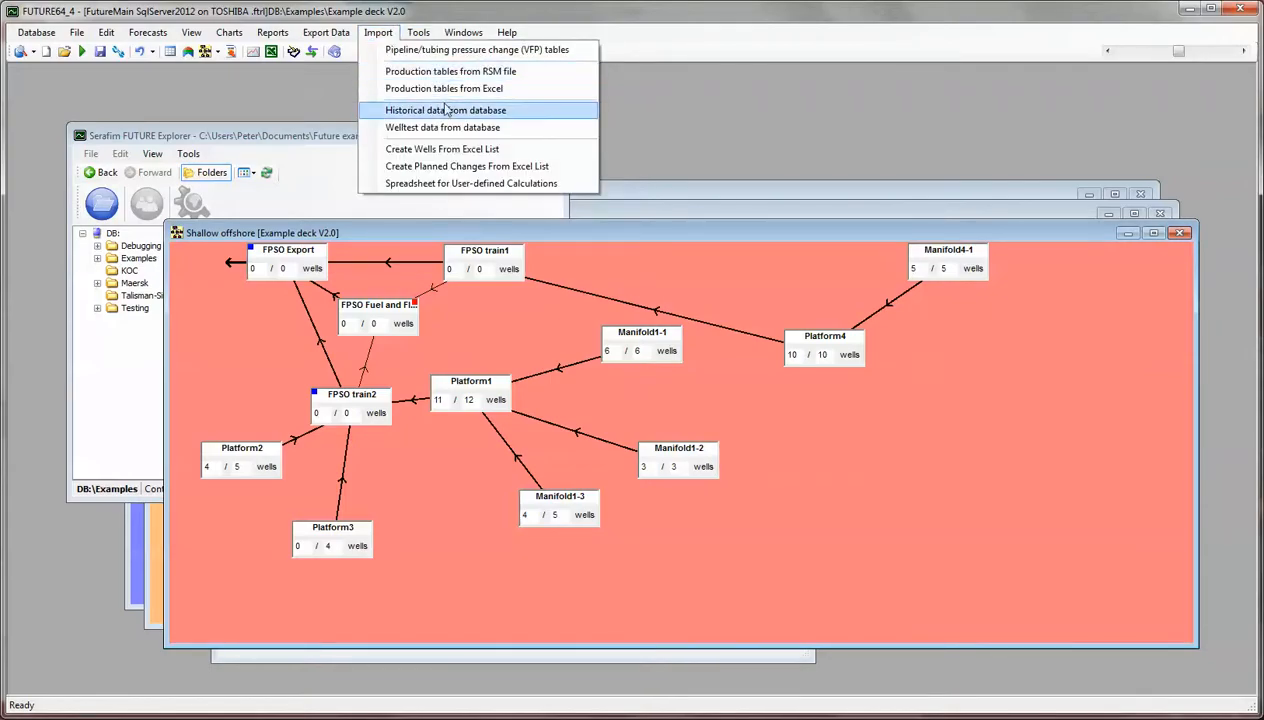
click(444, 110)
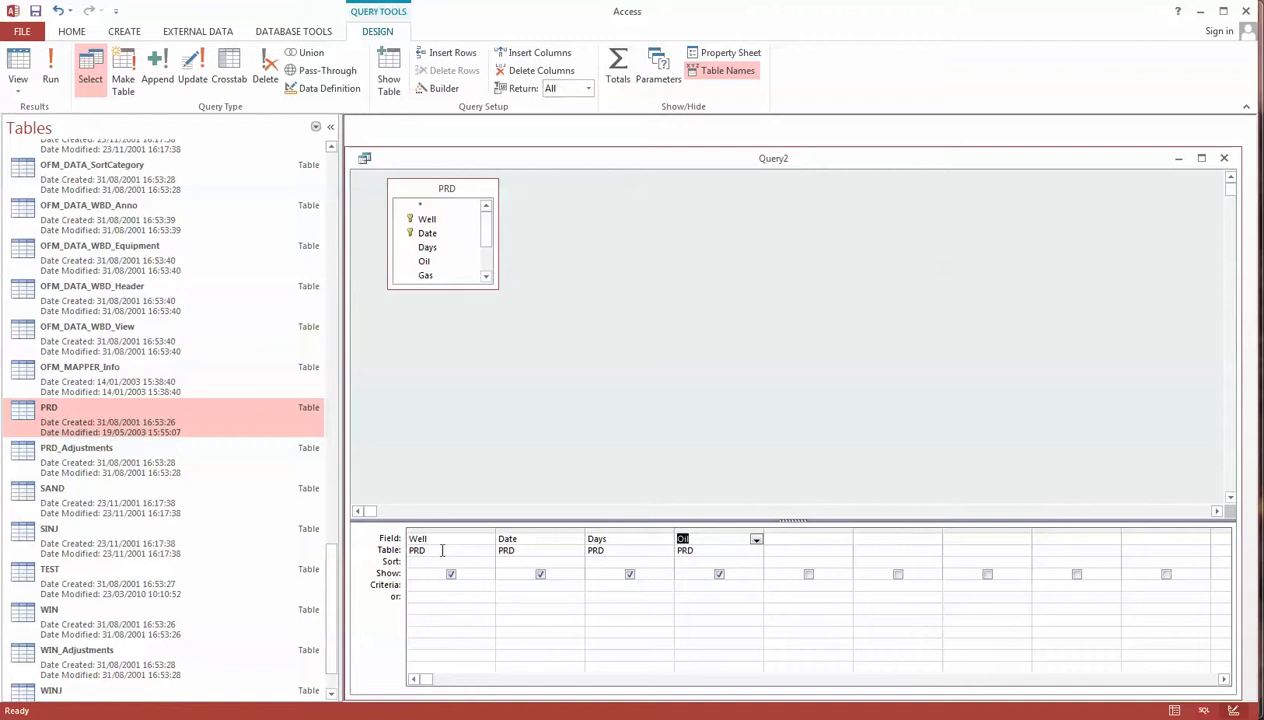
mouse_move(528, 544)
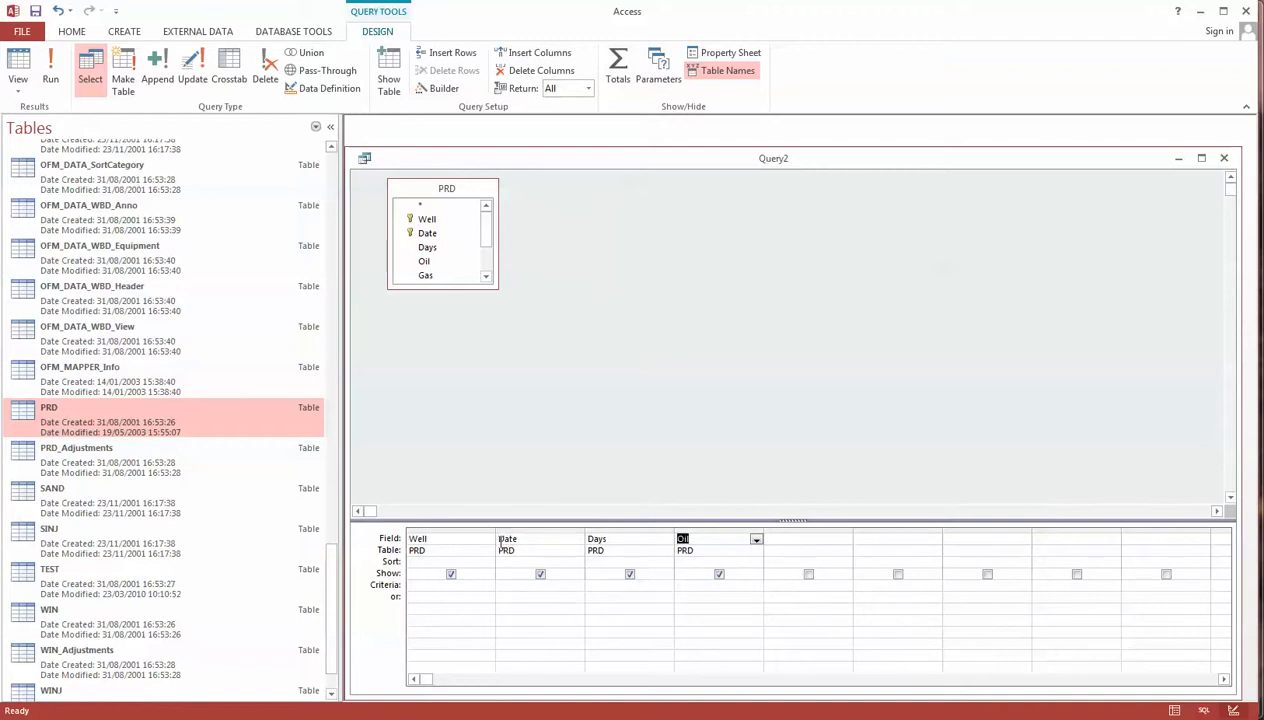
- Alias the Date column as OFMdate and start a fifth column named TotalGas
click(540, 538)
text(OFMdate: )
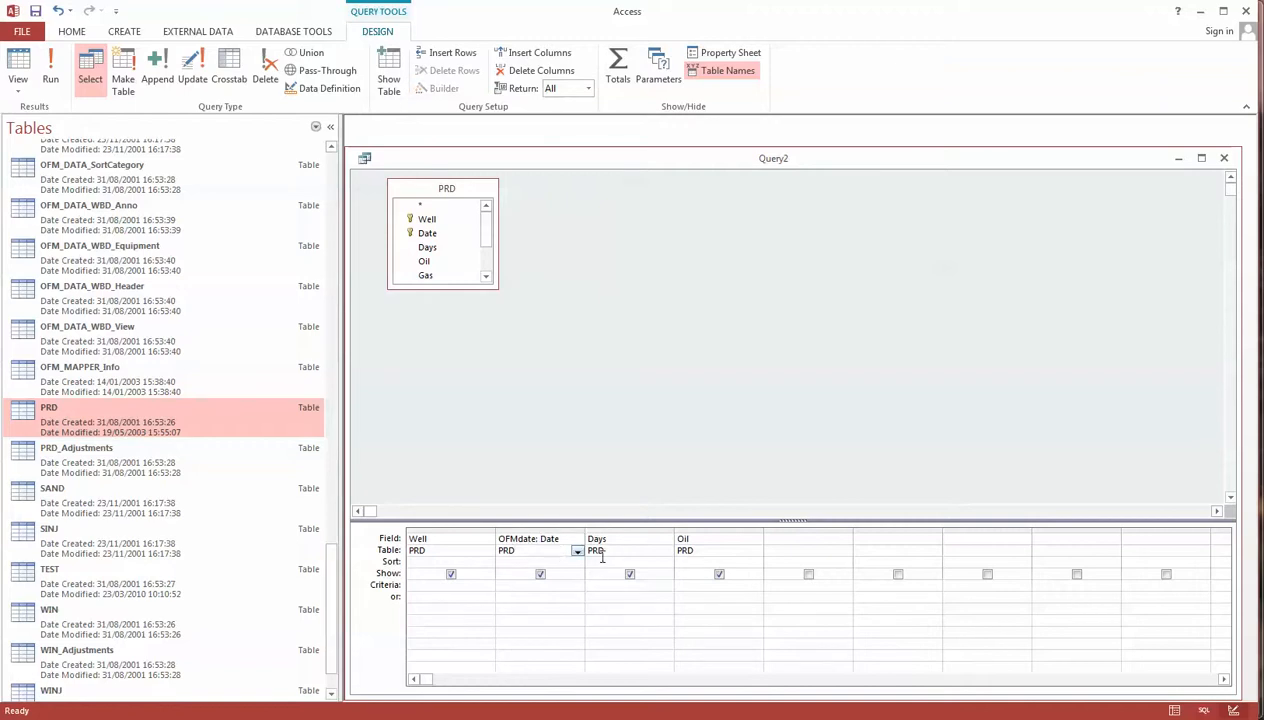
click(630, 540)
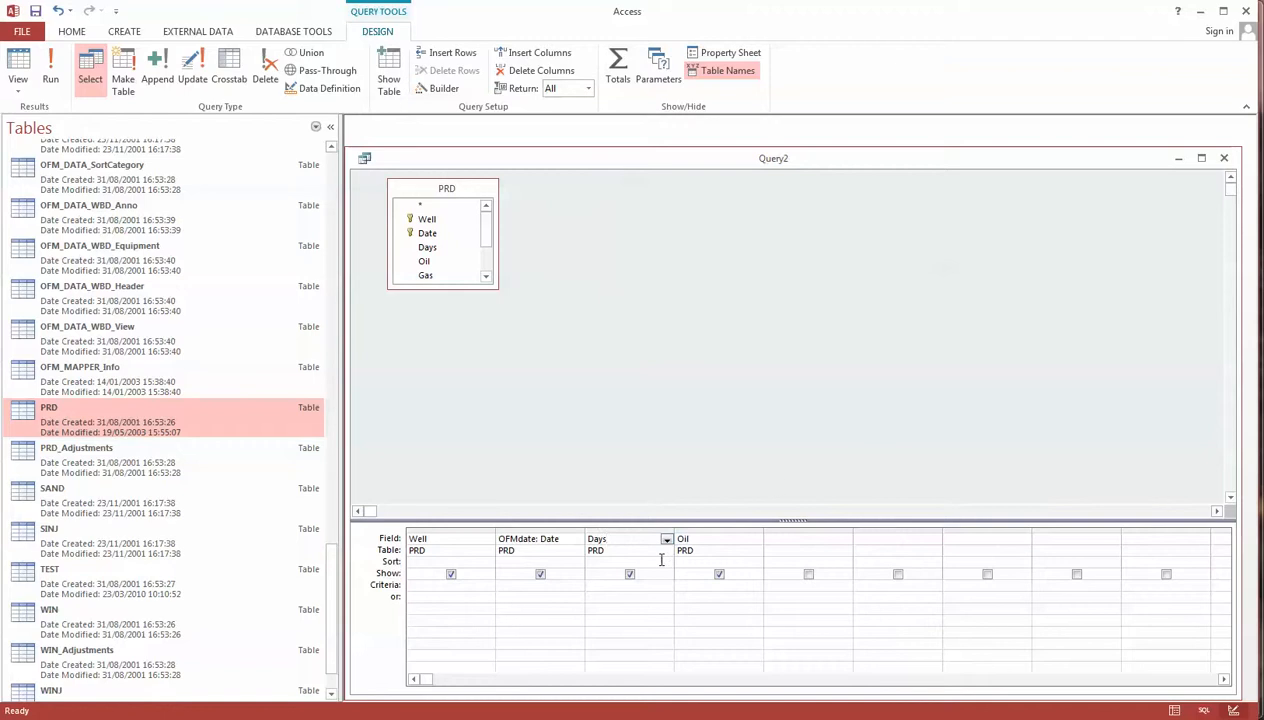
mouse_move(786, 540)
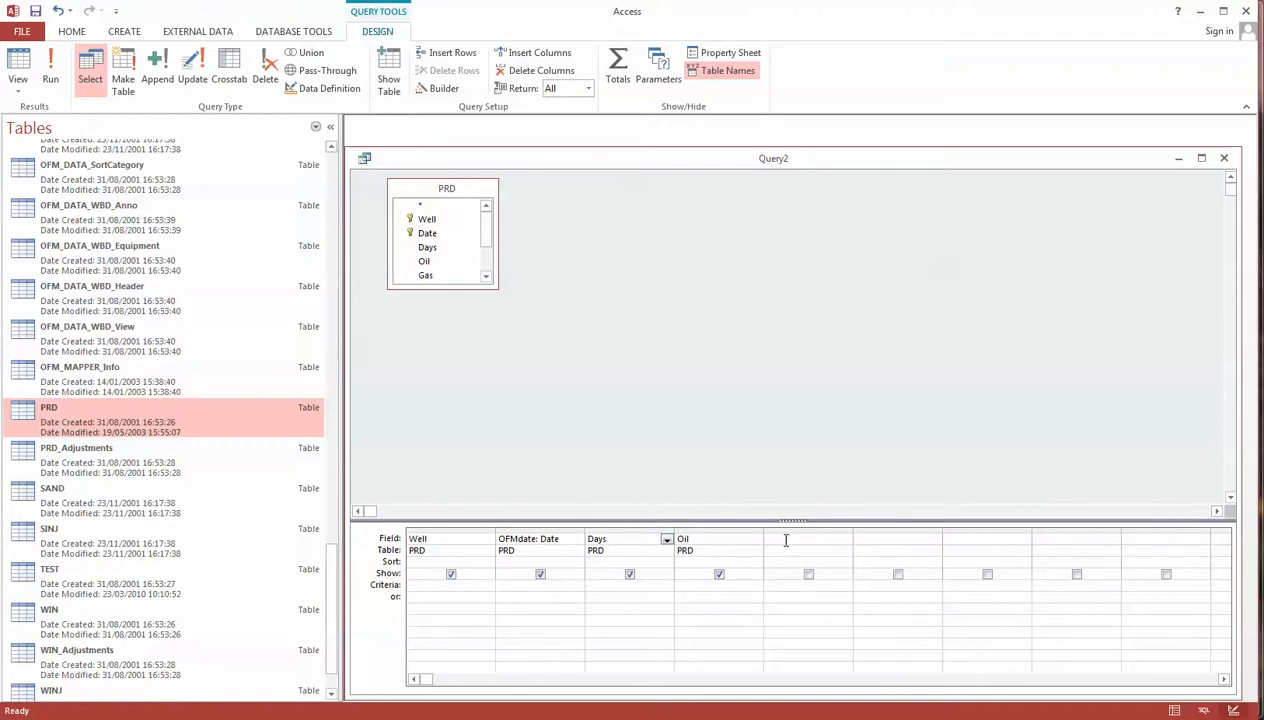
click(800, 540)
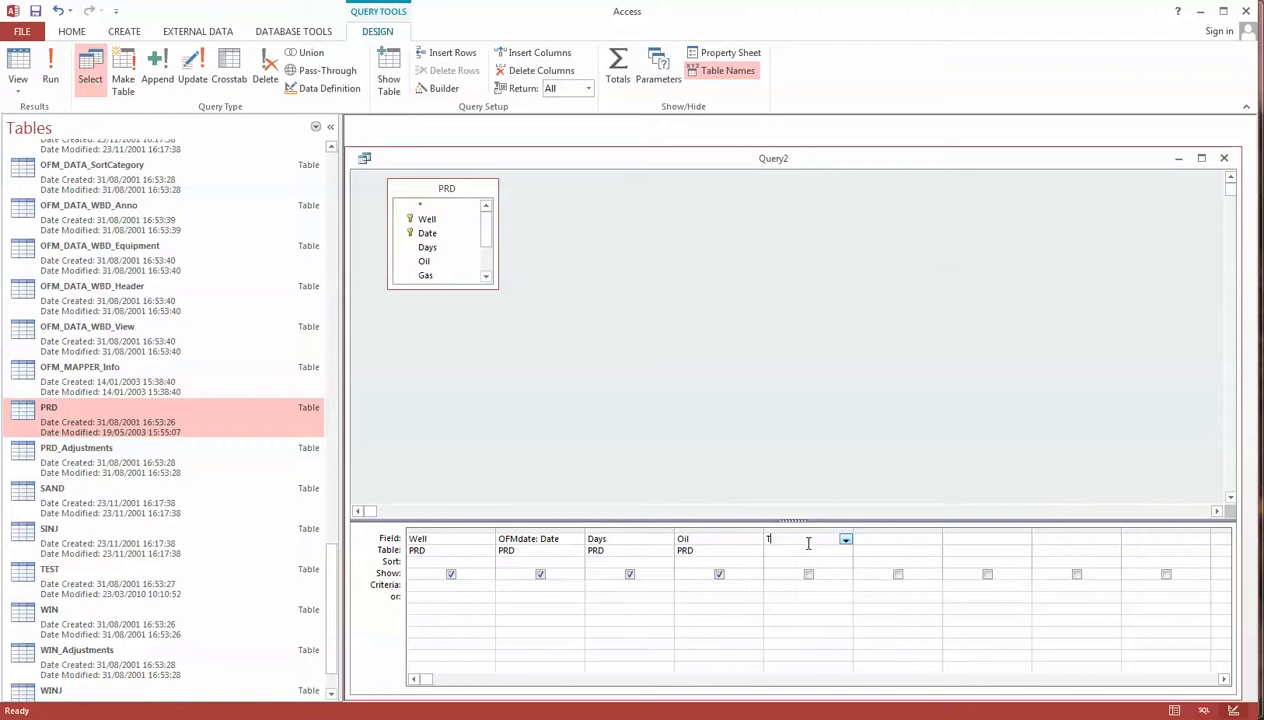
text(otalG)
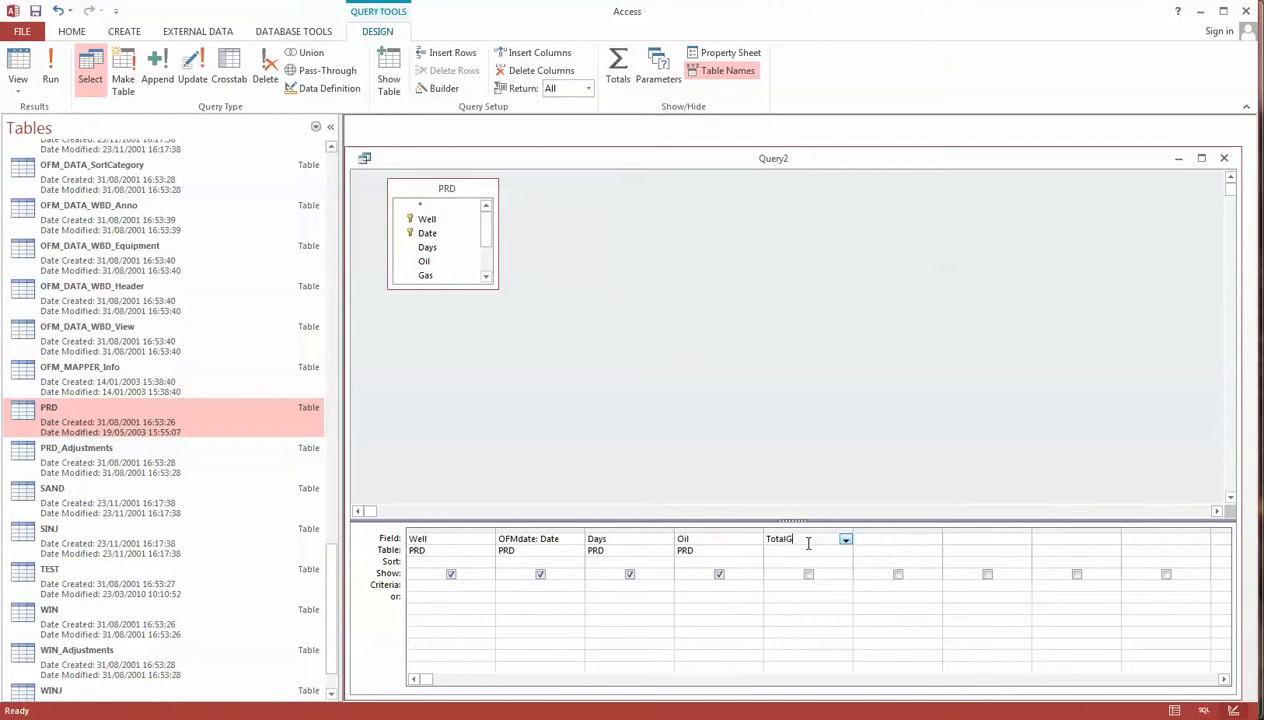
text(as)
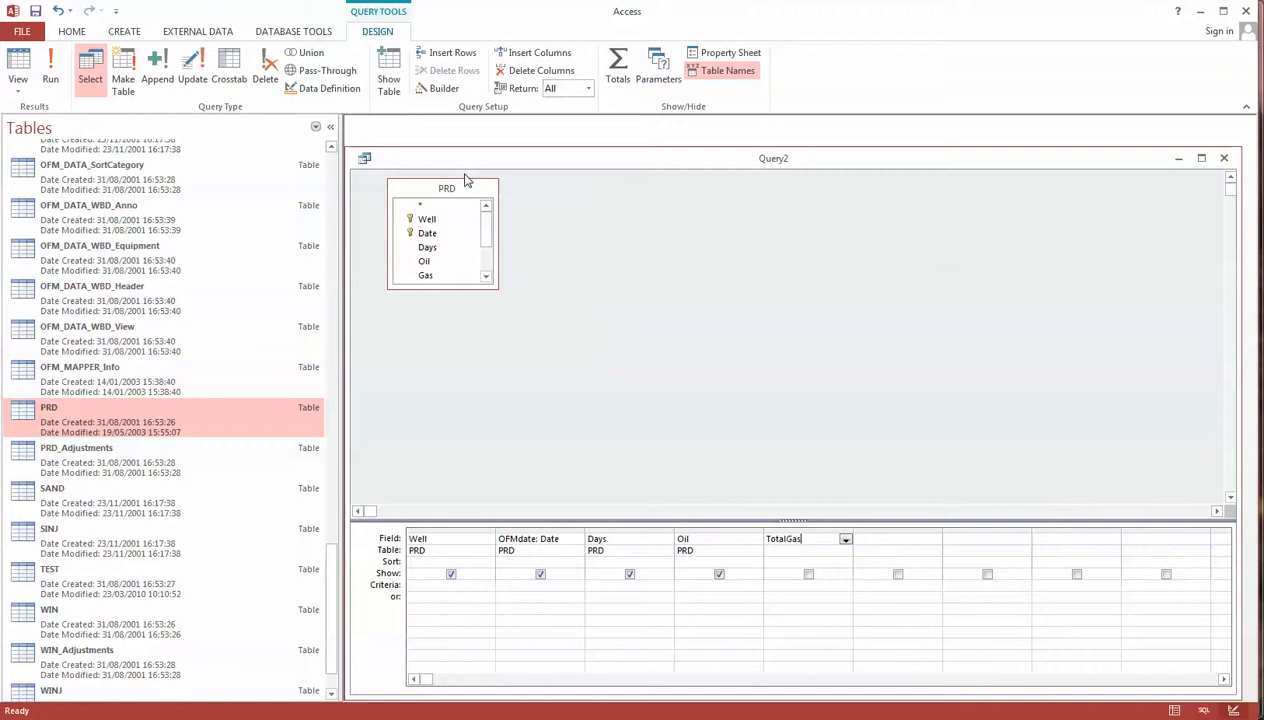
mouse_move(436, 88)
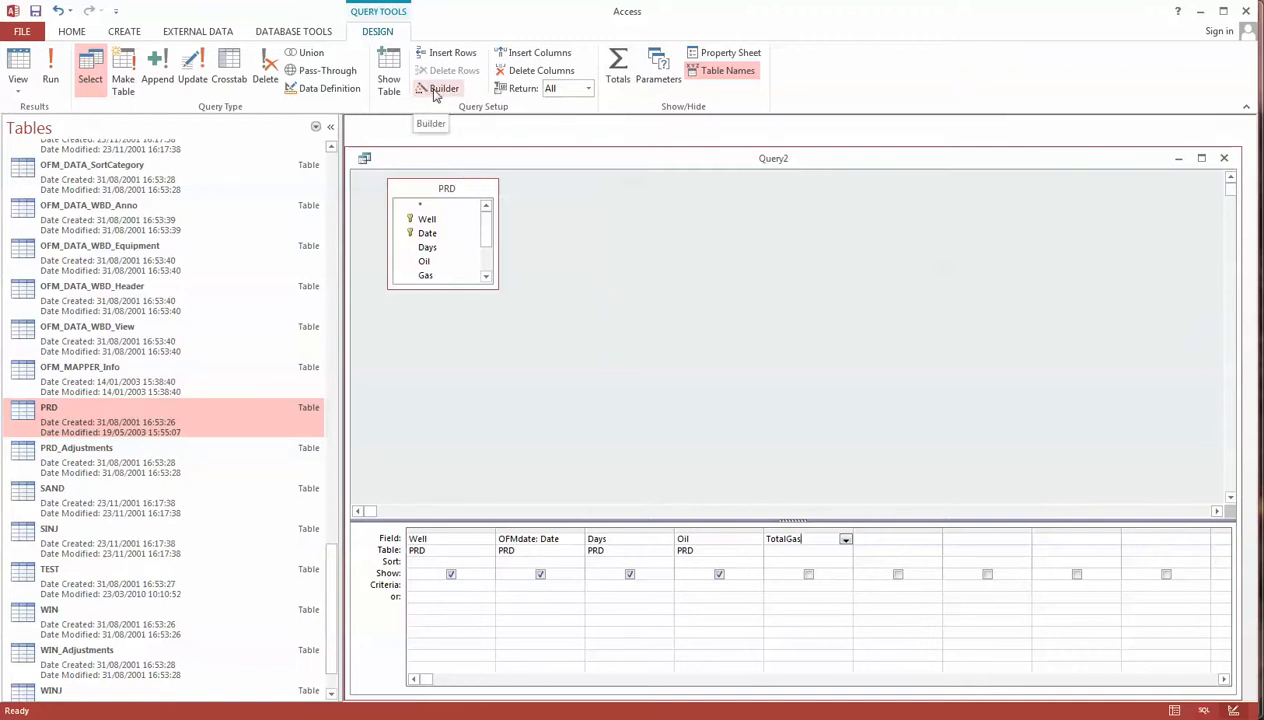
- Define TotalGas as [PRD]![Gas] + [PRD]![GasInj] in Expression Builder and confirm
click(444, 88)
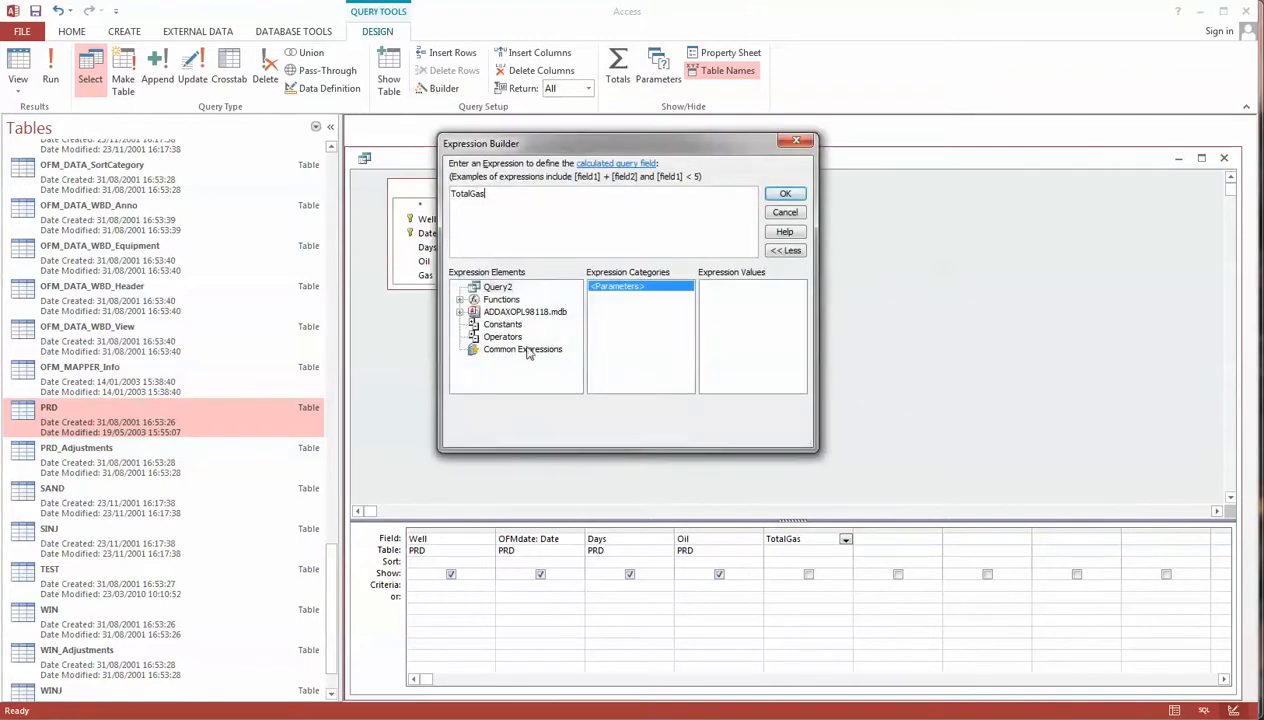
mouse_move(466, 316)
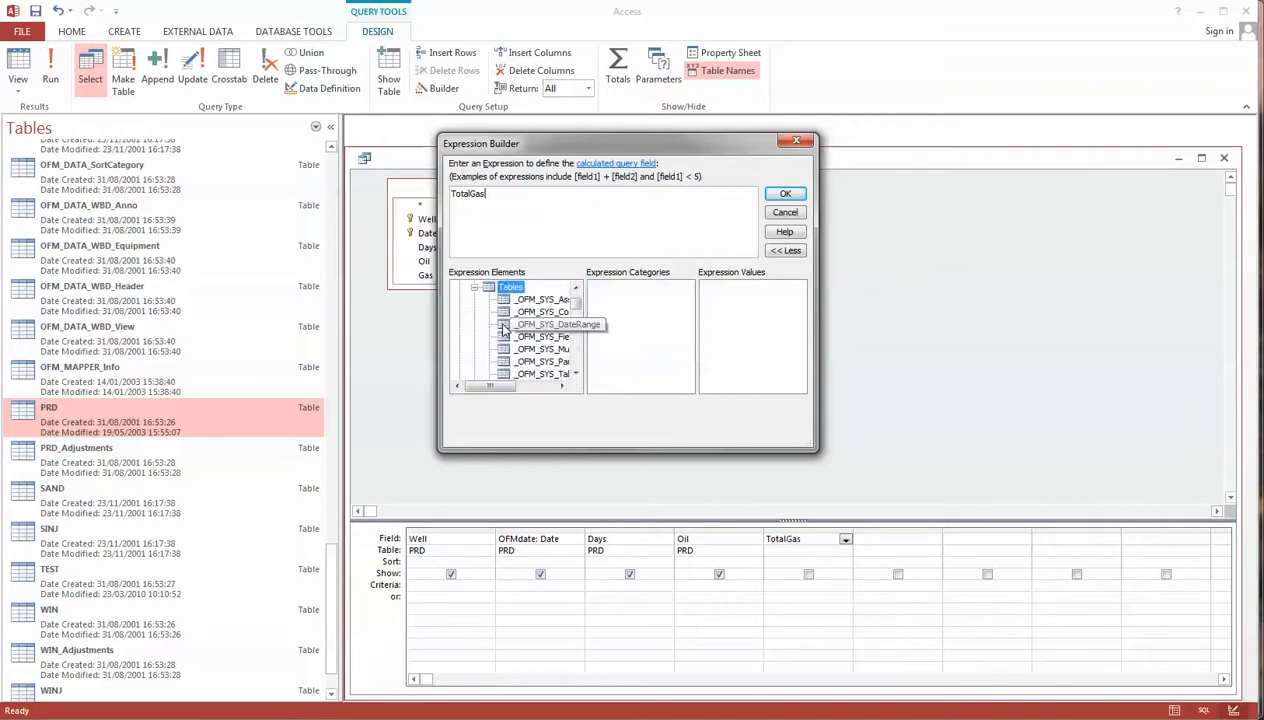
scroll(down, 3)
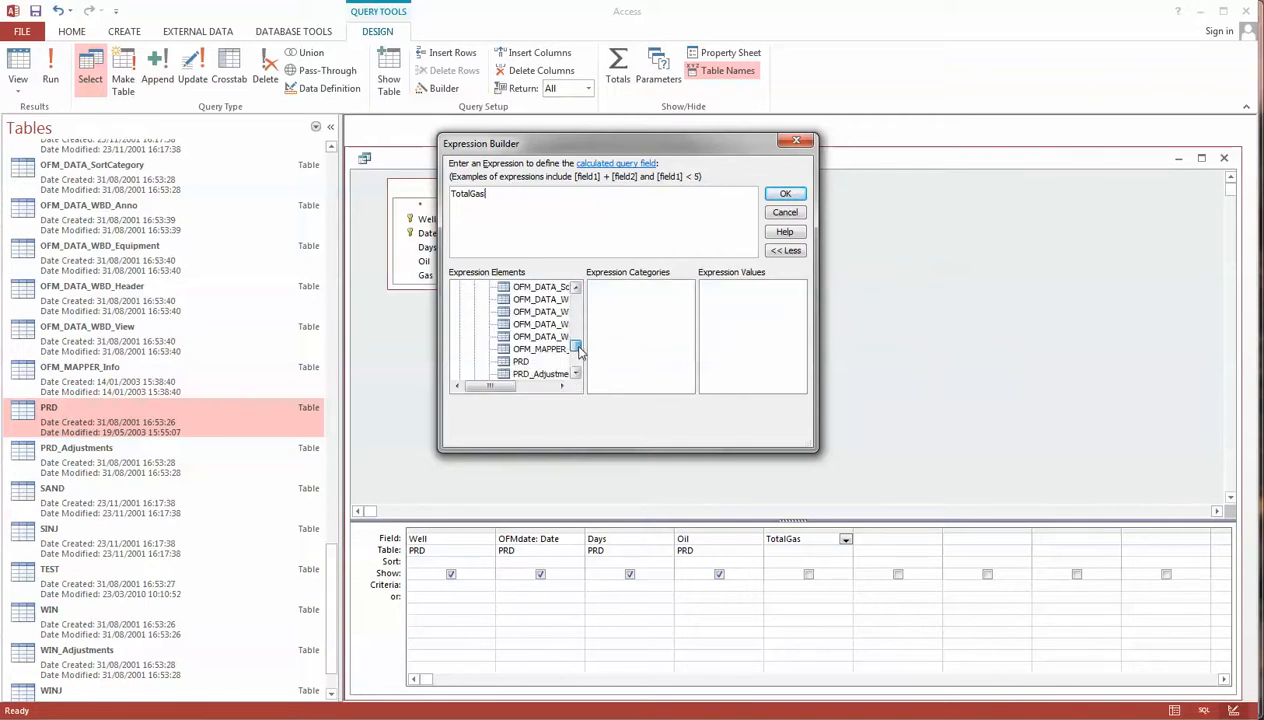
click(520, 312)
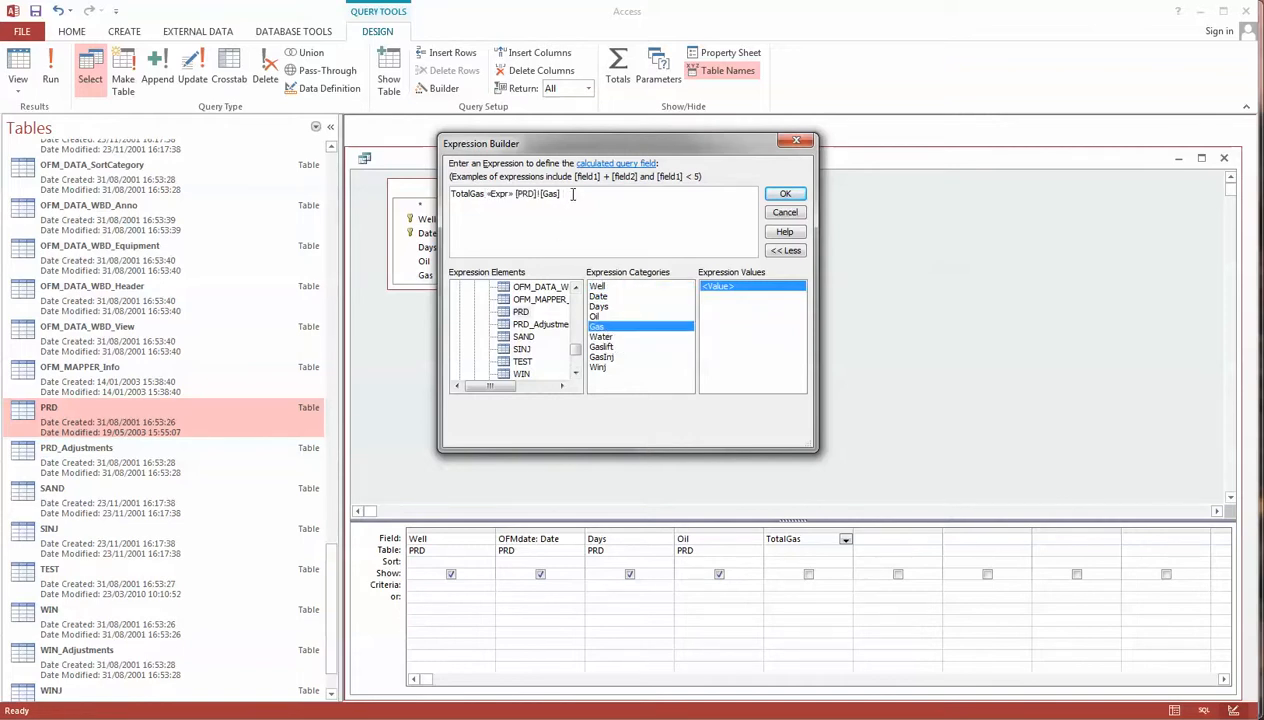
text(+)
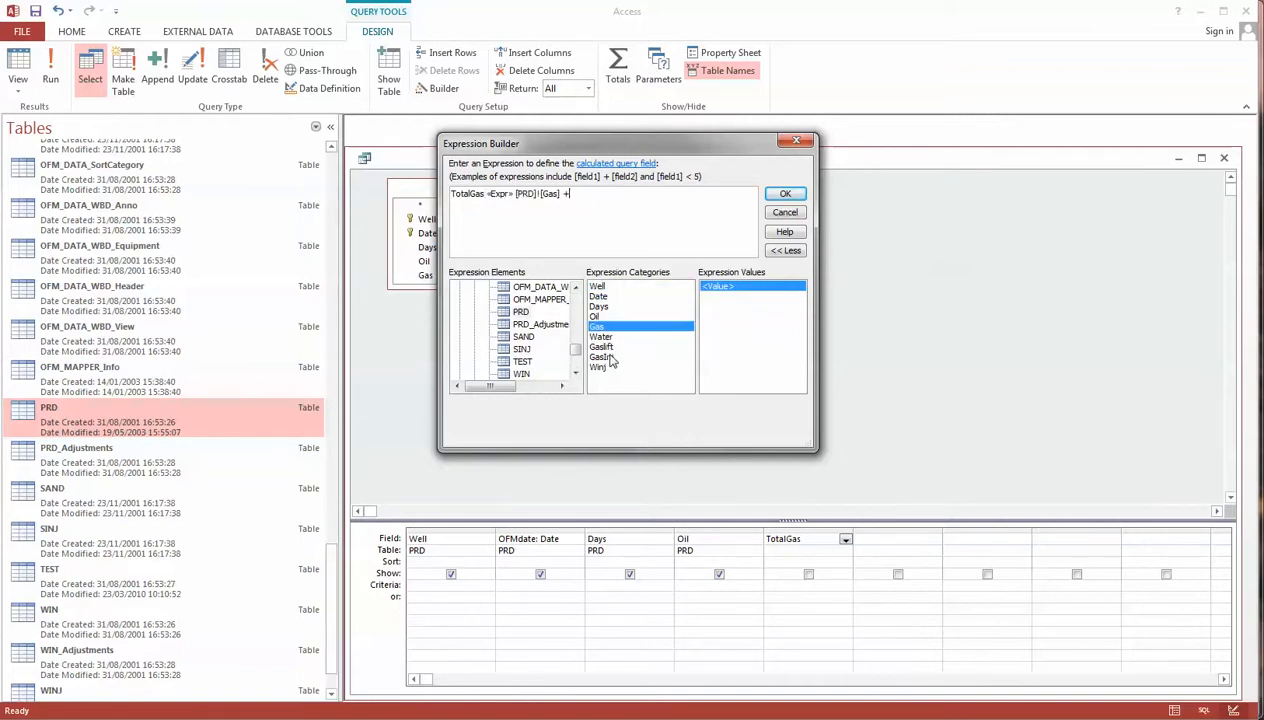
mouse_move(616, 356)
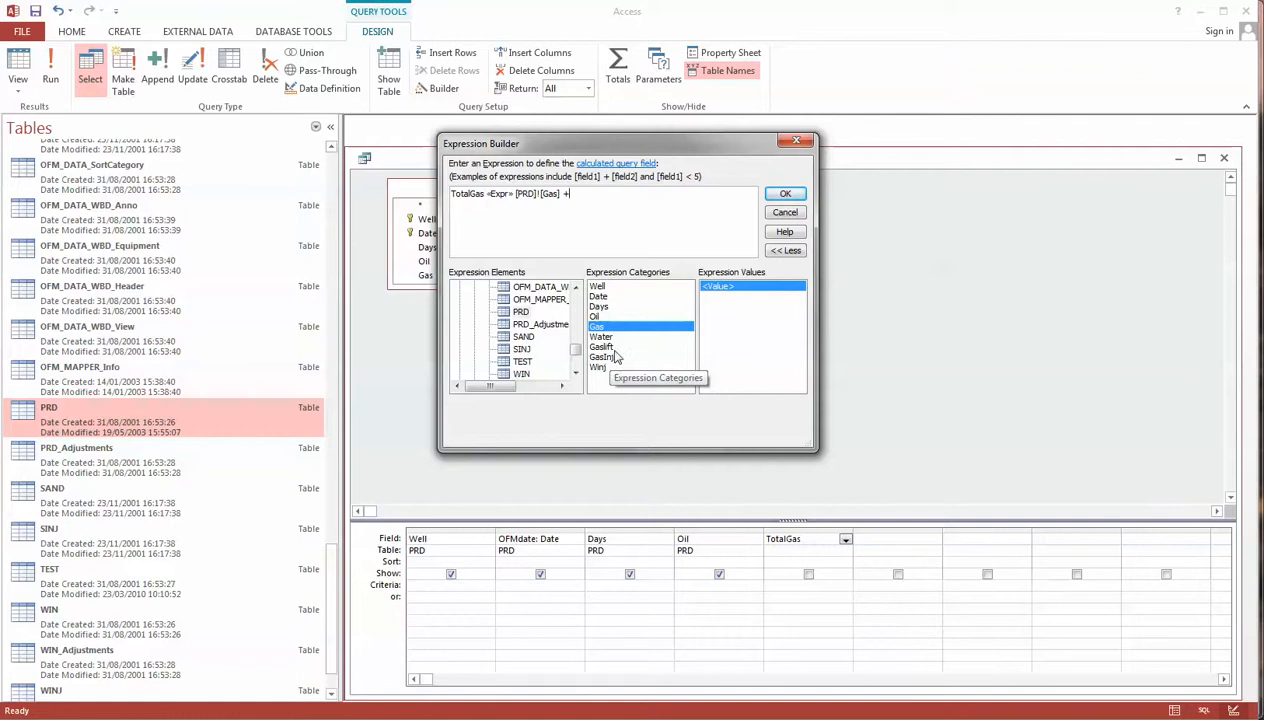
double_click(600, 356)
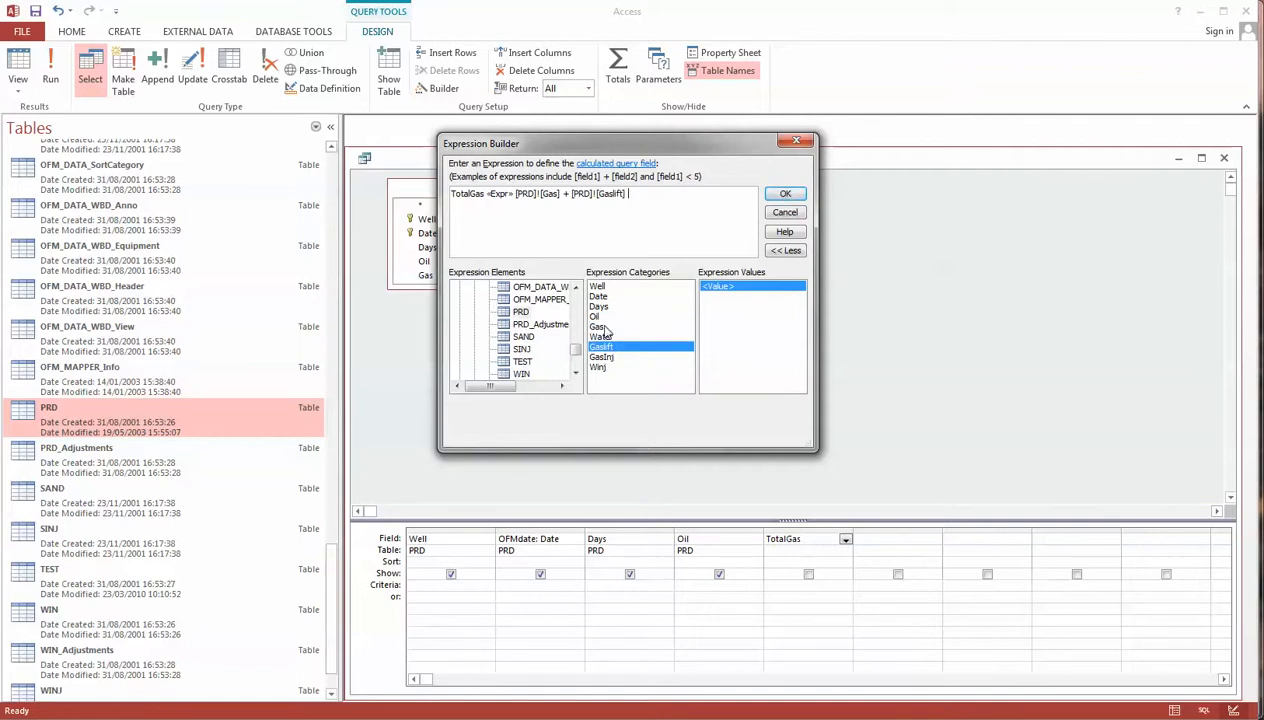
mouse_move(660, 308)
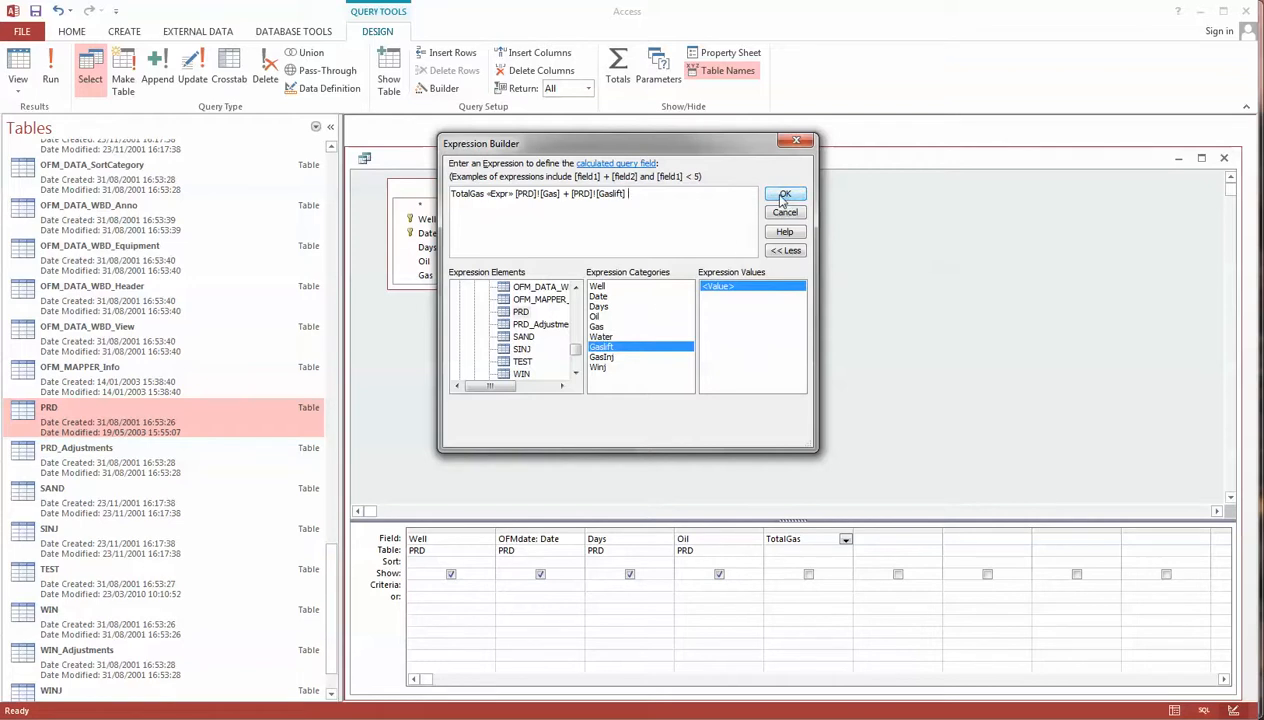
click(784, 194)
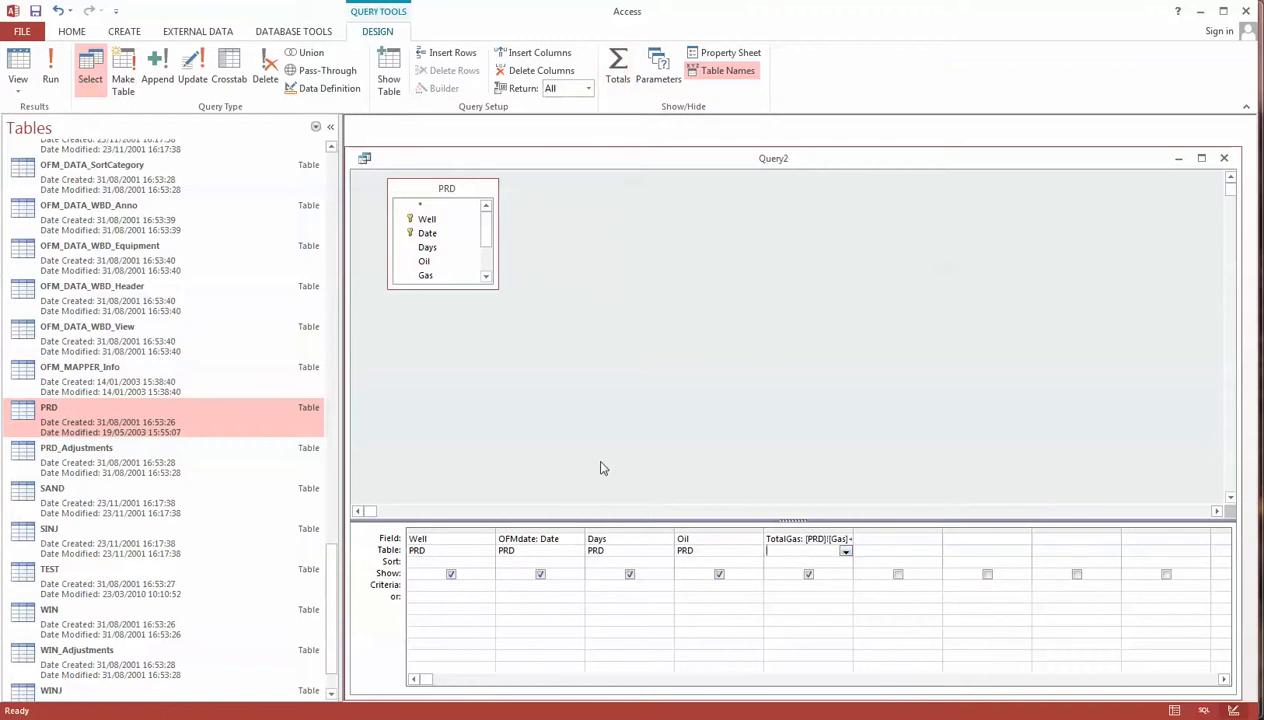
mouse_move(1000, 292)
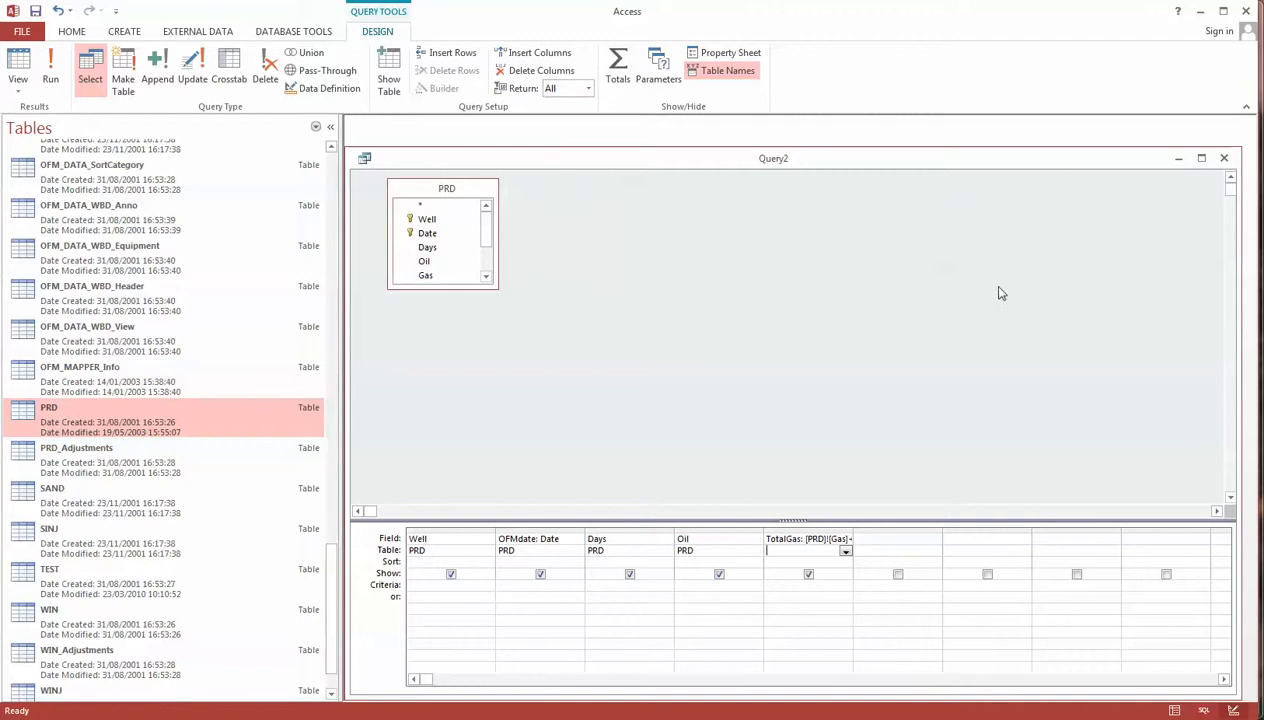
mouse_move(536, 252)
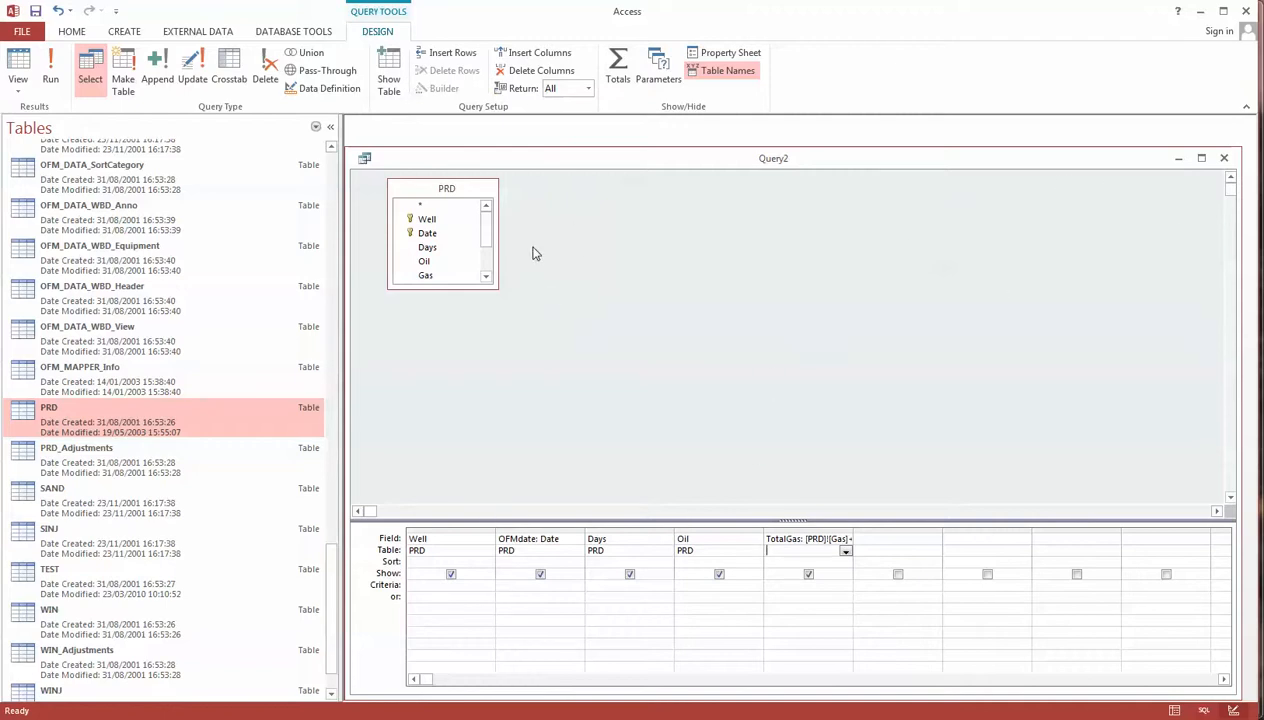
mouse_move(556, 228)
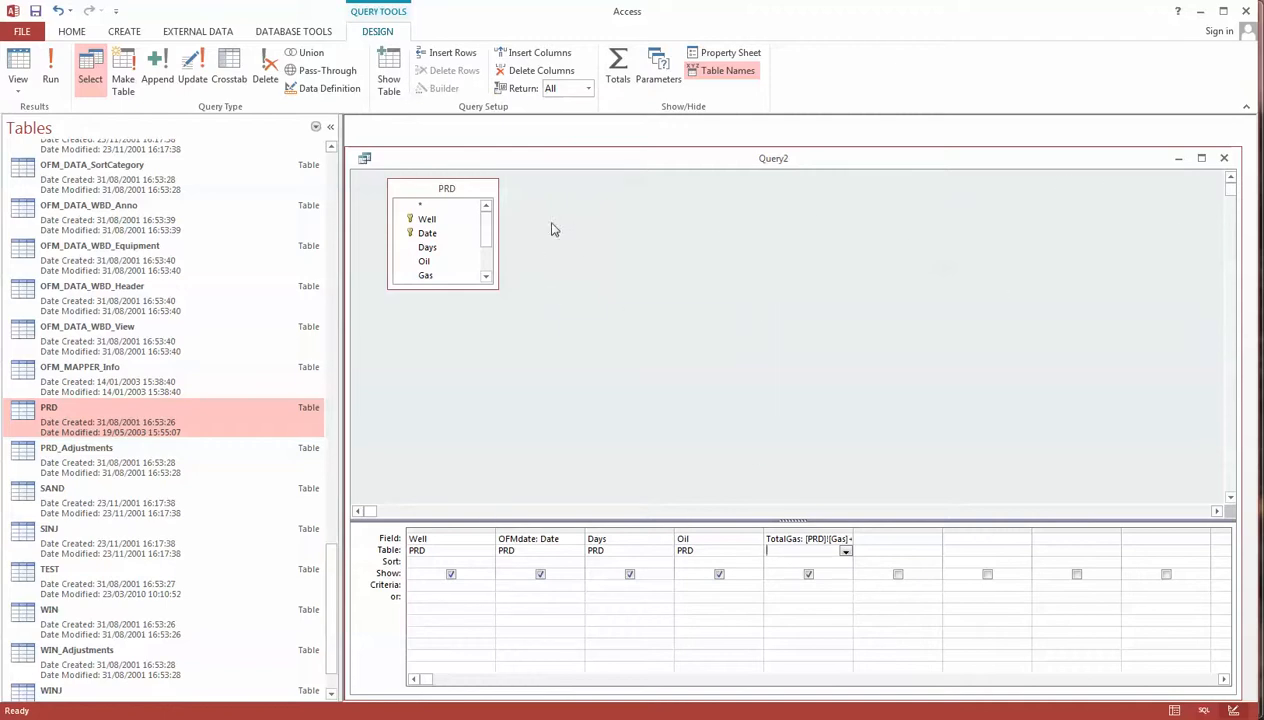
- View the query results as a datasheet, then switch to its SQL text
click(18, 78)
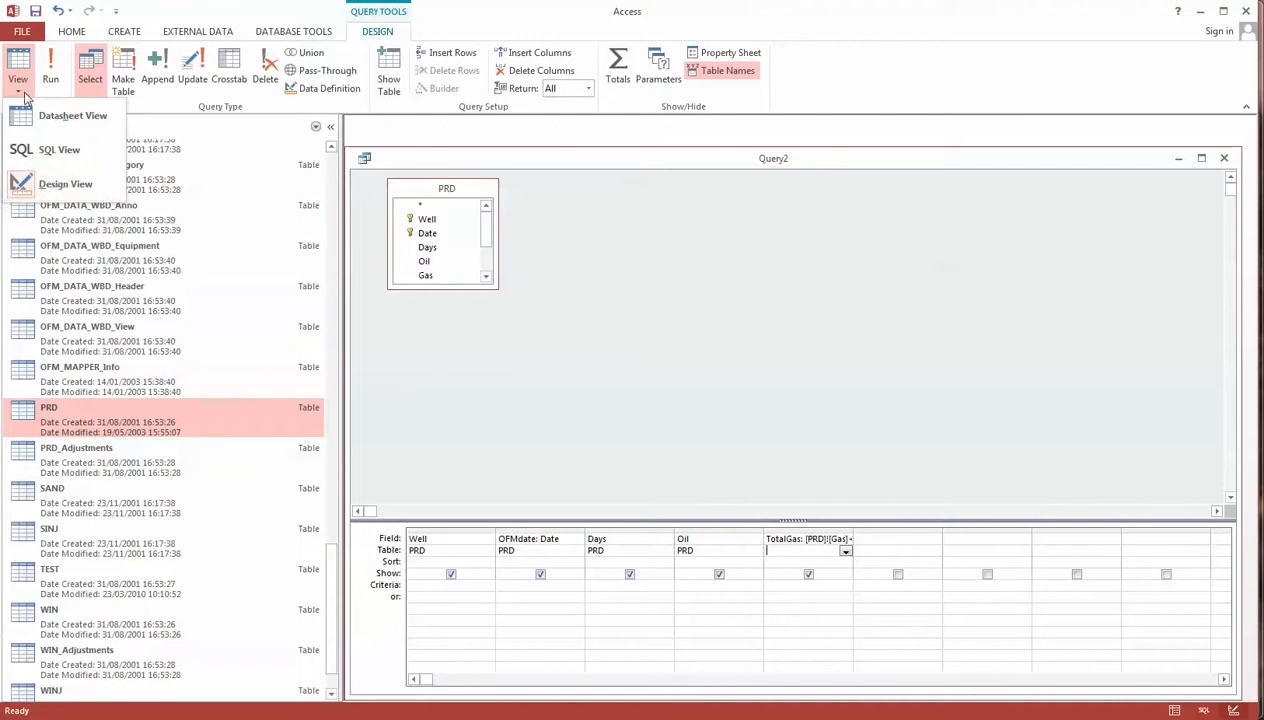
mouse_move(70, 114)
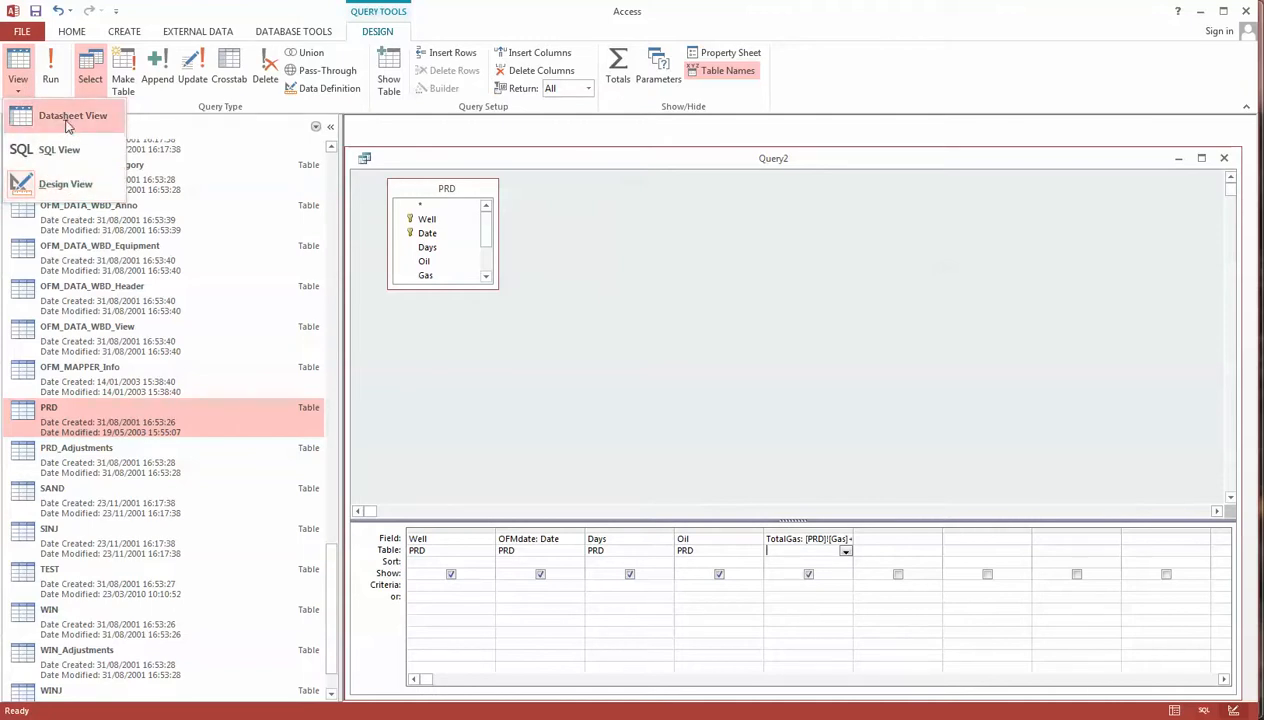
click(72, 114)
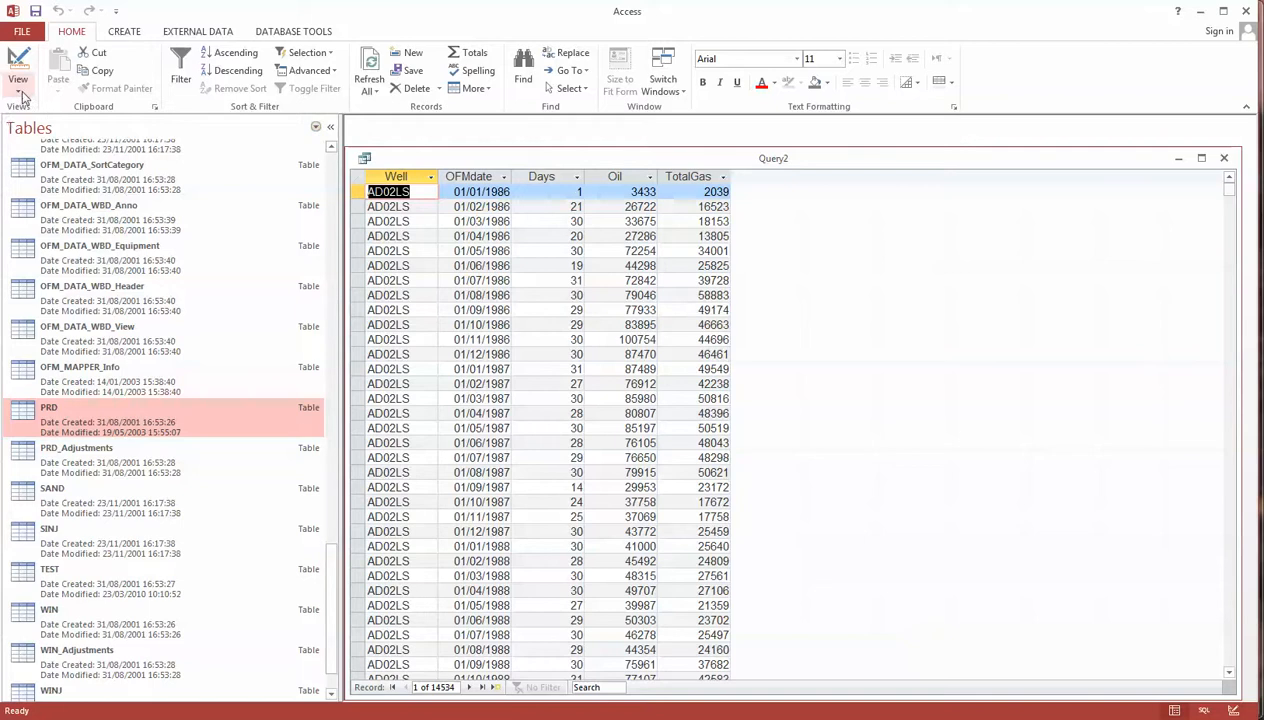
click(18, 84)
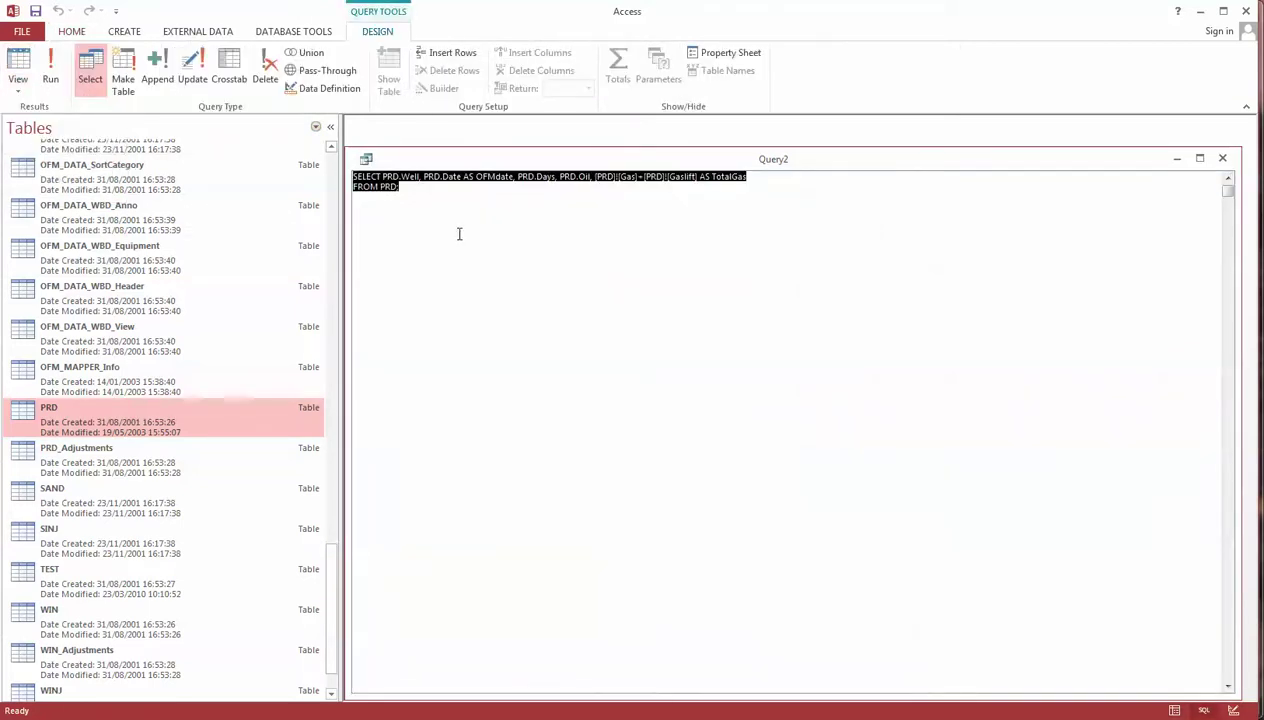
mouse_move(468, 228)
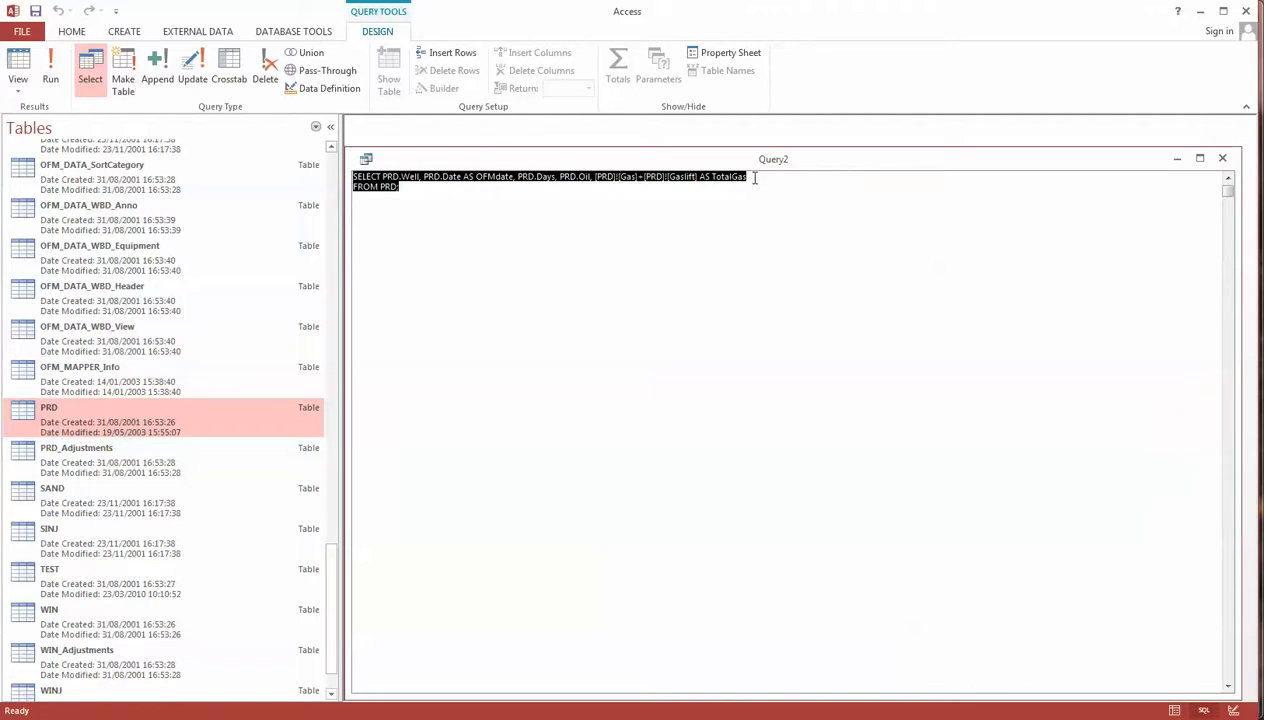
mouse_move(628, 240)
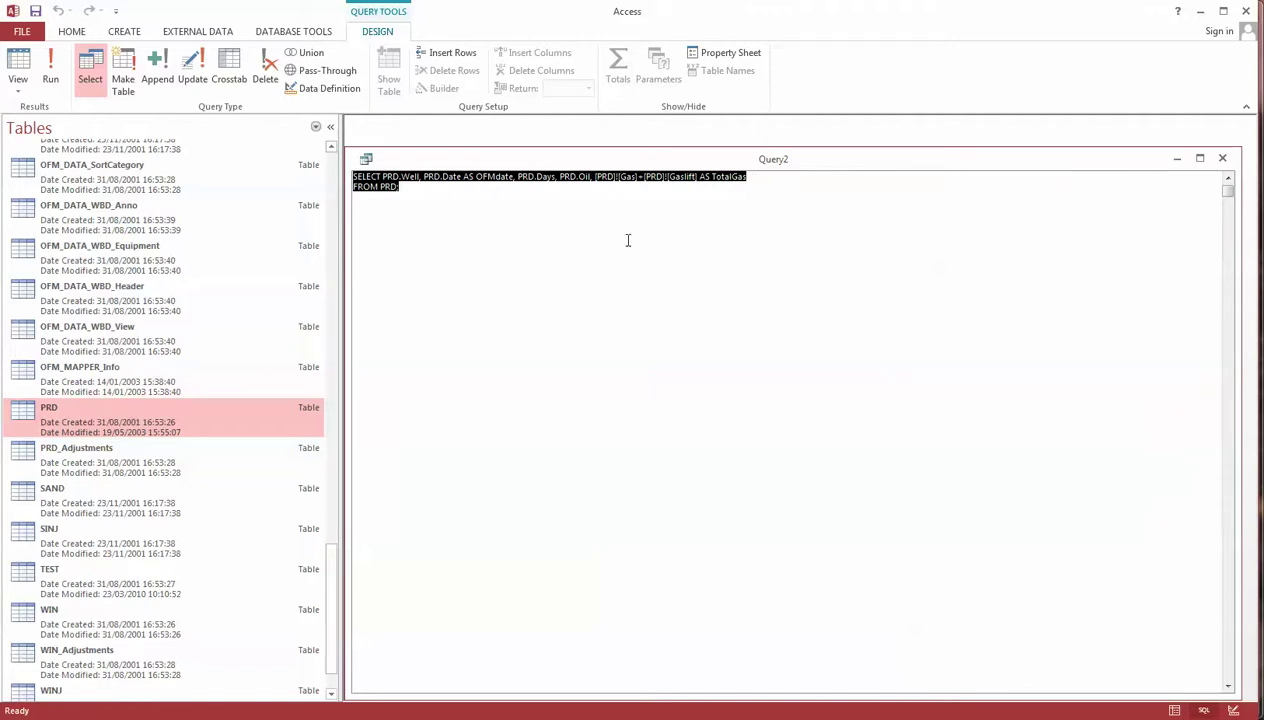
mouse_move(916, 224)
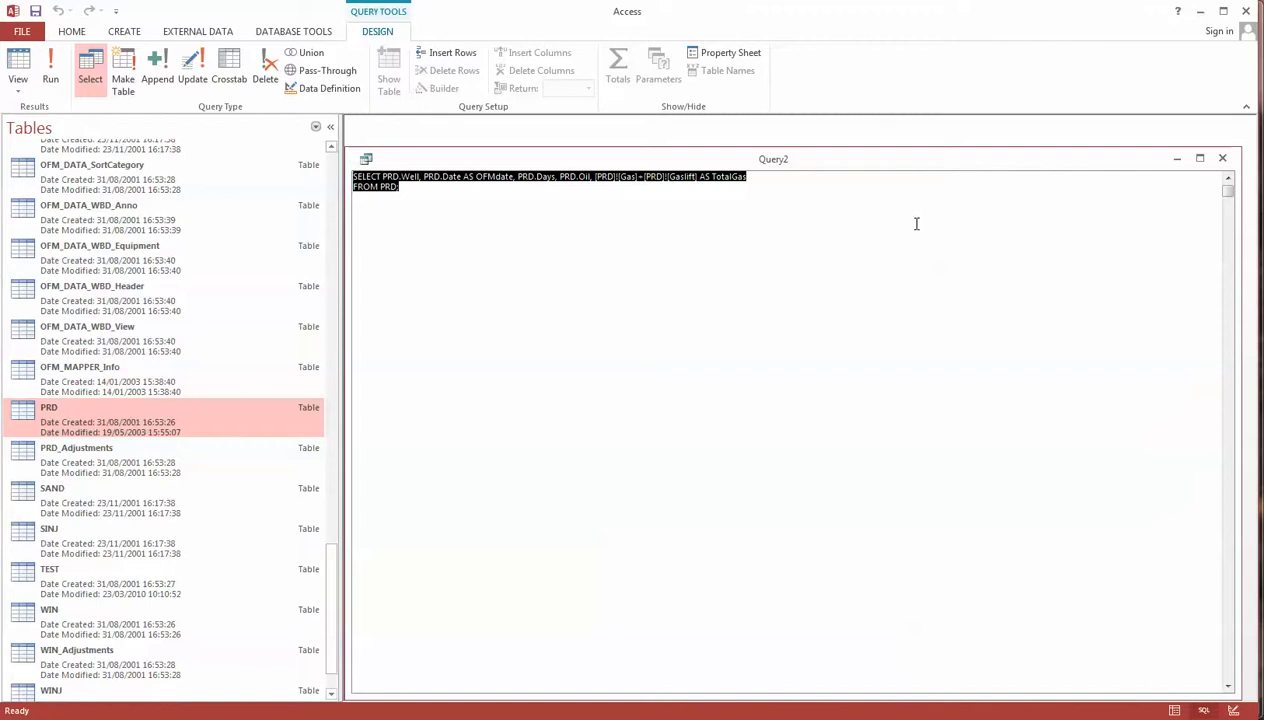
mouse_move(1224, 158)
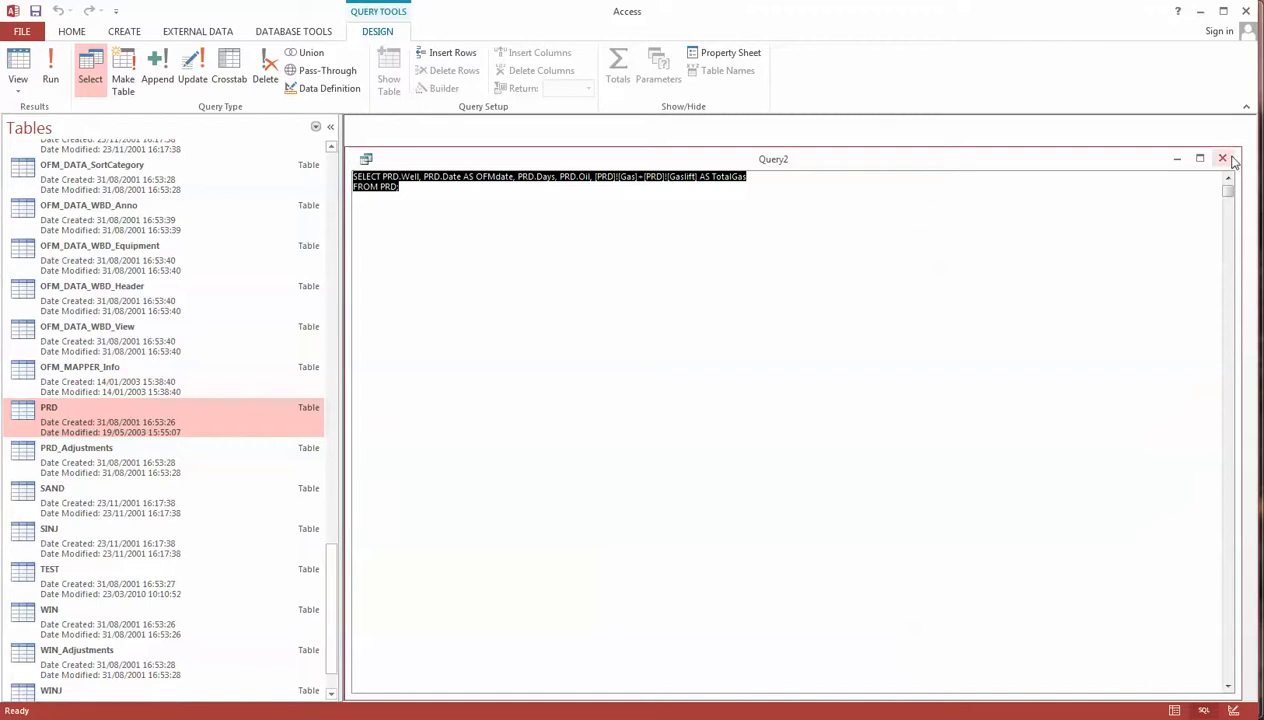
- Close the query window after reviewing the SELECT statement
click(1222, 158)
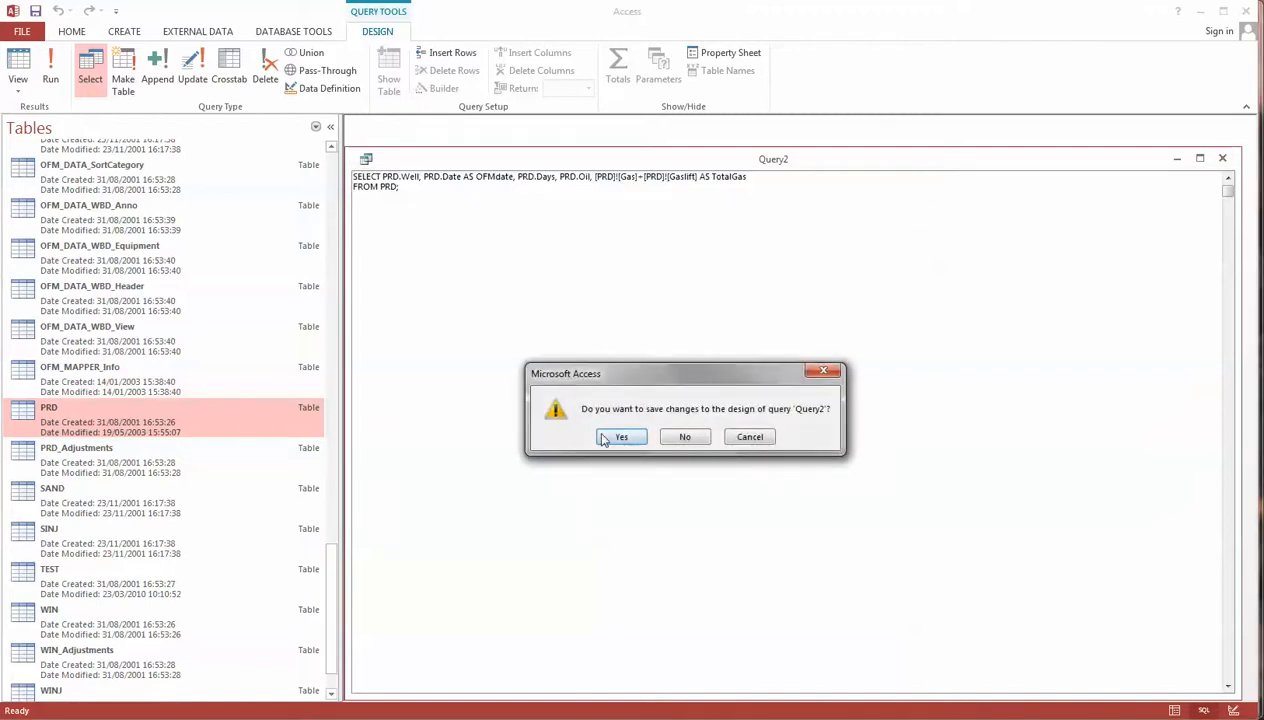
- Save the query as ExampleOfSerafimFutureDownload
click(620, 436)
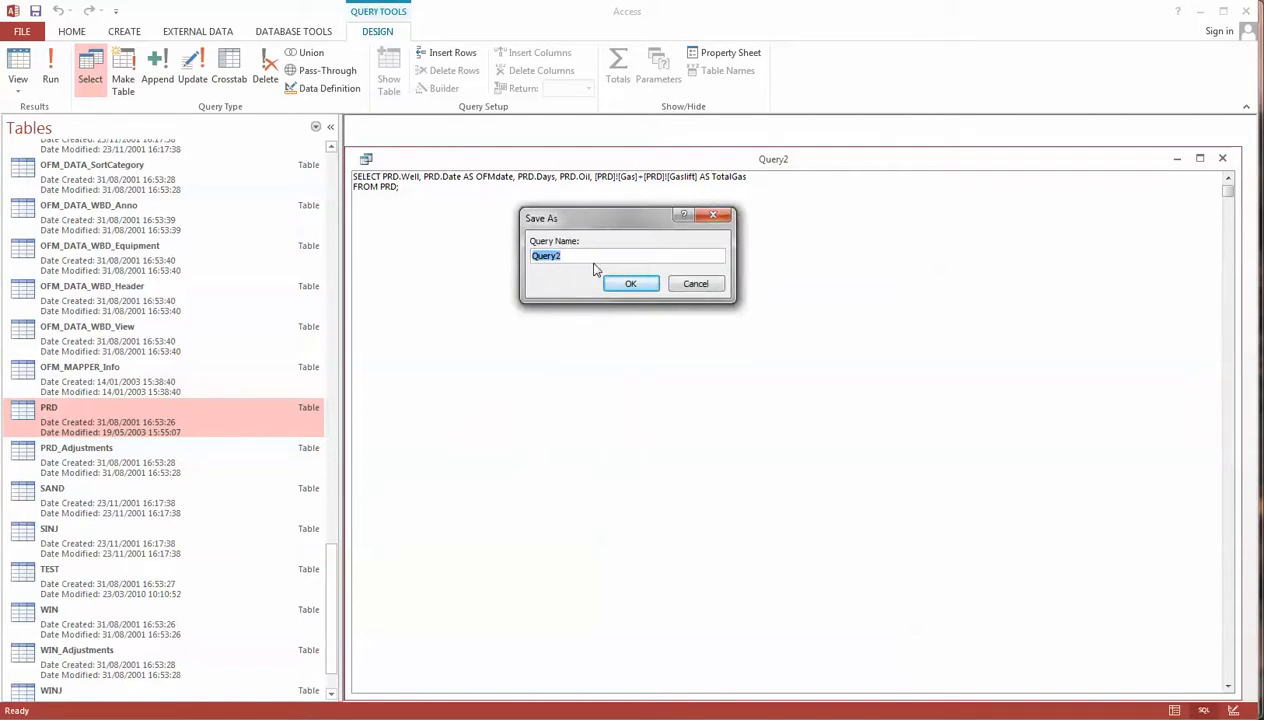
text(ExampleOfSerafimFU)
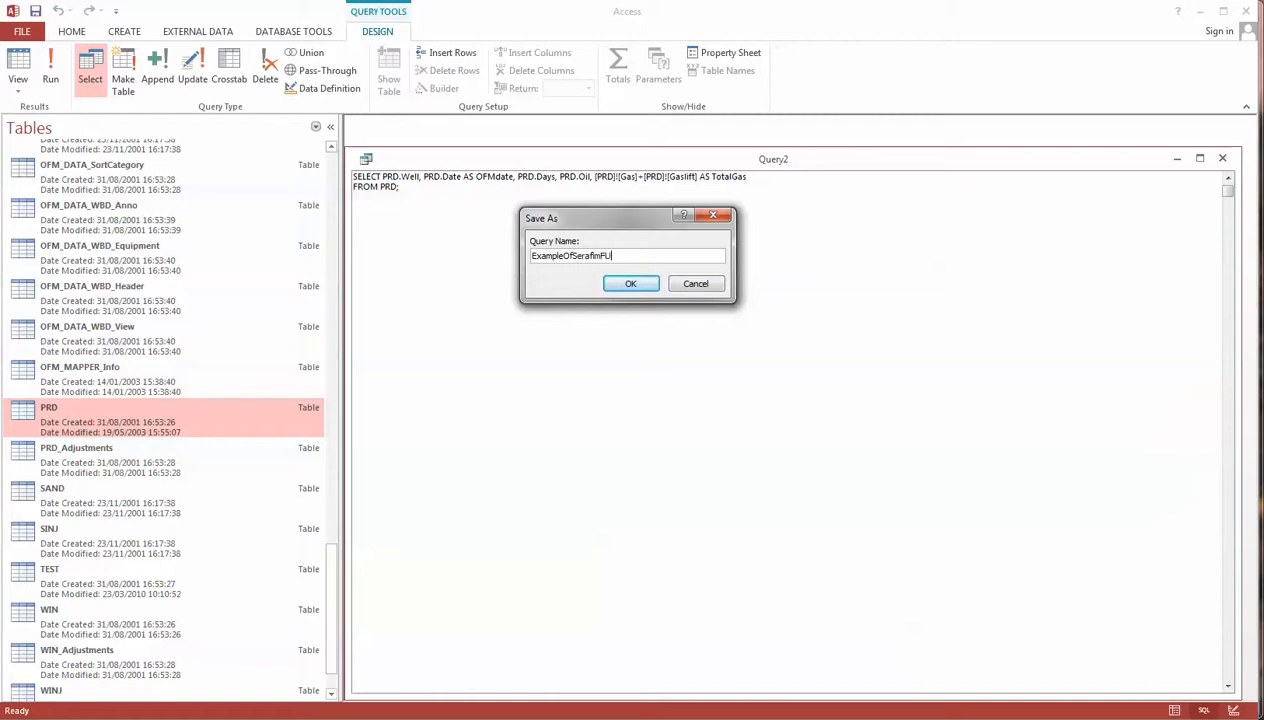
text(tureDown)
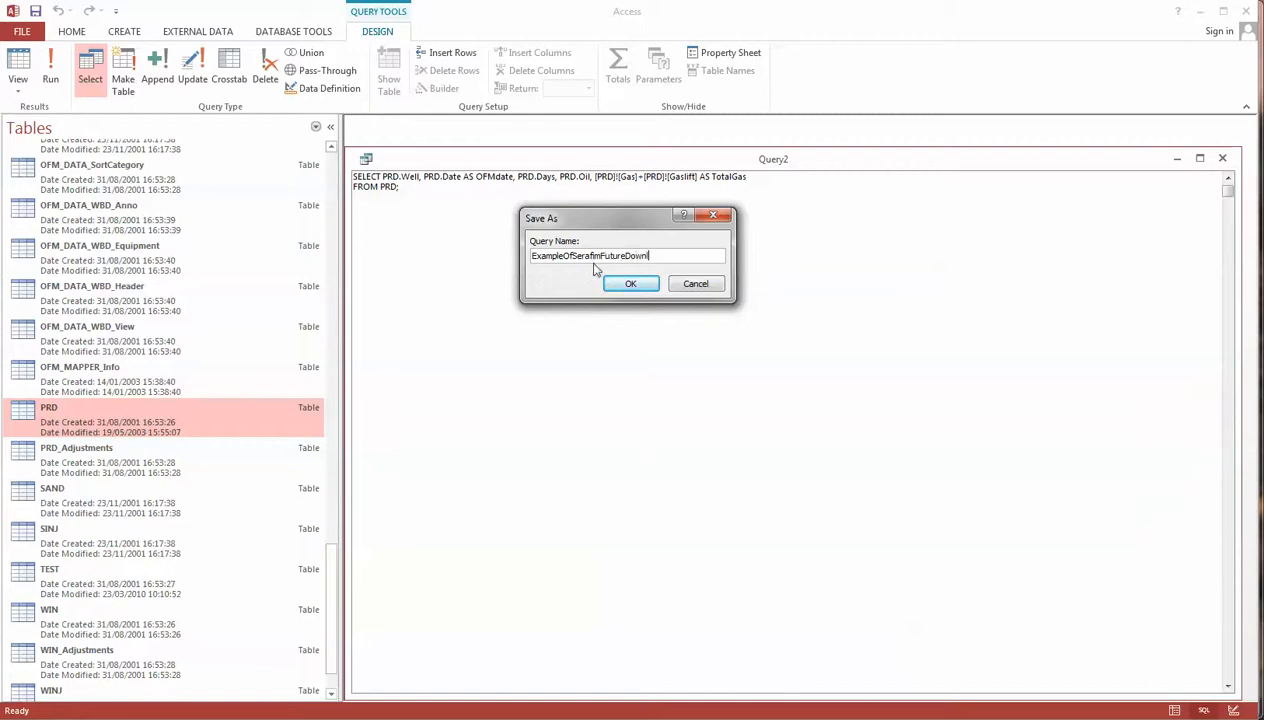
text(load)
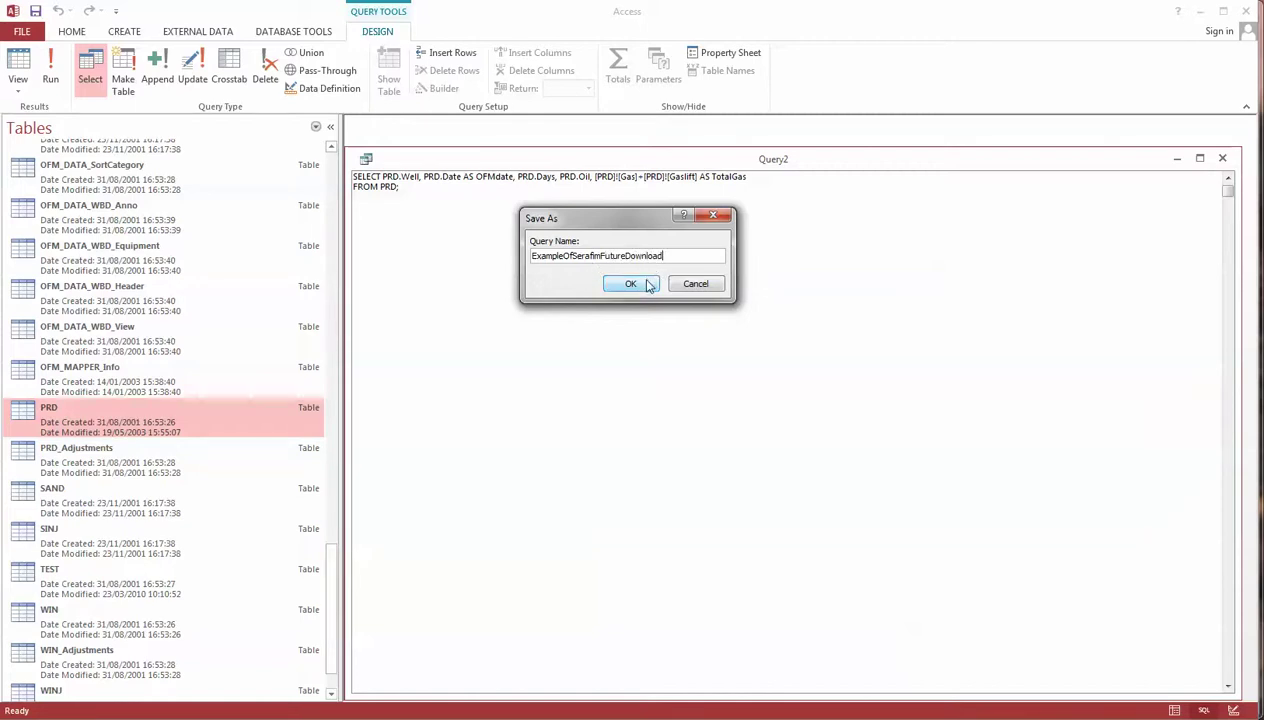
click(630, 284)
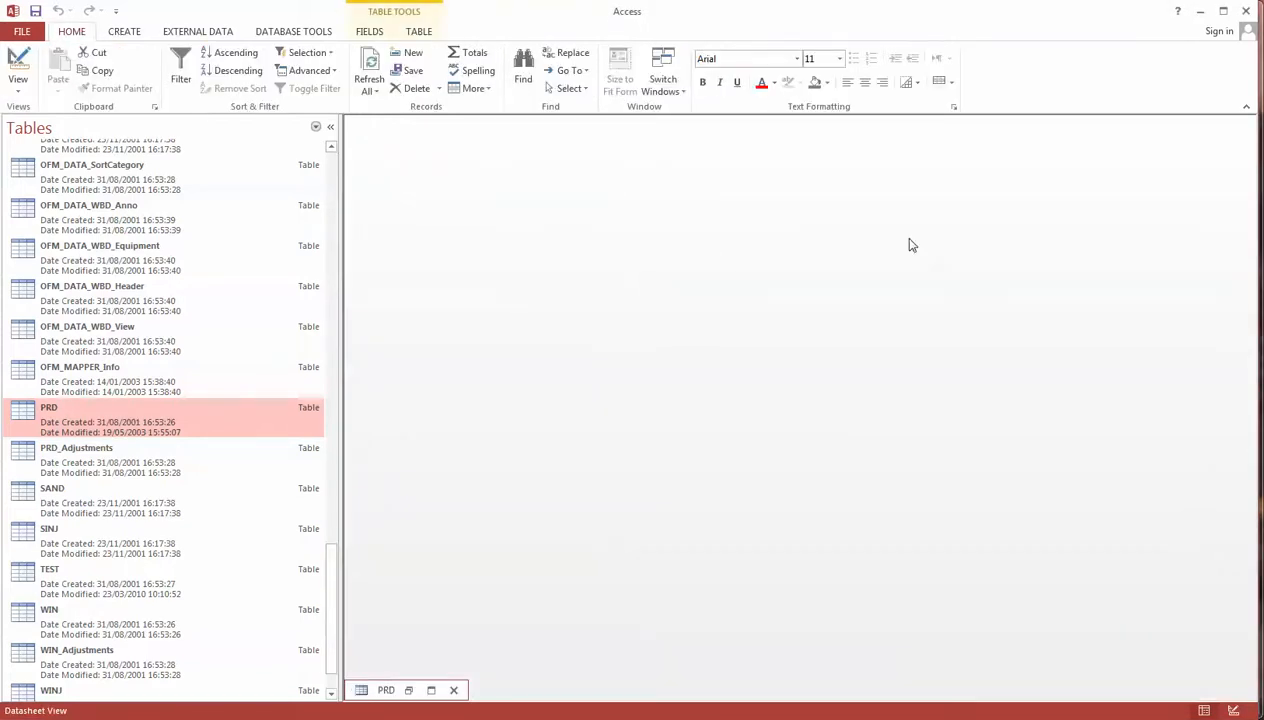
- Close the PRD table and list the database's queries, scrolled down to SERAFIMFUTUREDOWNLOAD
click(454, 690)
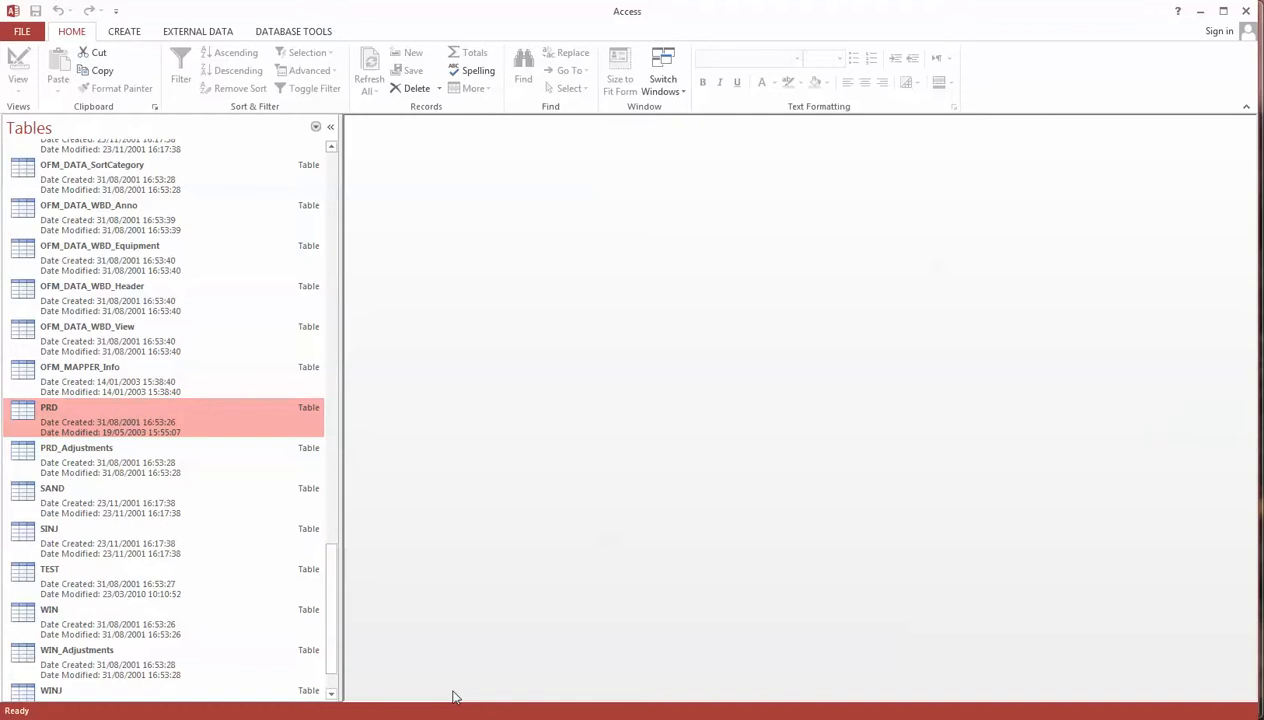
mouse_move(468, 664)
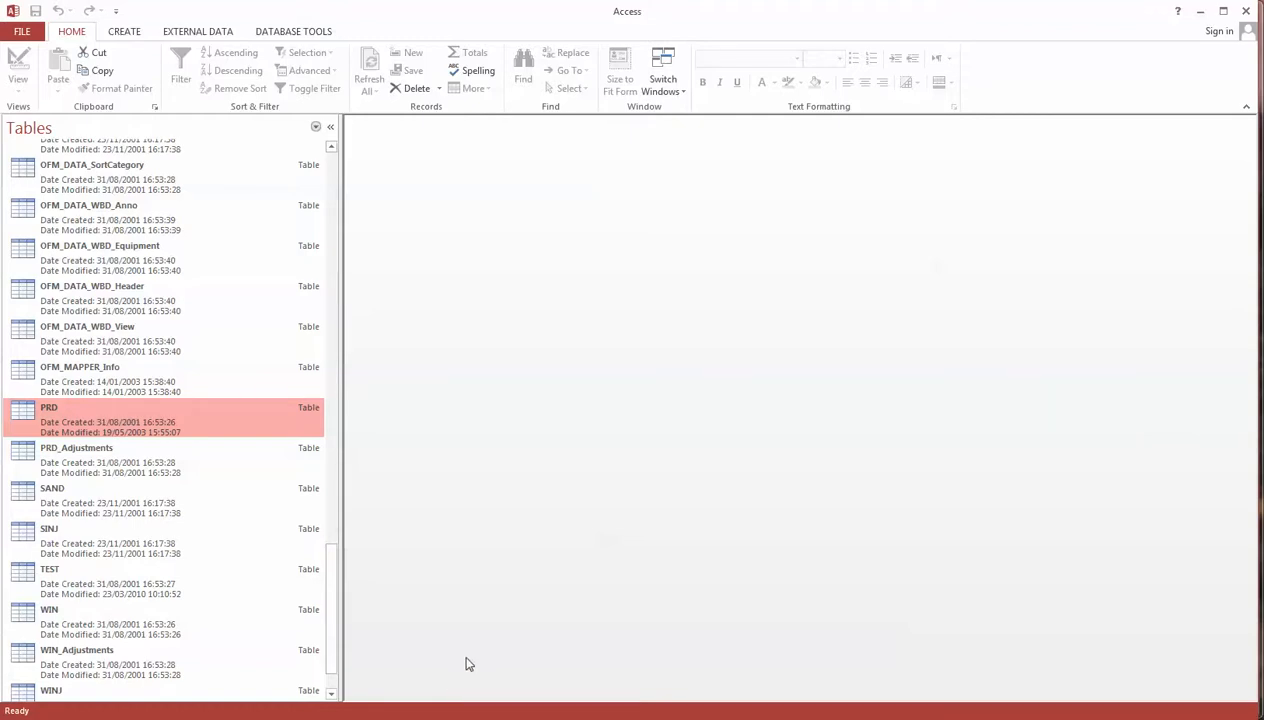
mouse_move(372, 614)
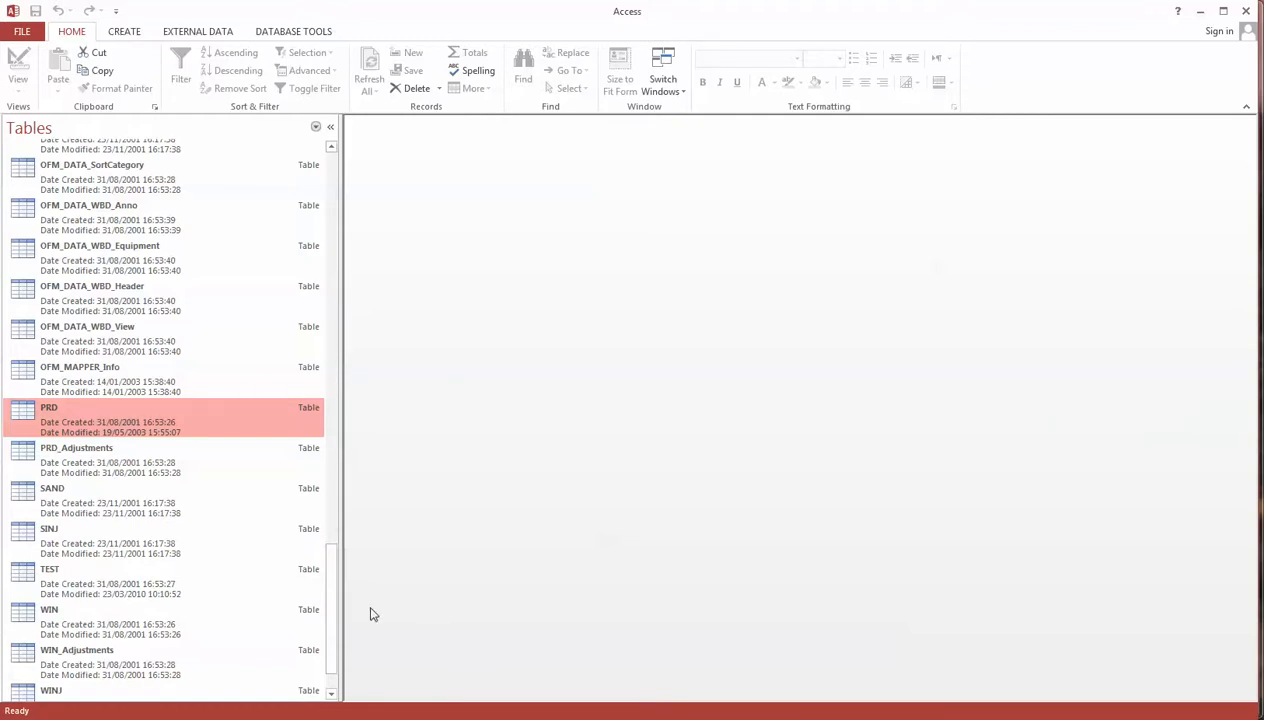
mouse_move(332, 128)
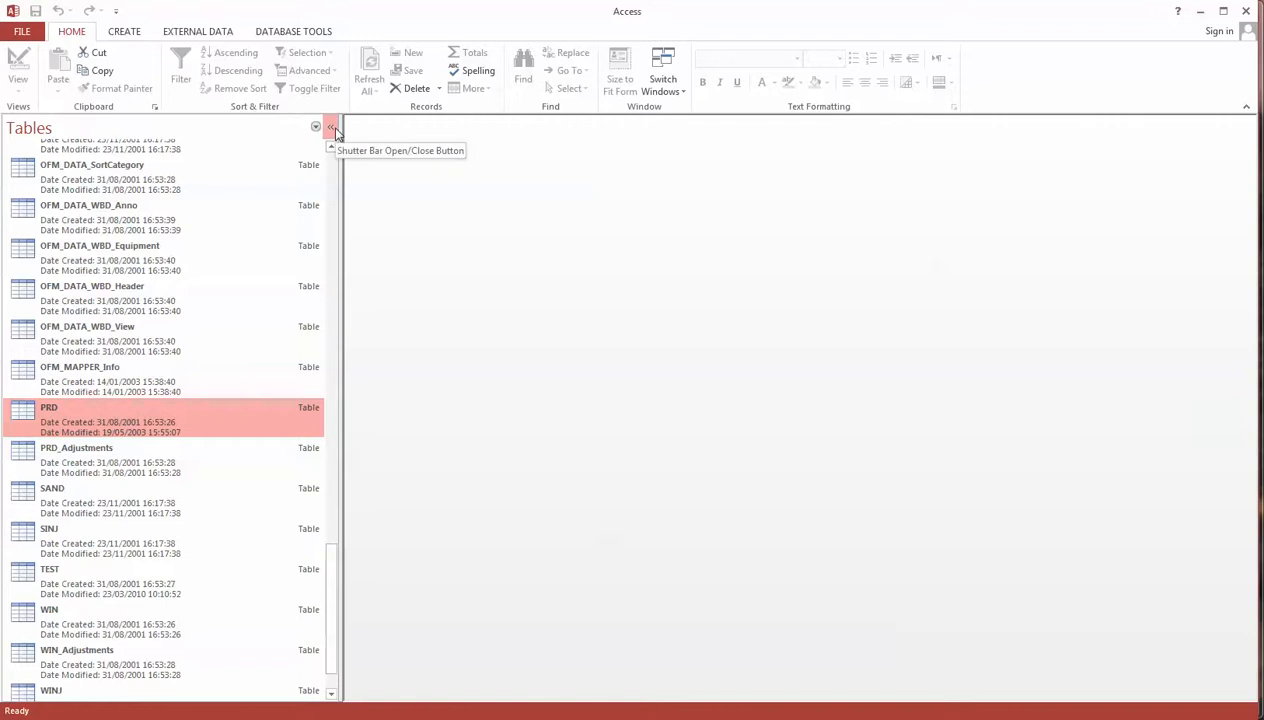
click(332, 128)
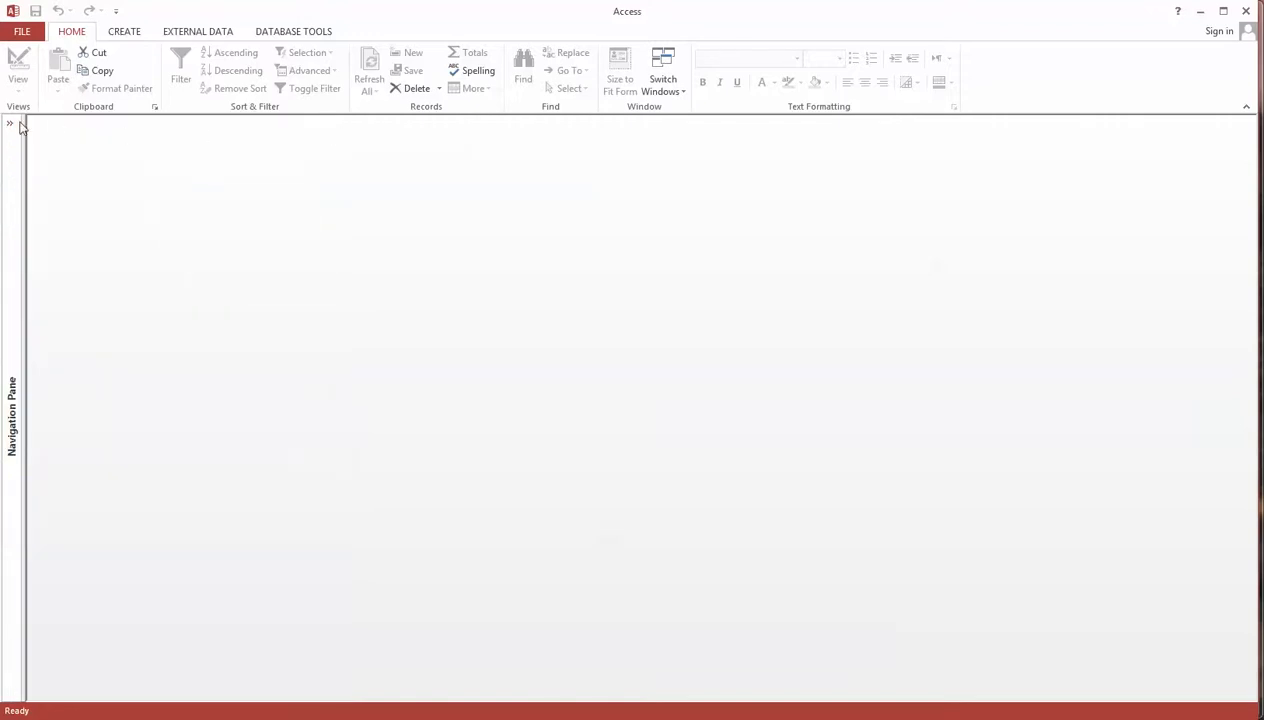
click(10, 124)
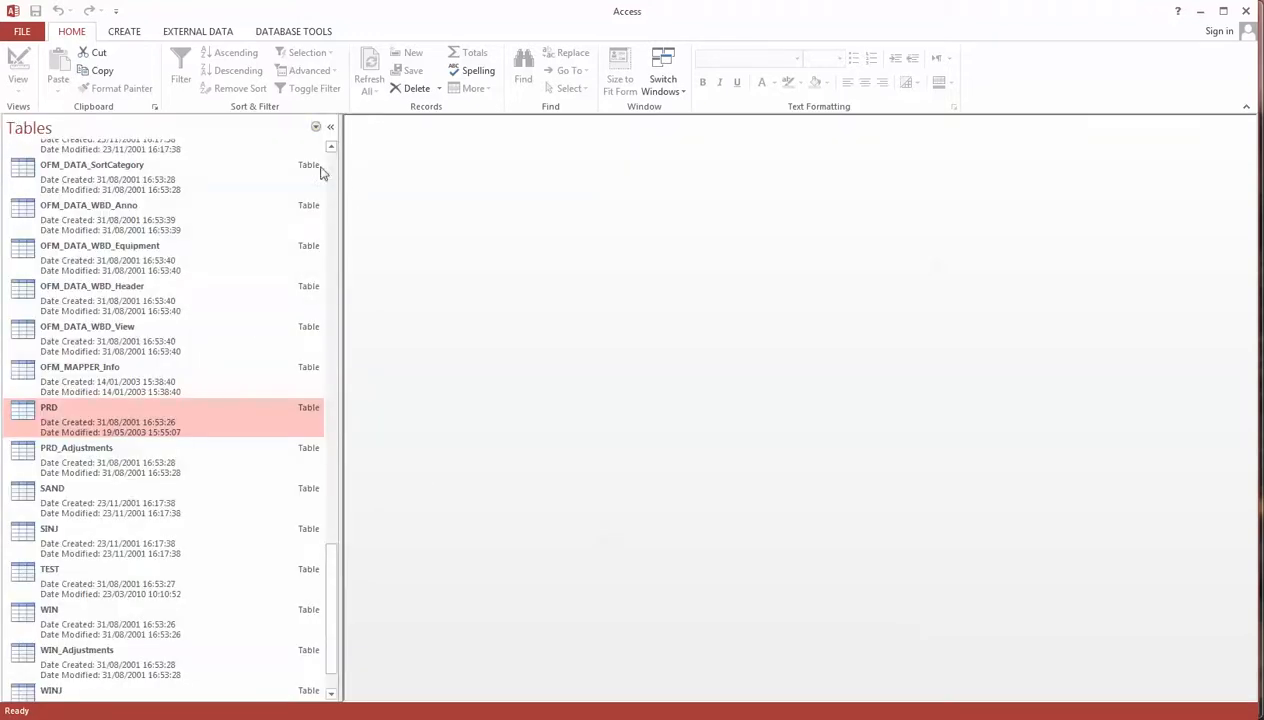
mouse_move(332, 128)
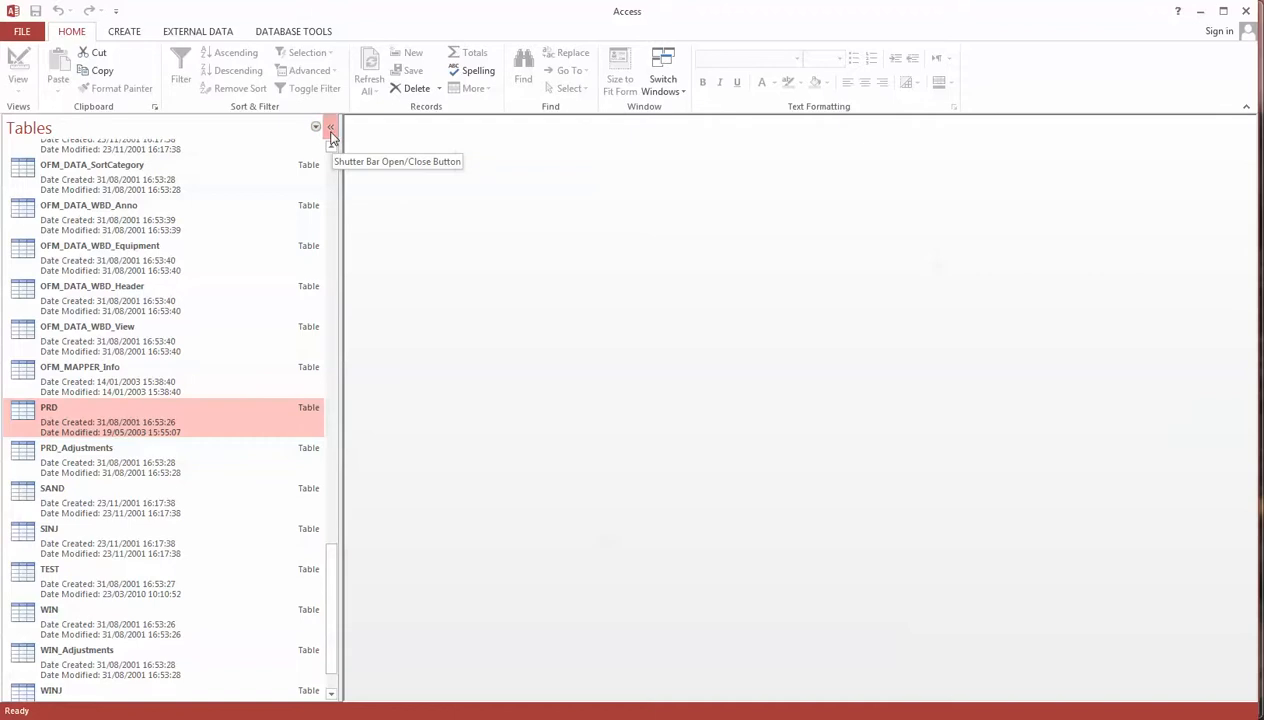
click(316, 128)
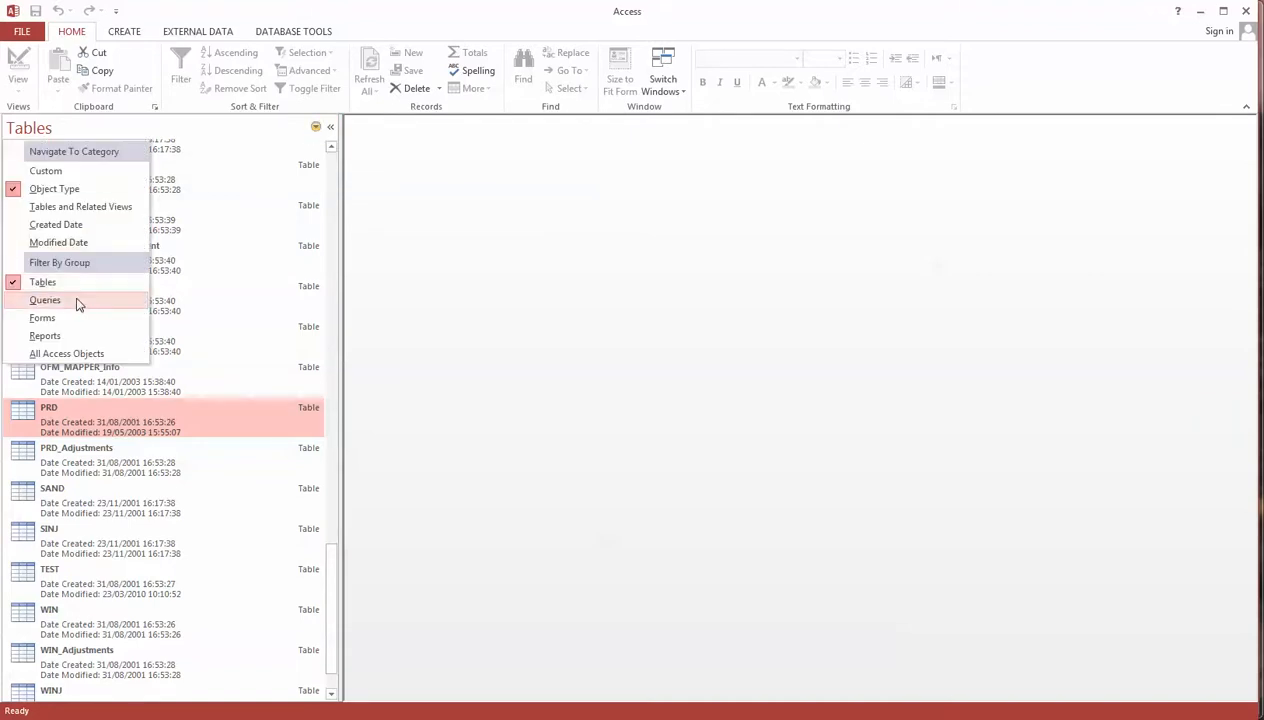
click(44, 300)
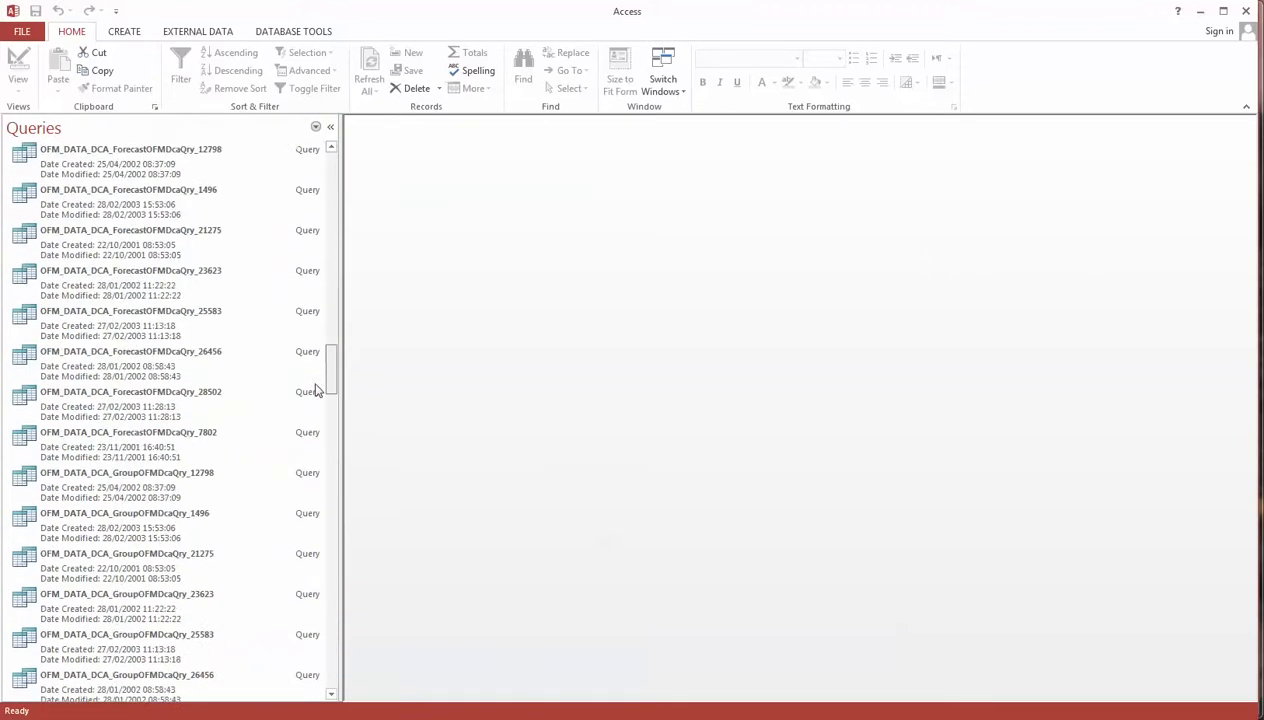
scroll(down, 3)
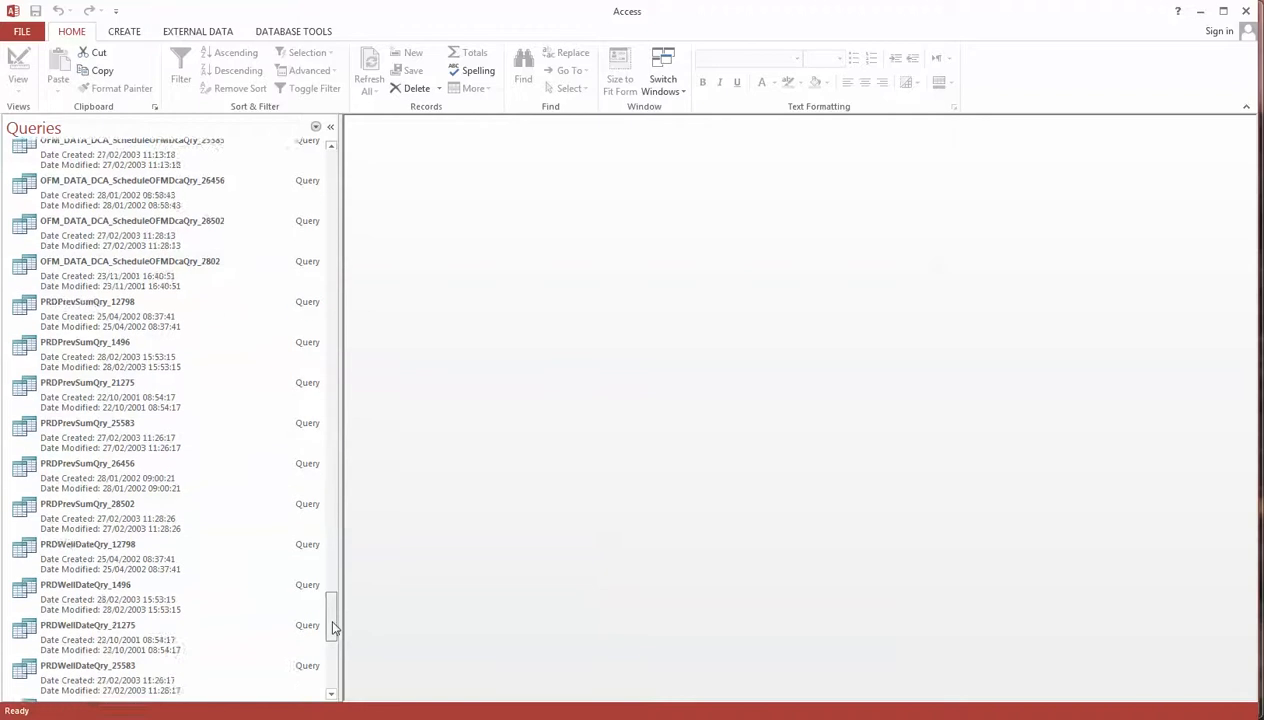
scroll(down, 3)
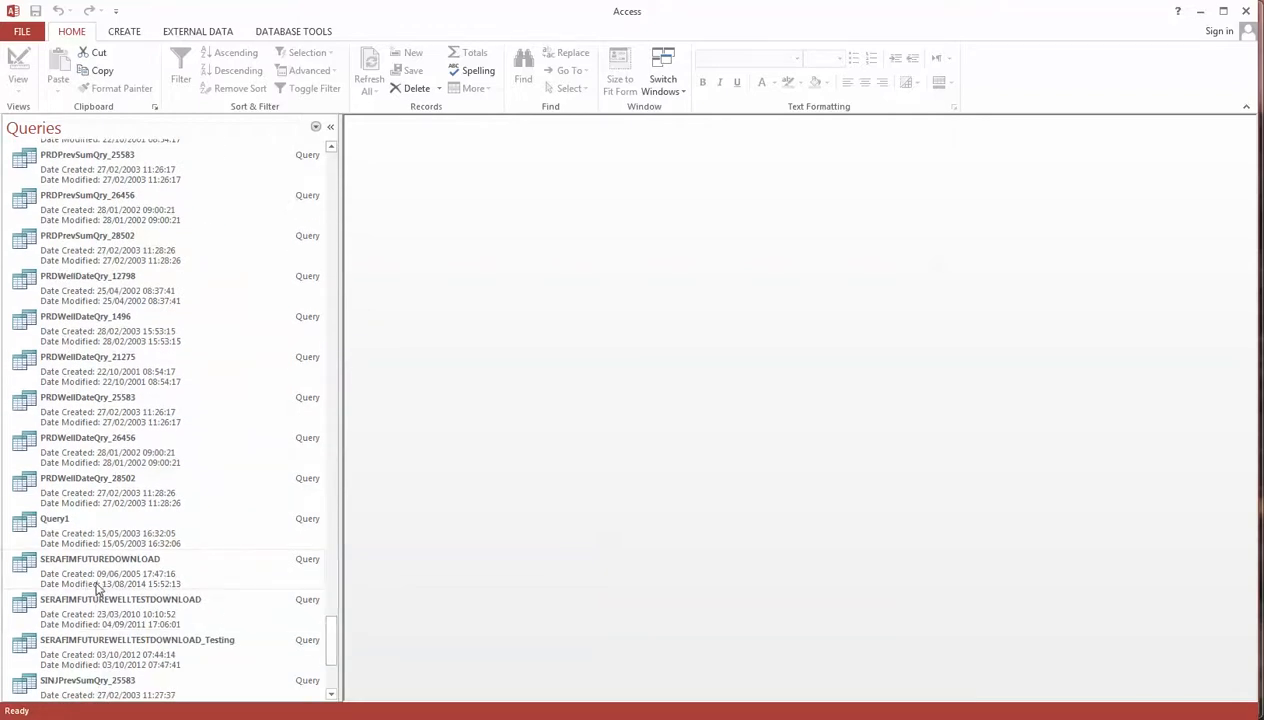
mouse_move(136, 580)
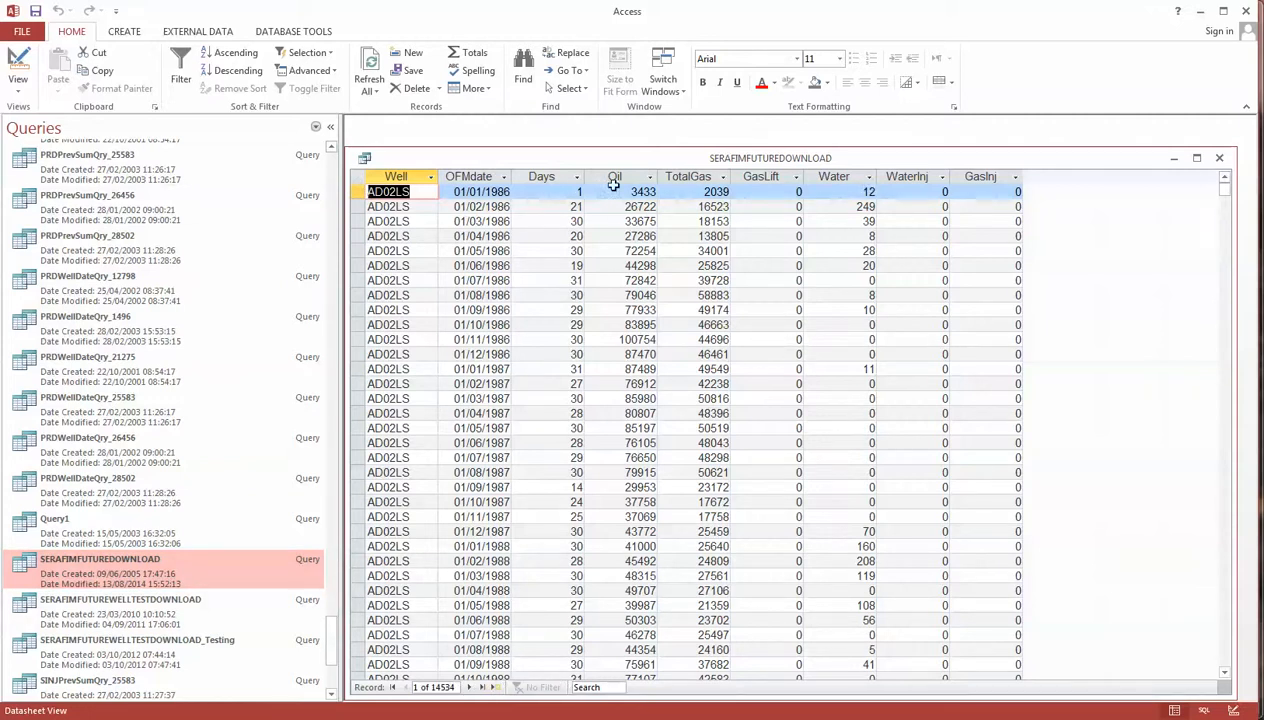
mouse_move(652, 256)
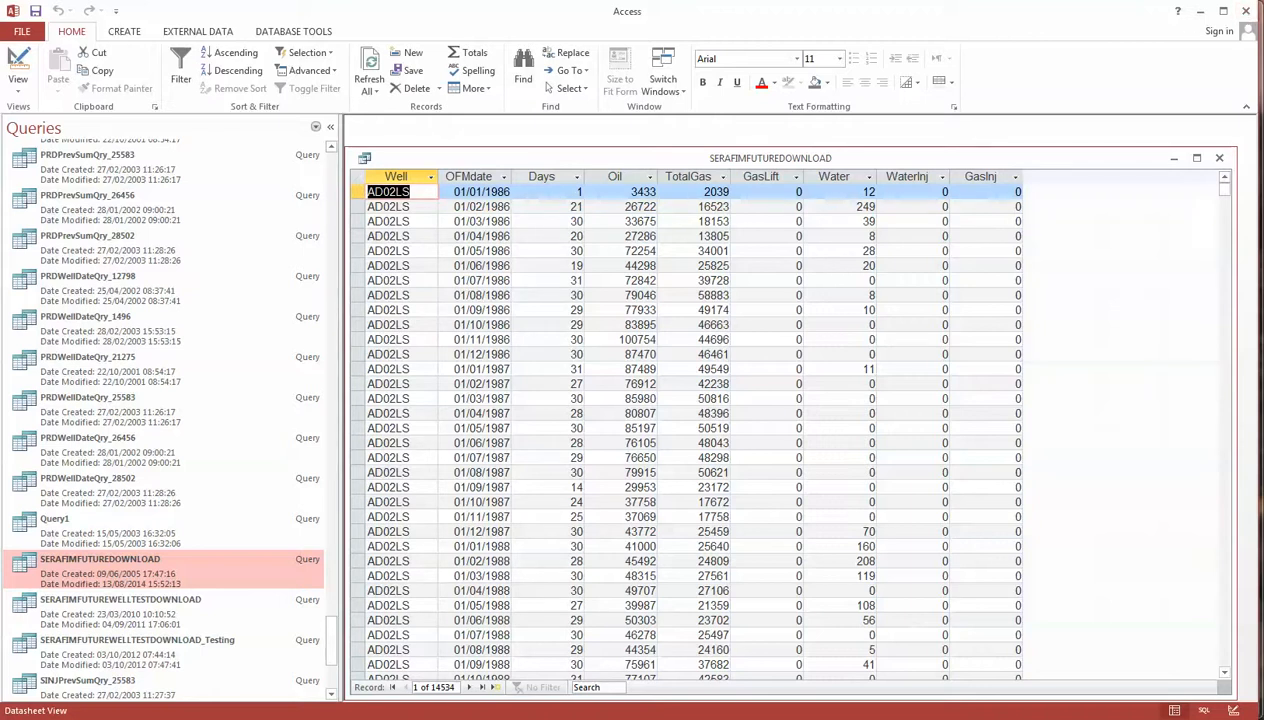
mouse_move(296, 176)
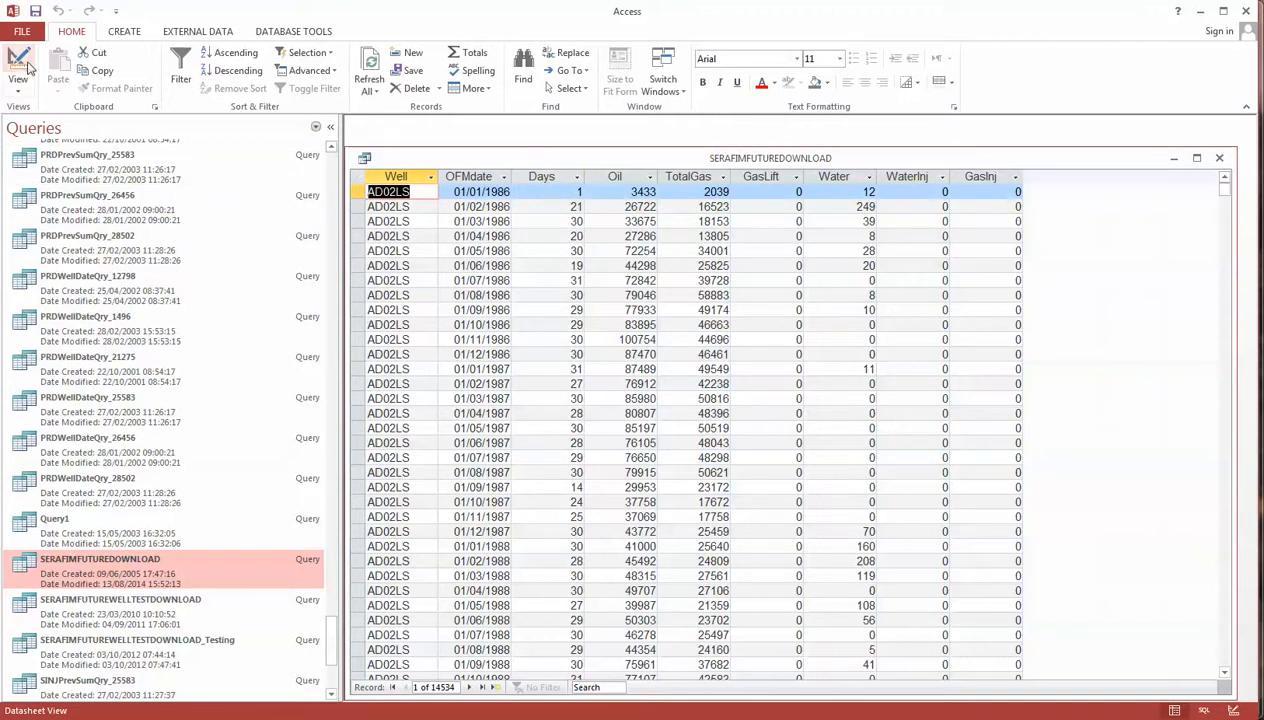
- Switch the SERAFIMFUTUREDOWNLOAD query from its datasheet to design view
click(18, 70)
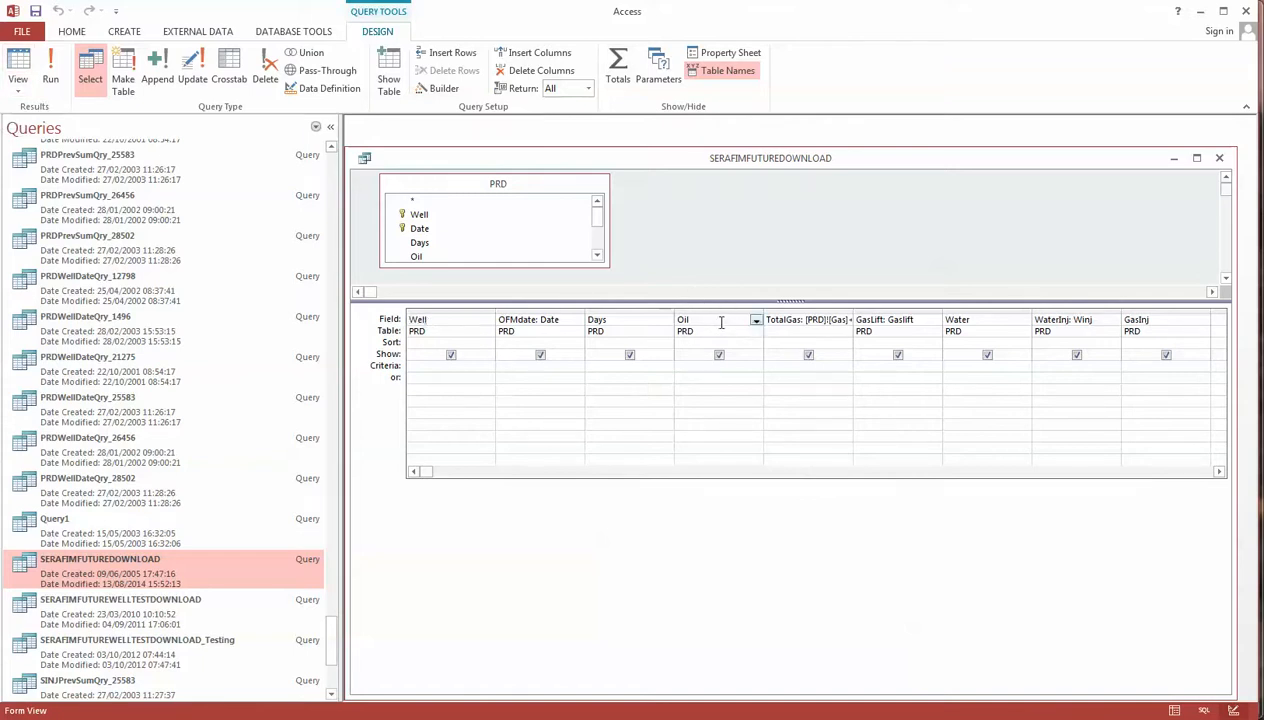
- Redefine the Oil column as Oil: Oil*6.281 in the Expression Builder
click(444, 88)
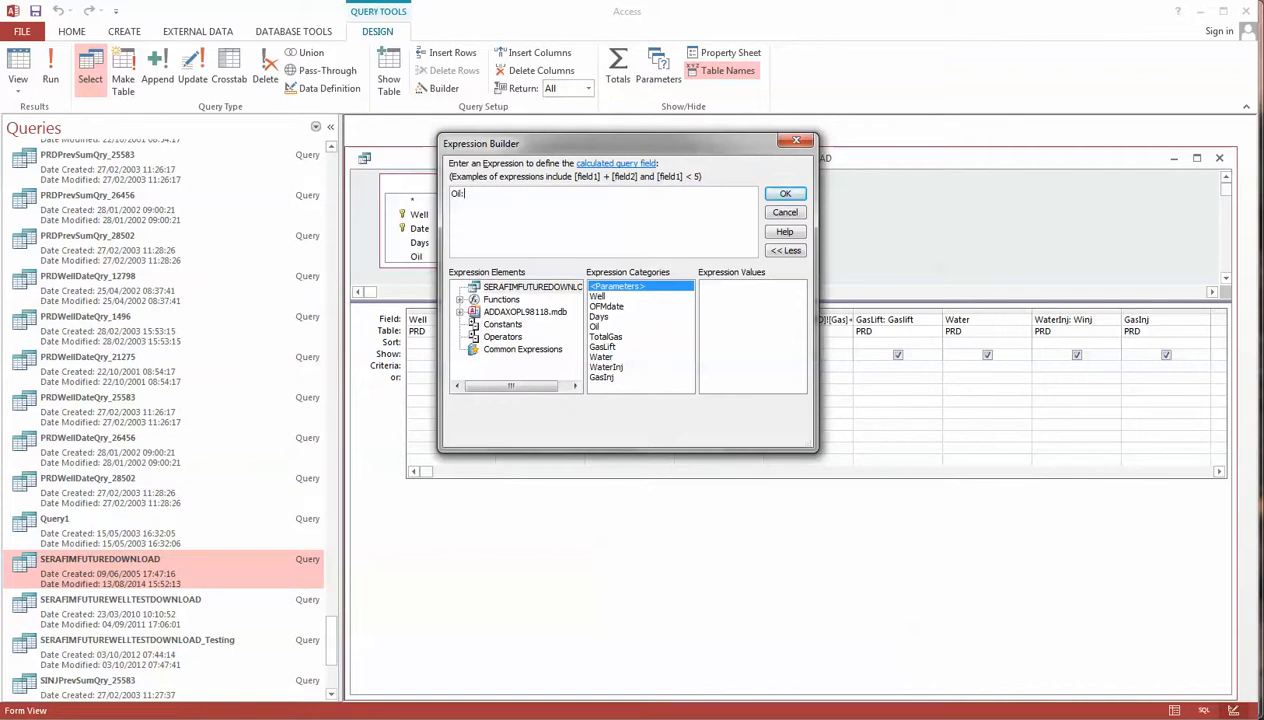
text(Ol)
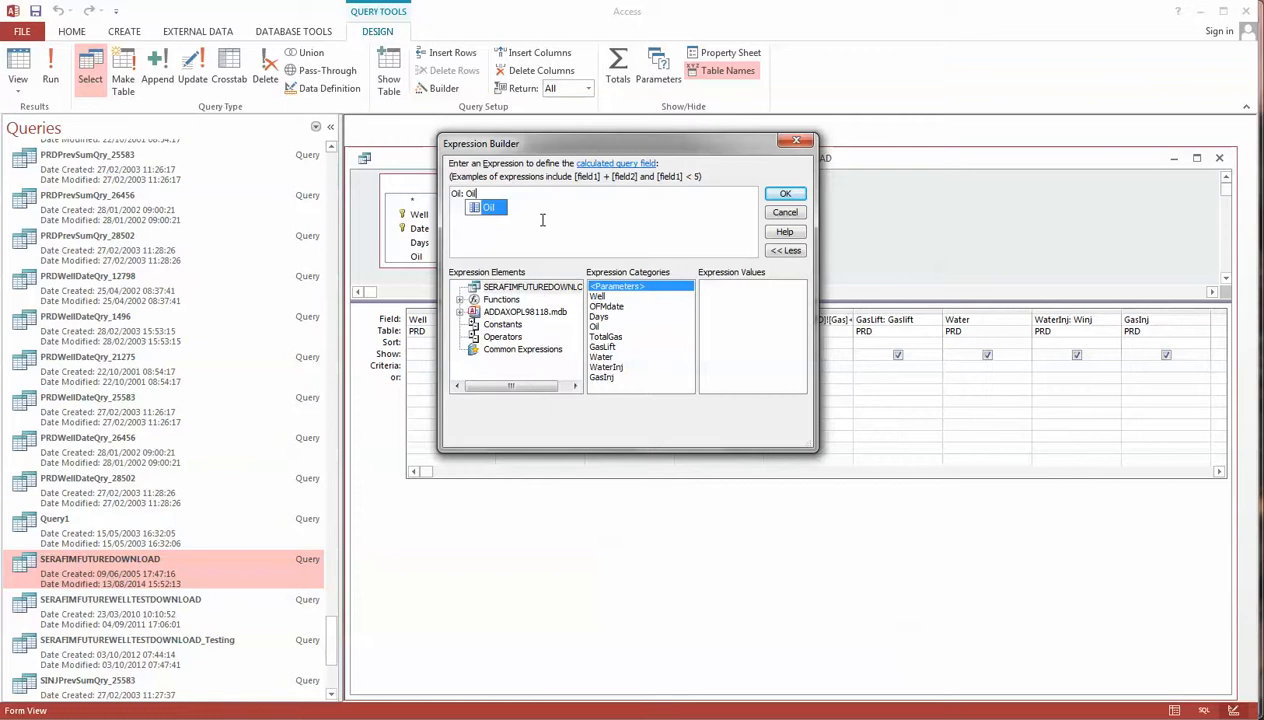
text(*%.)
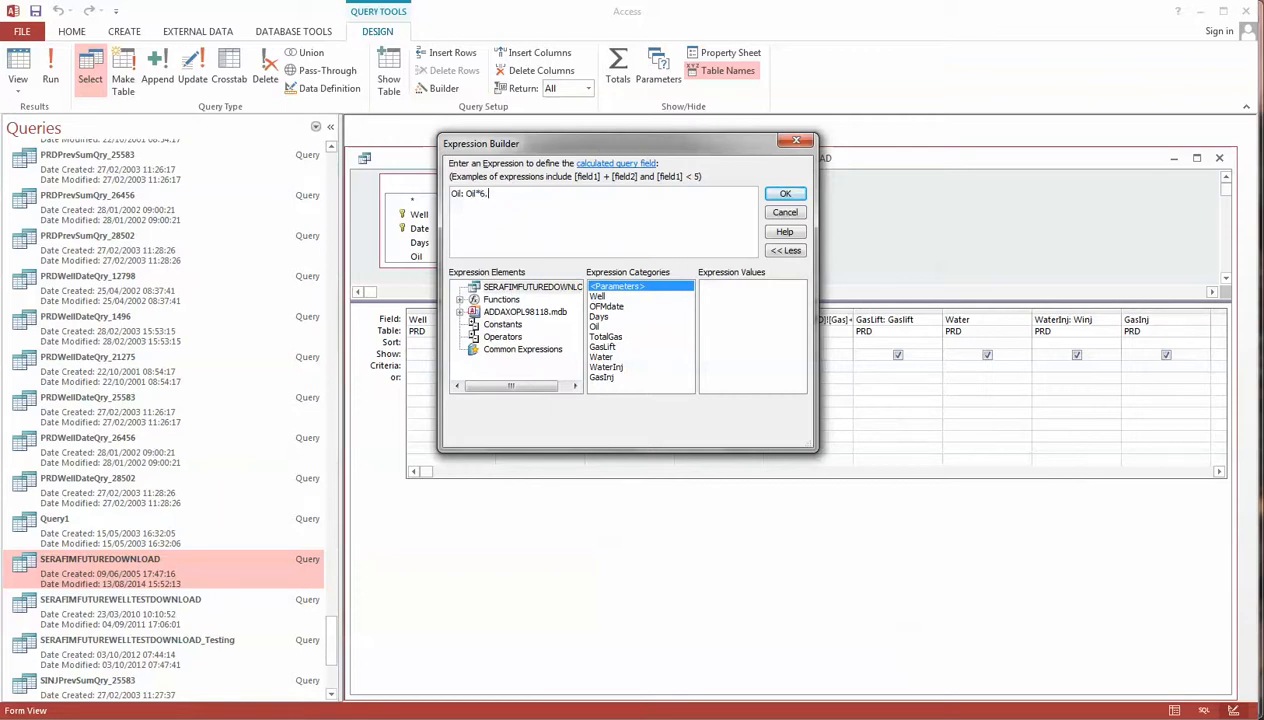
text(281)
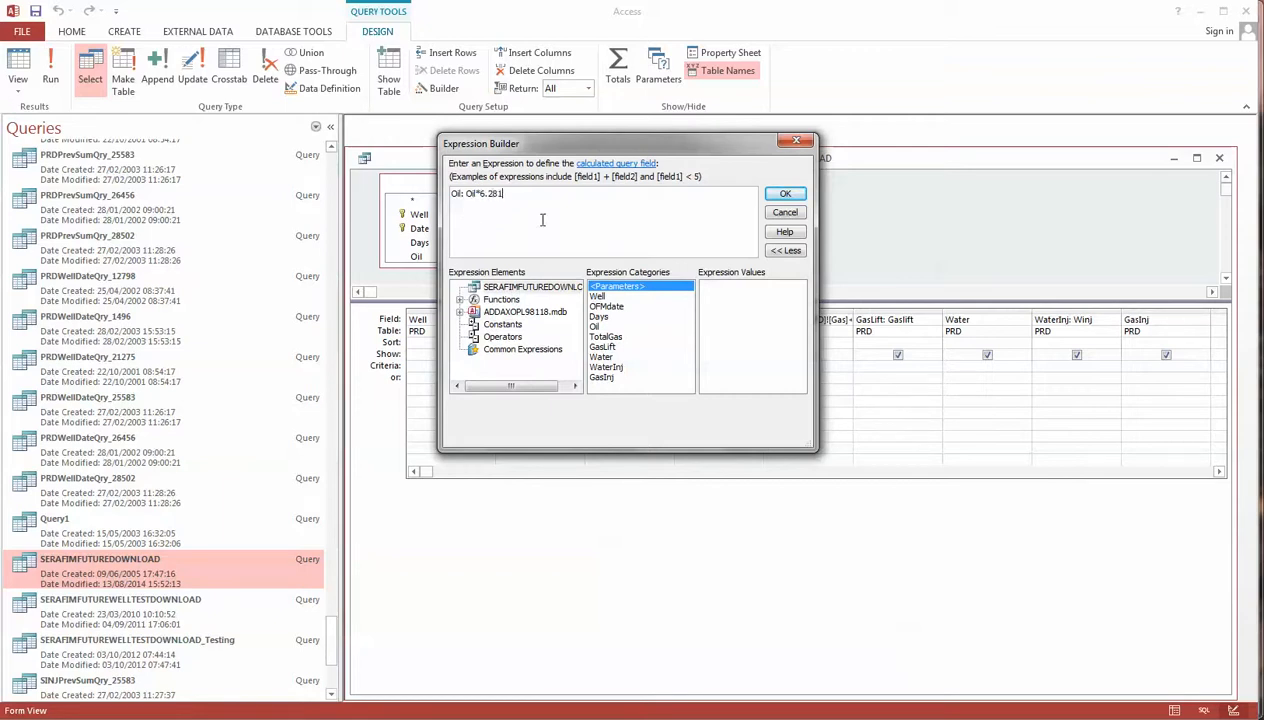
click(784, 192)
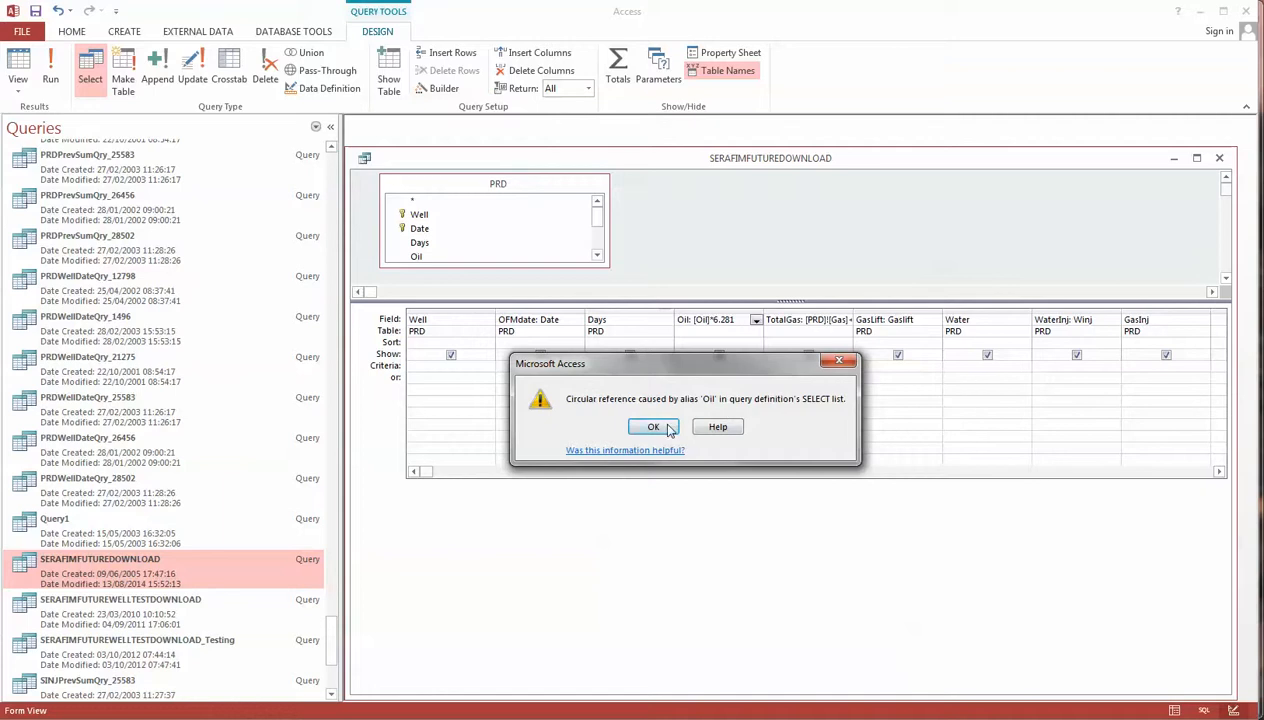
- Dismiss the warning, qualify the expression as Oil: [PRD]![Oil]*6.281, and run the query
click(652, 426)
text([PRD]!)
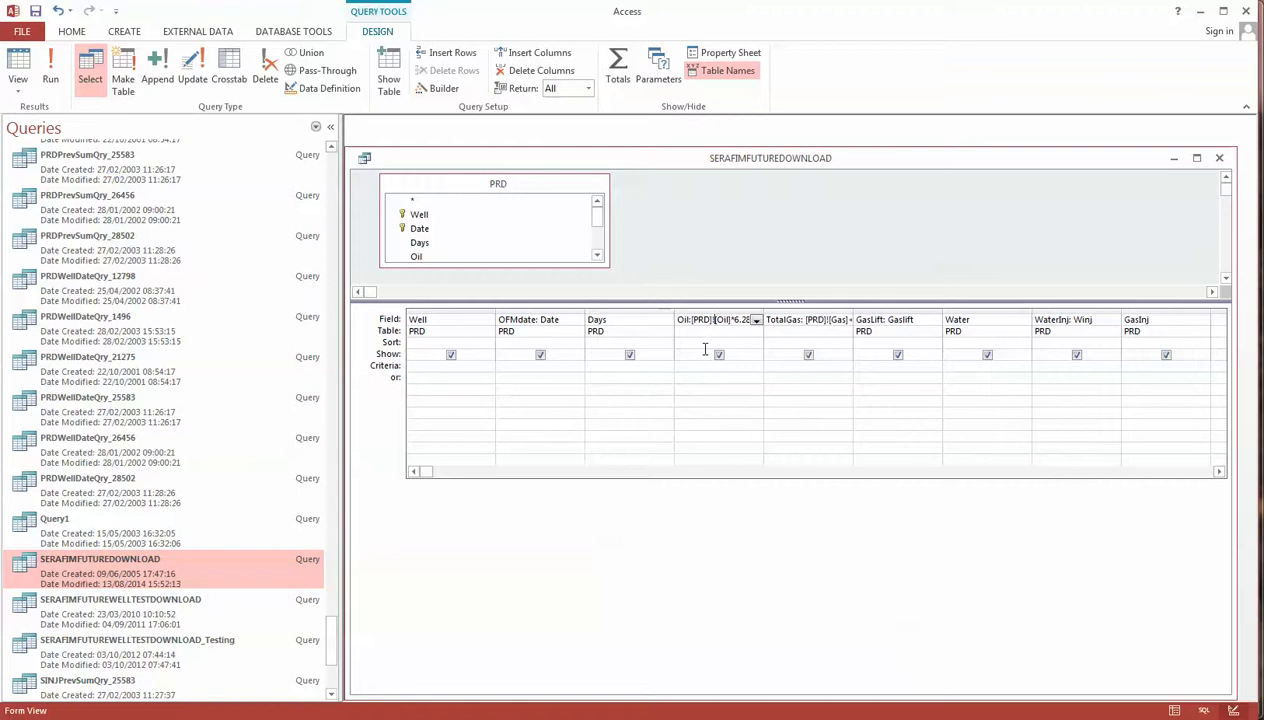
click(718, 320)
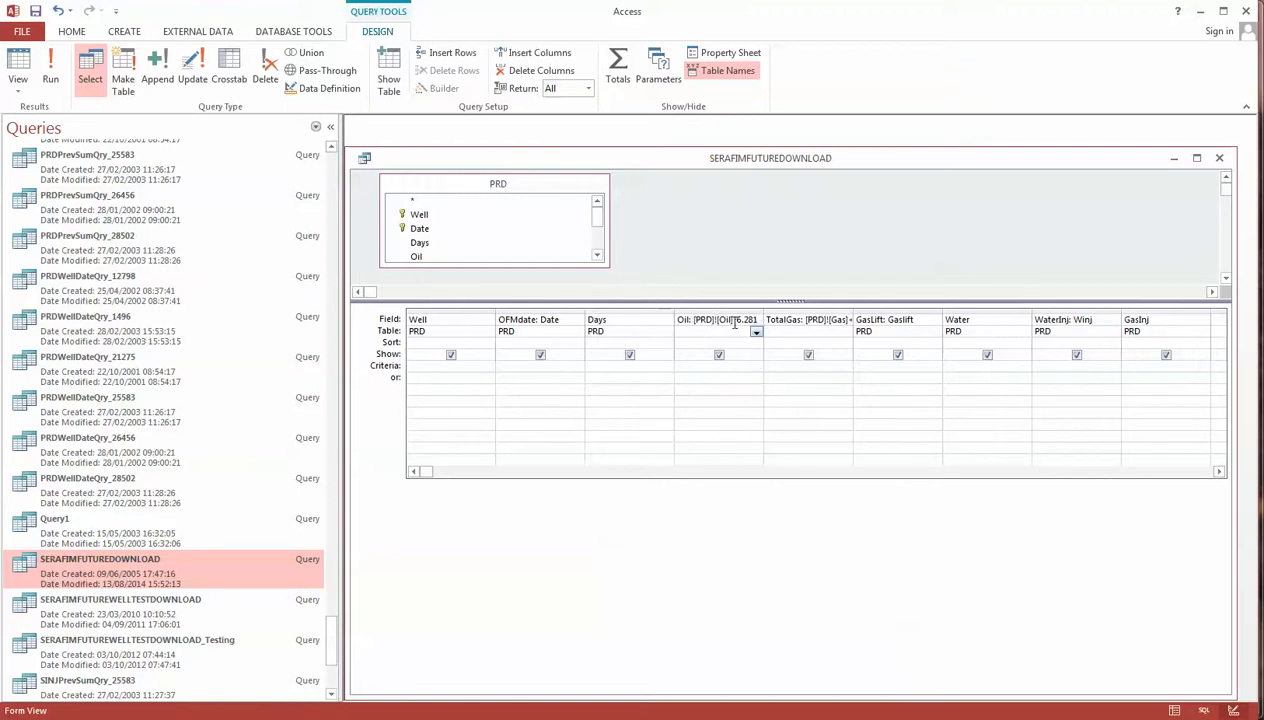
click(716, 332)
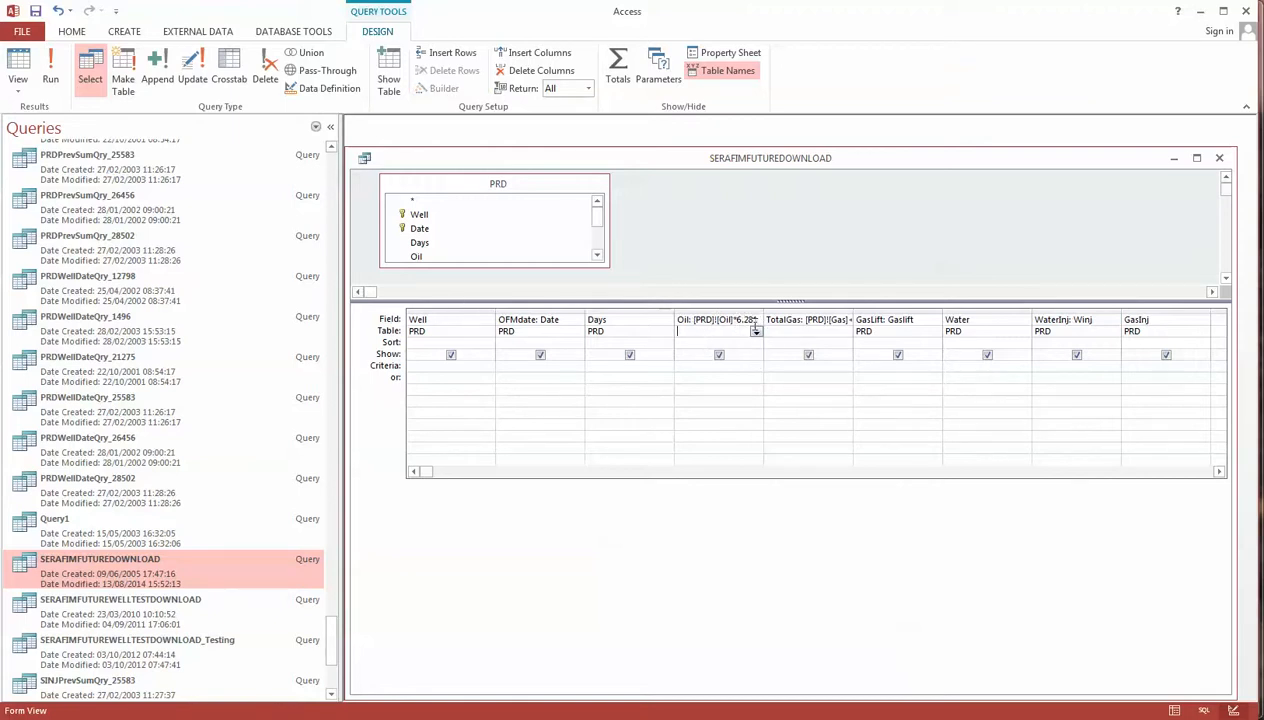
mouse_move(50, 76)
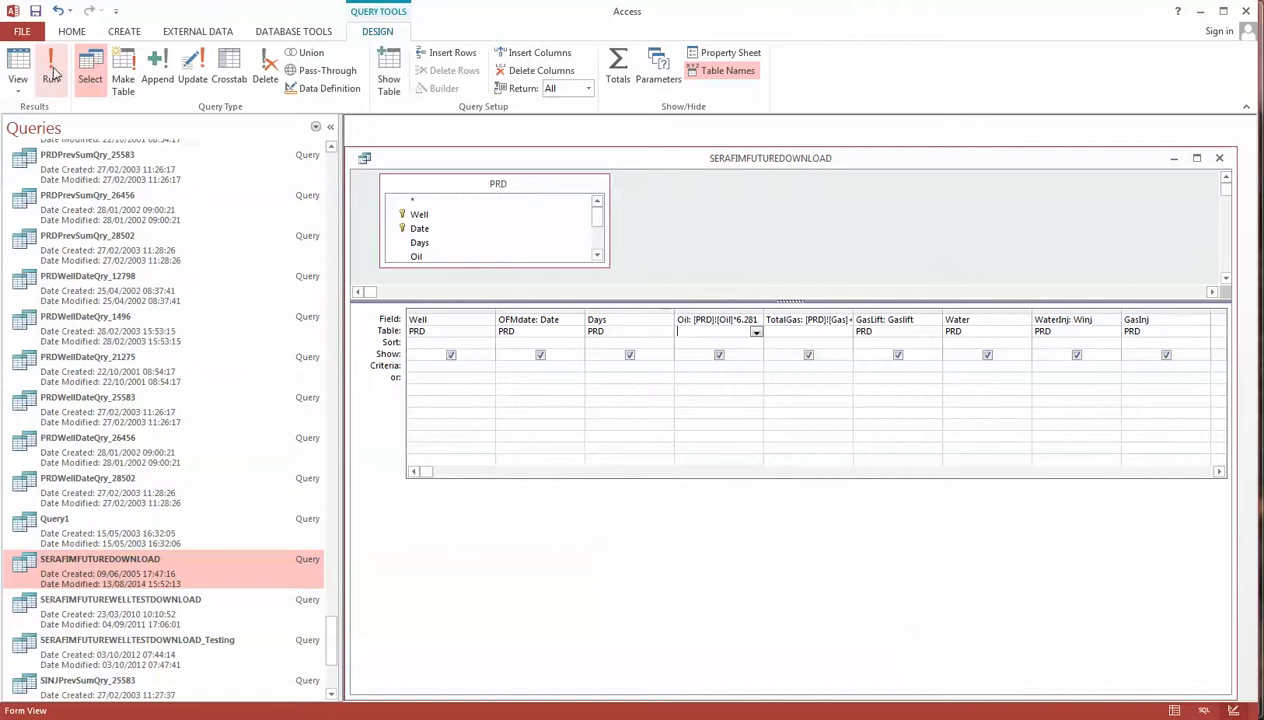
click(52, 70)
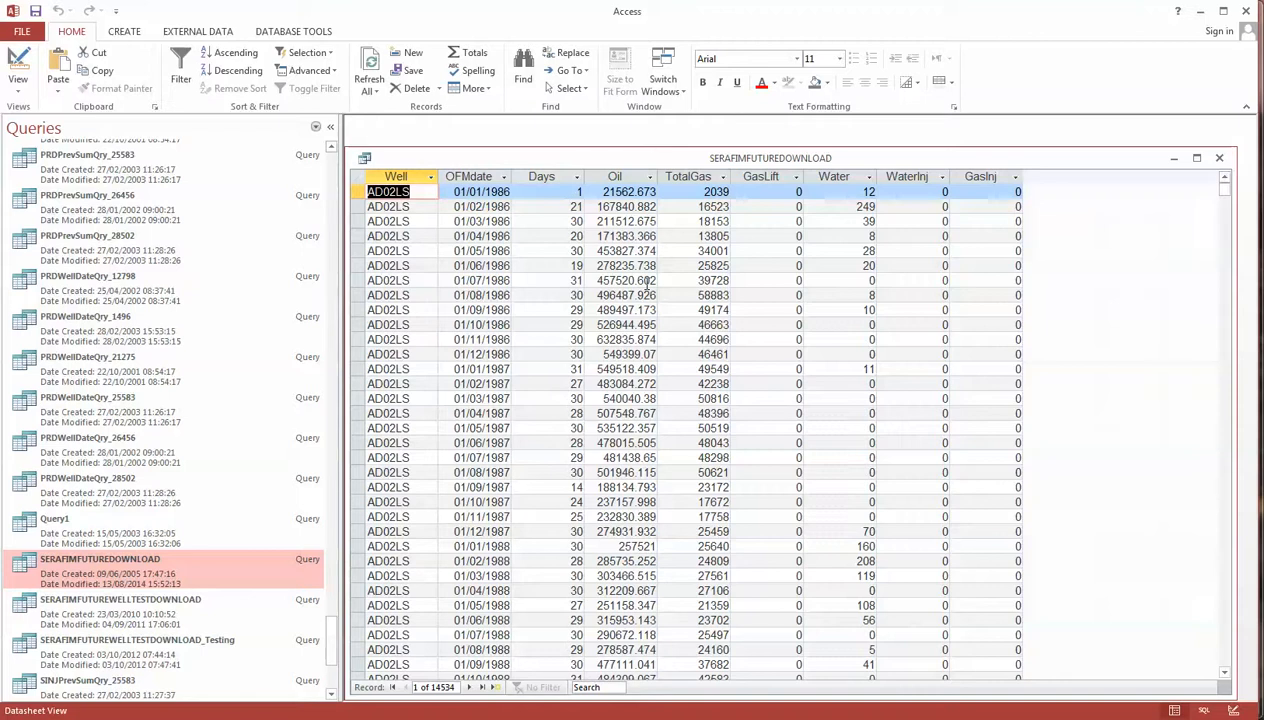
- Return to design and show SERAFIMFUTUREDOWNLOAD as its SQL SELECT statement from PRD
click(18, 64)
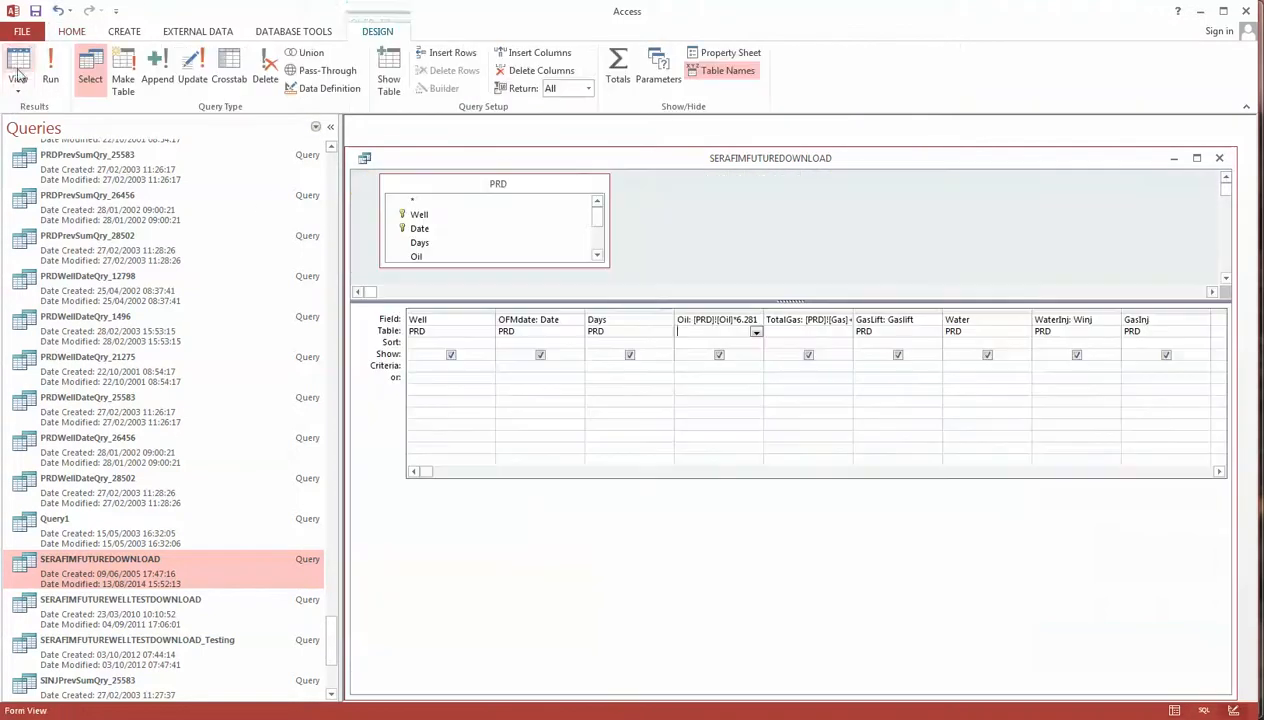
click(18, 78)
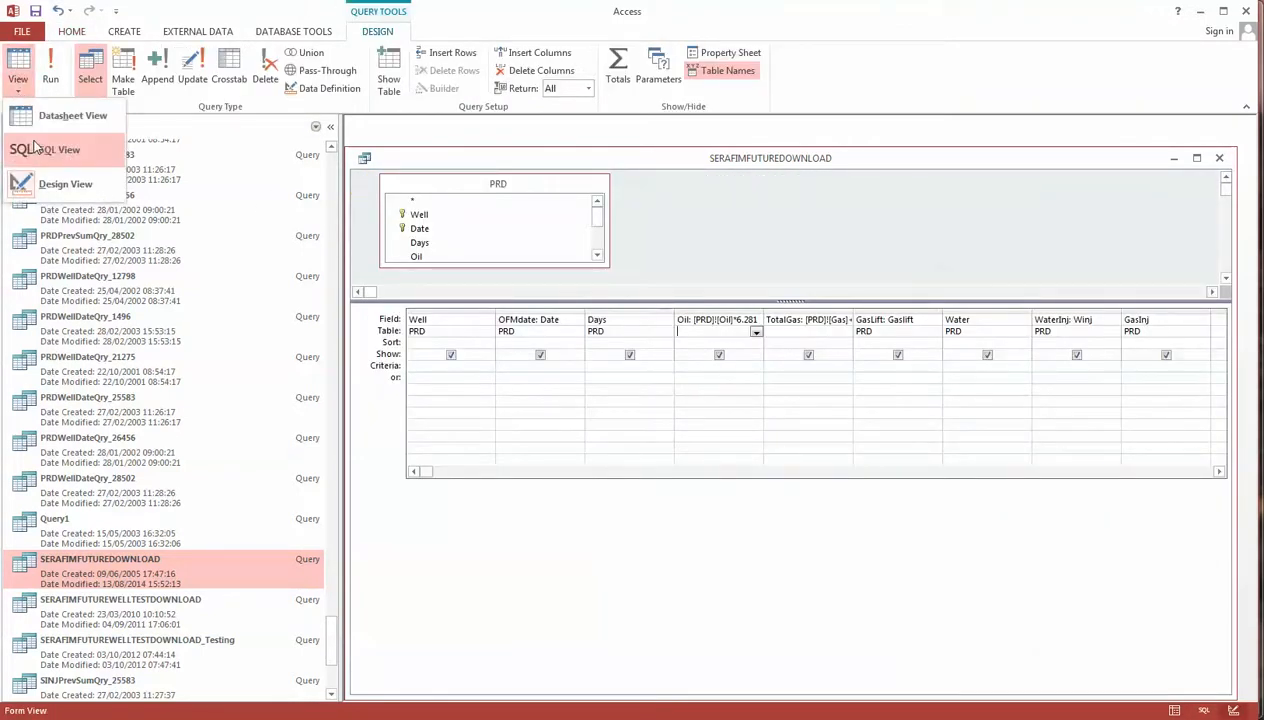
click(46, 148)
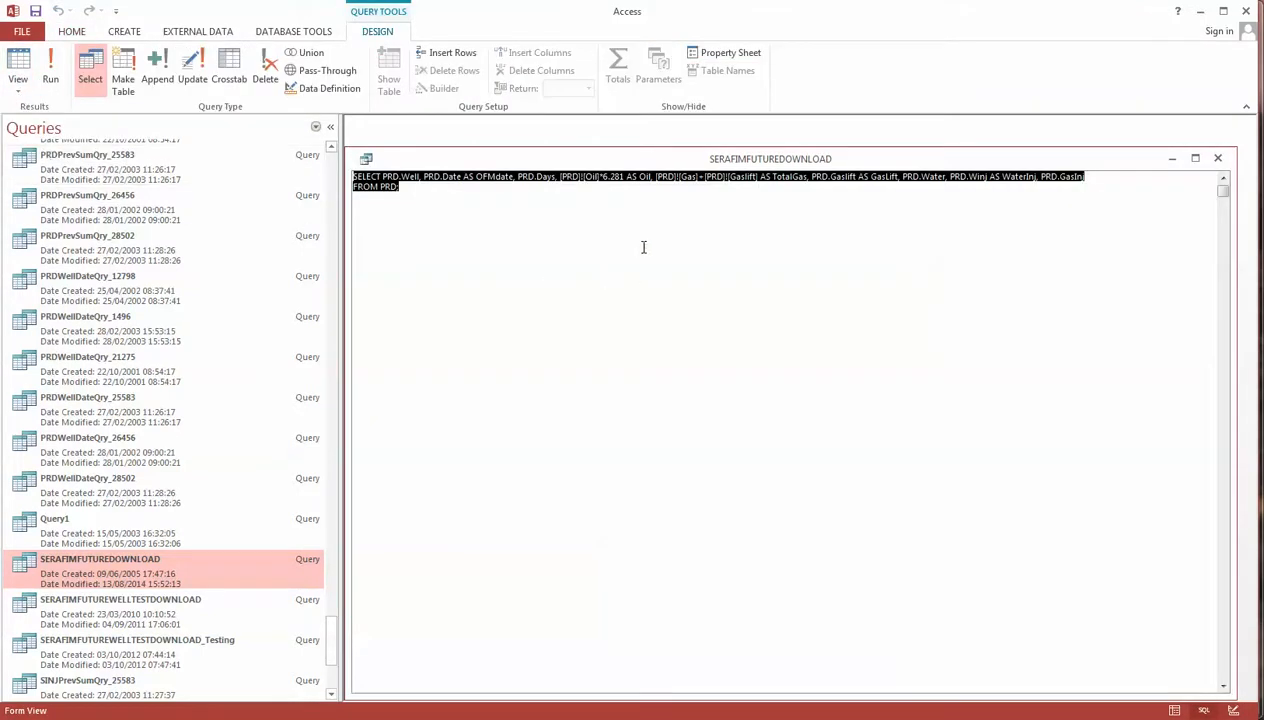
mouse_move(572, 192)
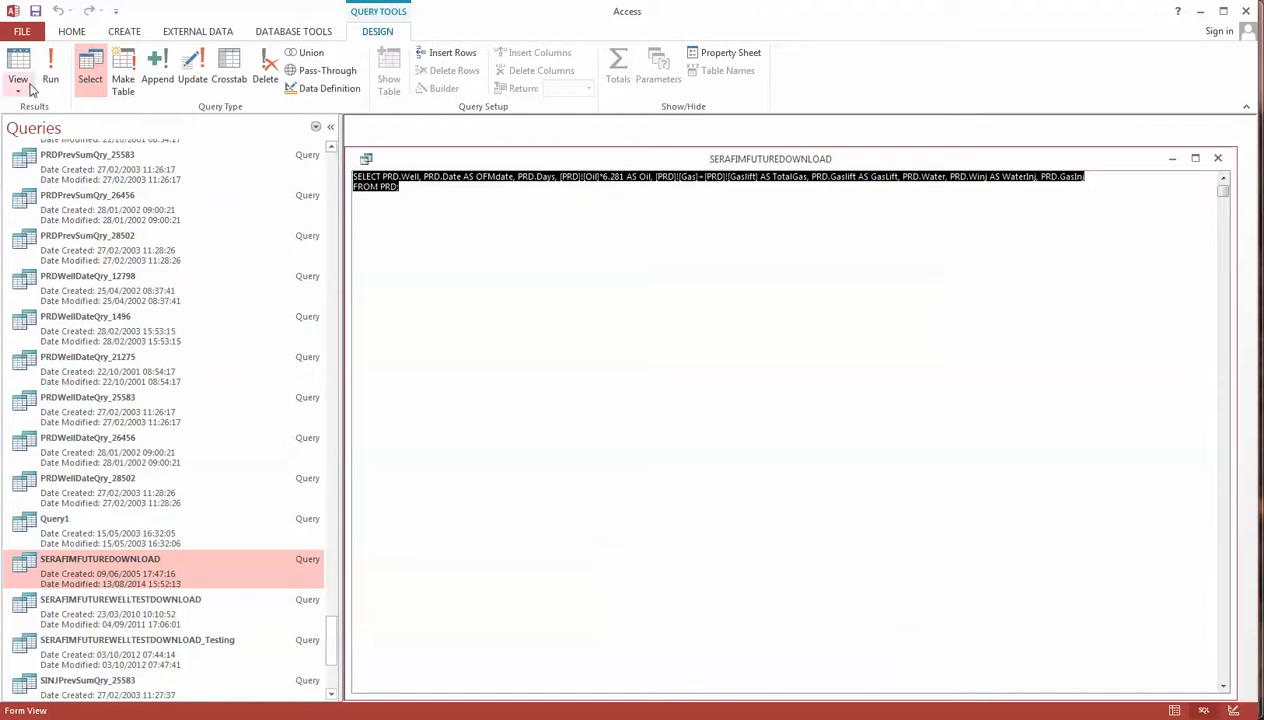
click(18, 78)
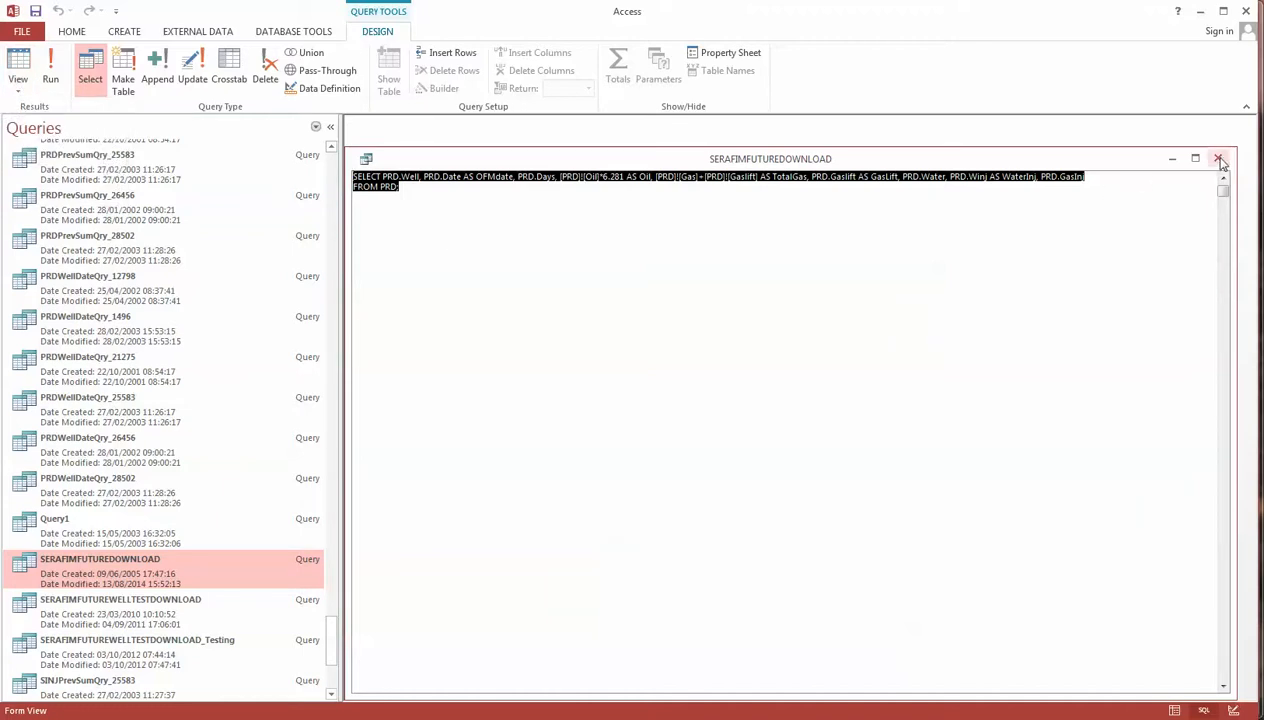
mouse_move(1220, 160)
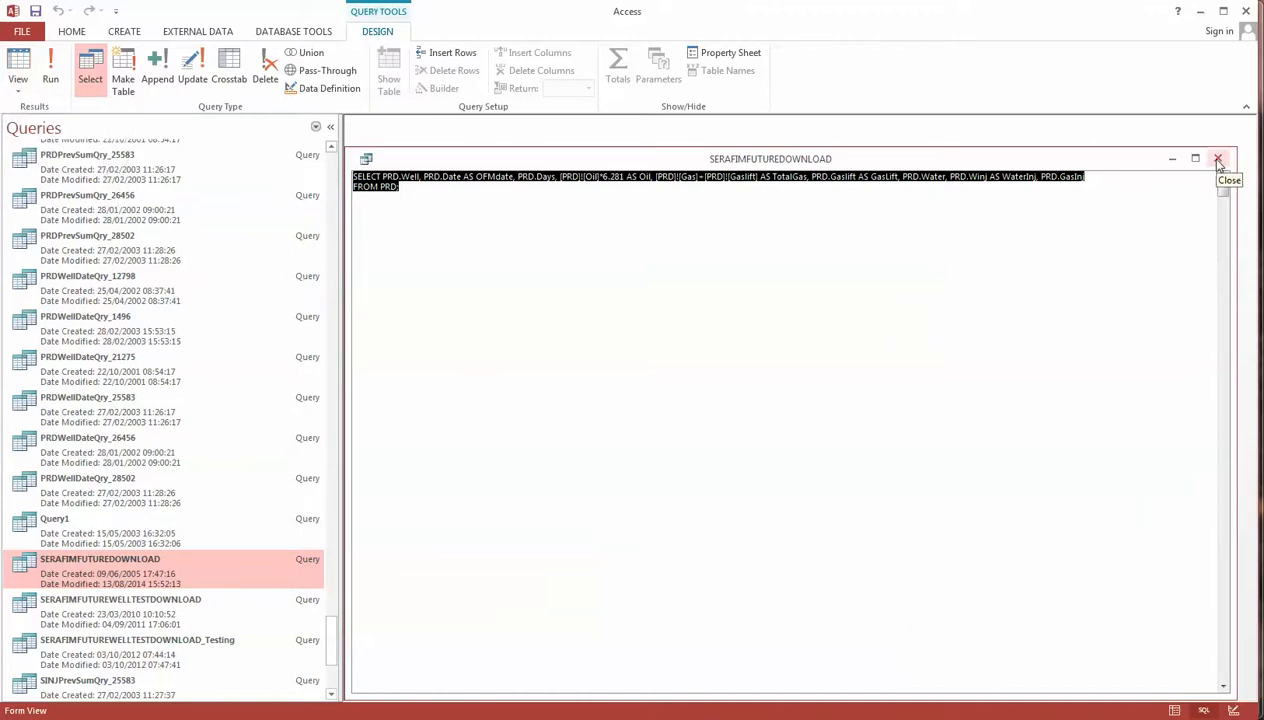
- Close the query without saving design changes and exit Access
click(1218, 158)
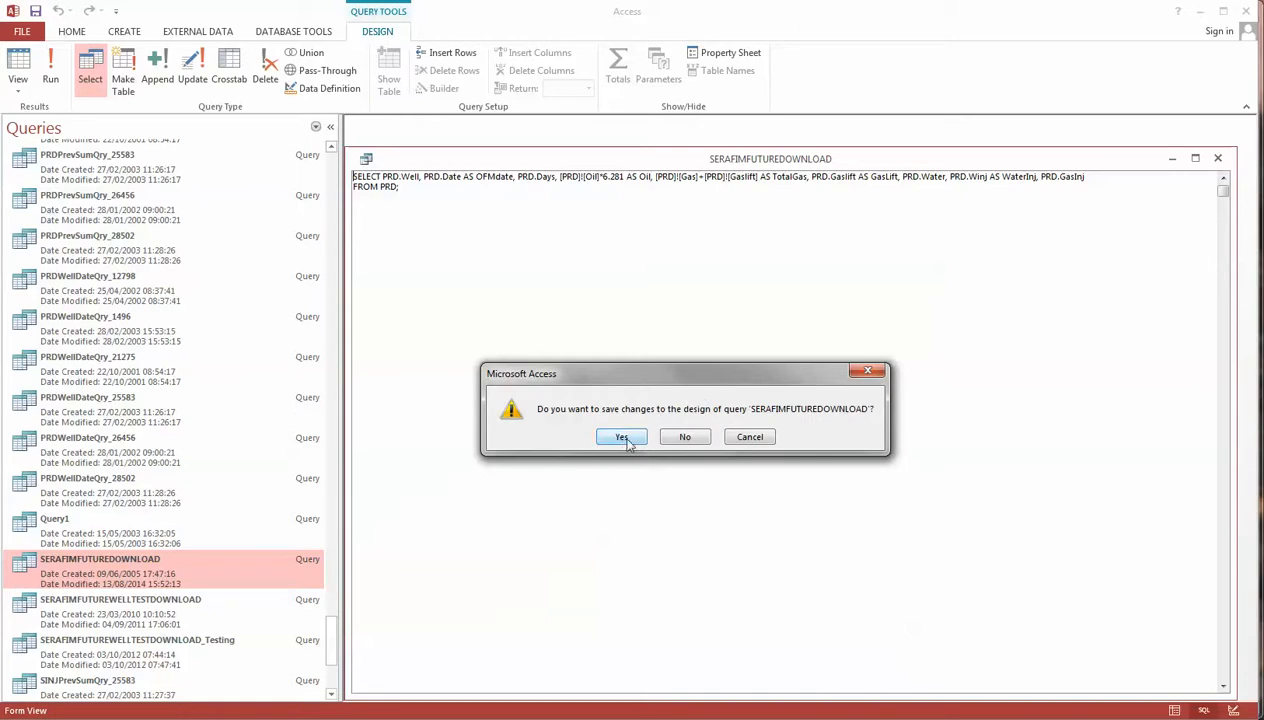
mouse_move(684, 436)
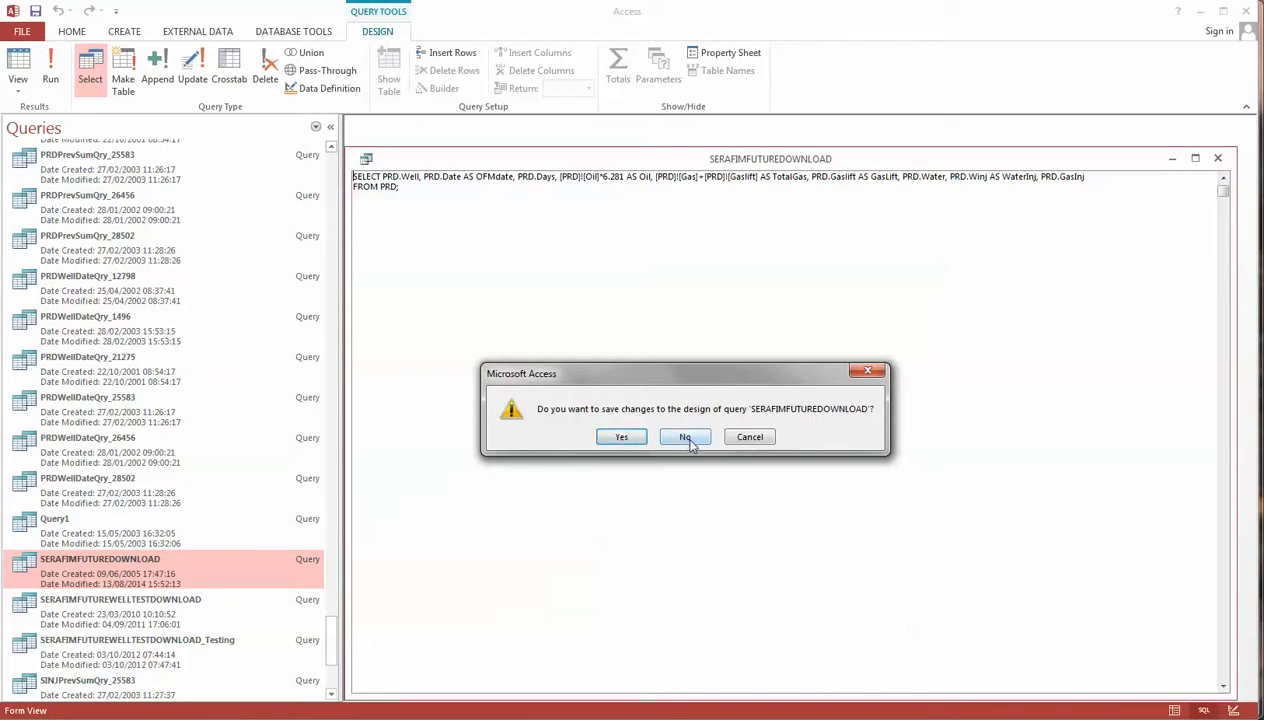
mouse_move(684, 436)
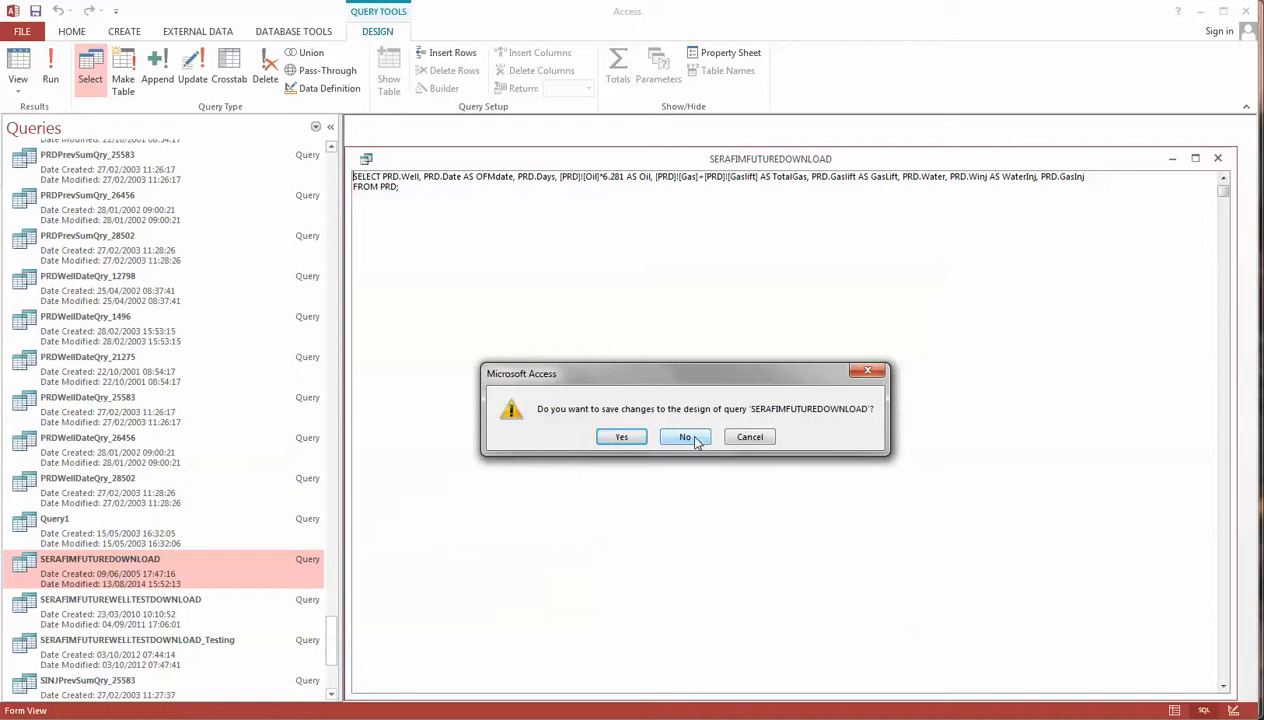
click(684, 436)
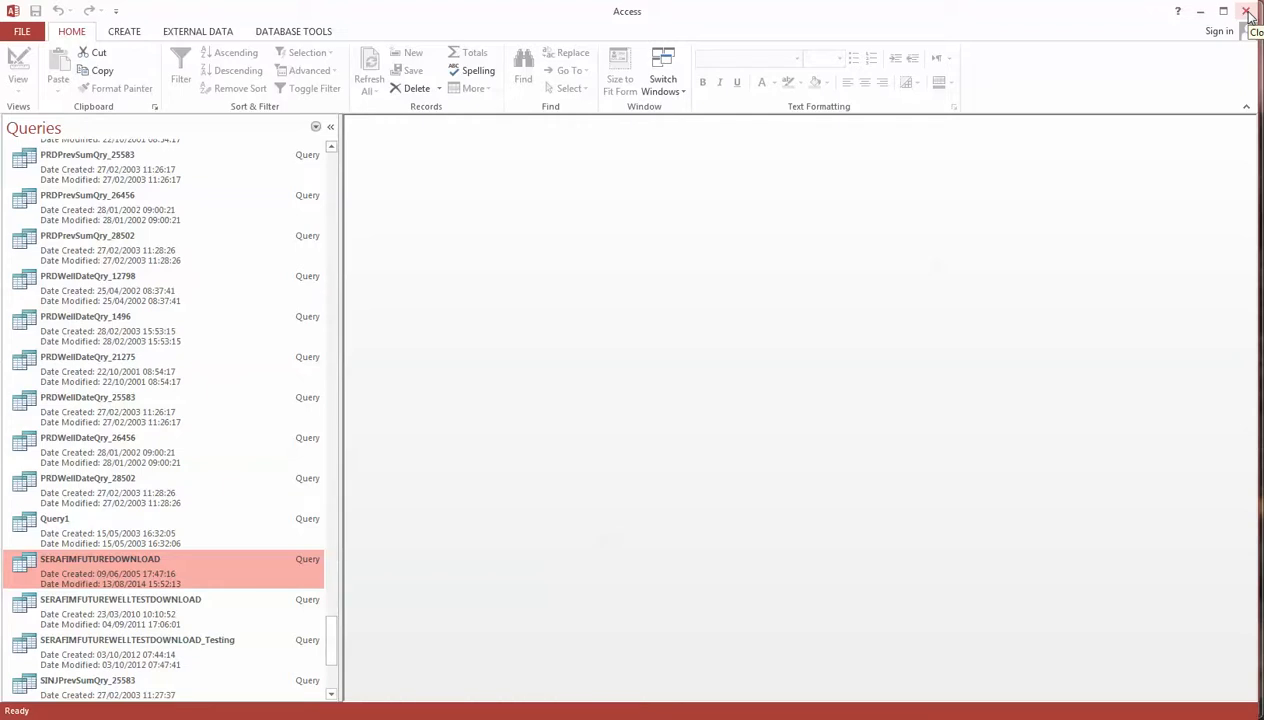
click(1252, 12)
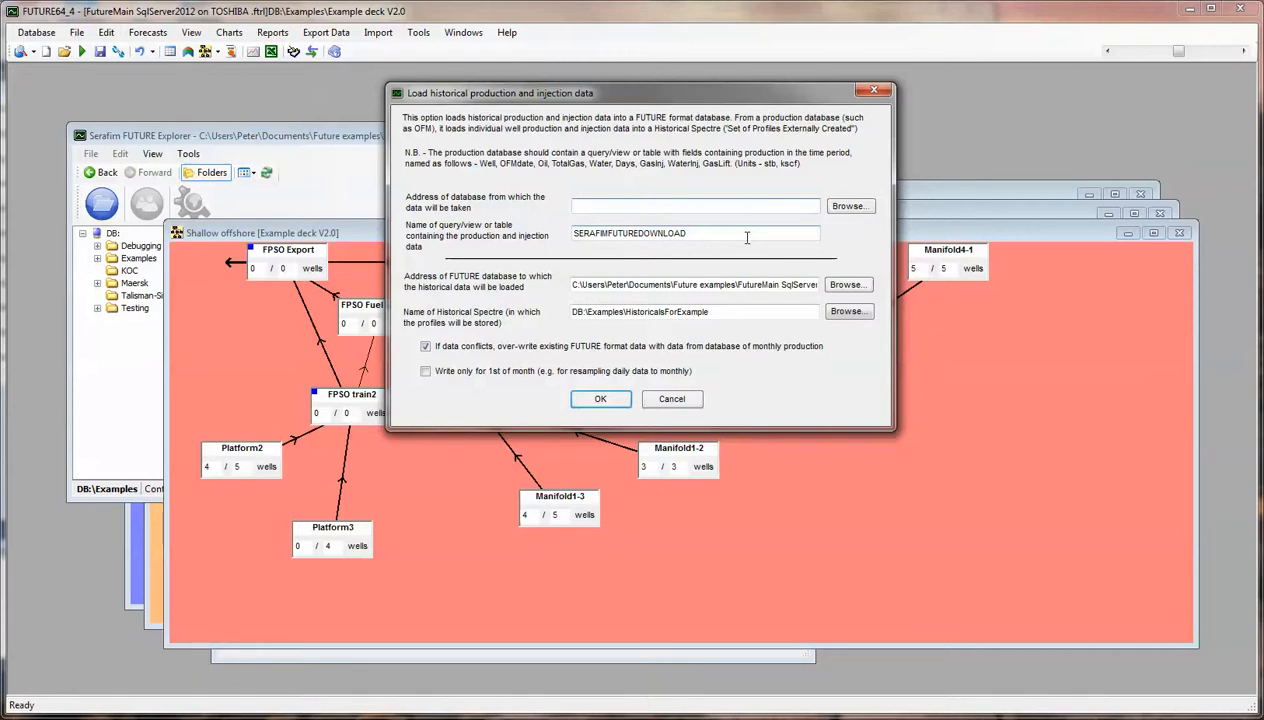
- Name SERAFIMFUTUREDOWNLOAD as the query source in FUTURE's historical data load dialog
click(694, 206)
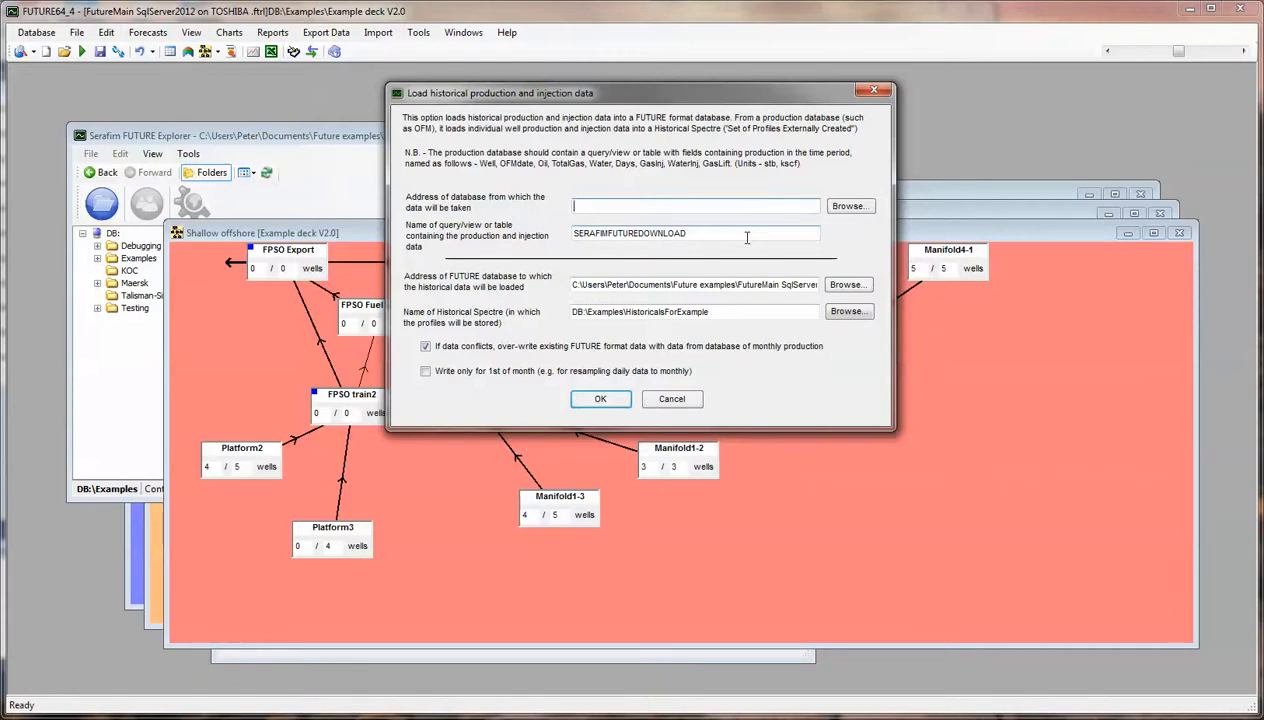